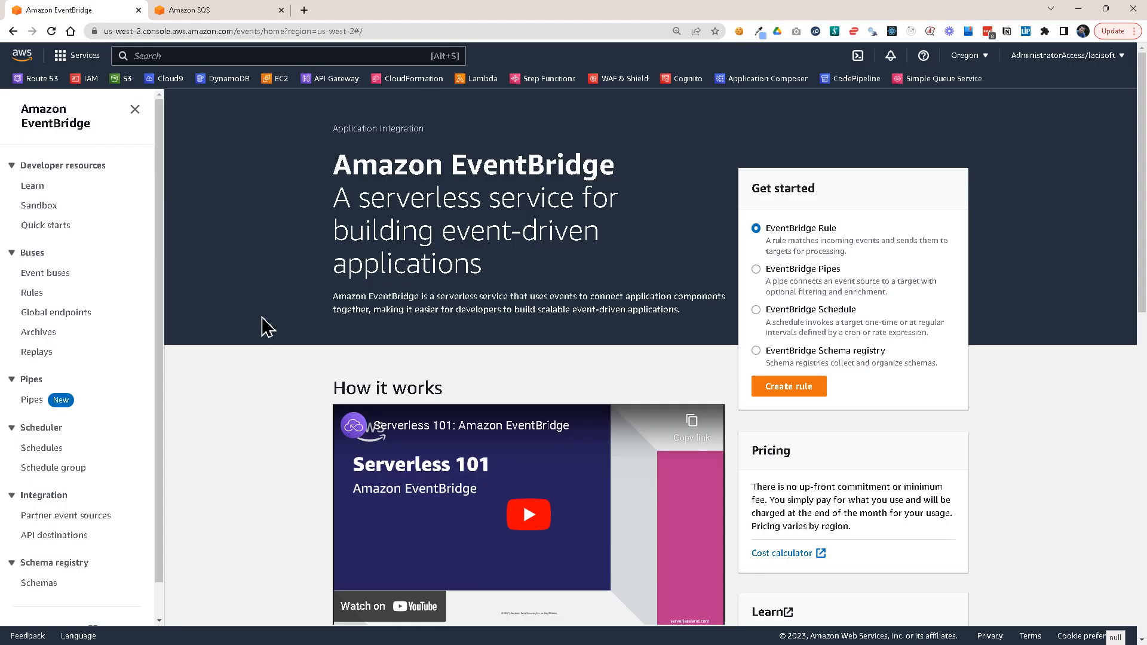
mouse_move(266, 227)
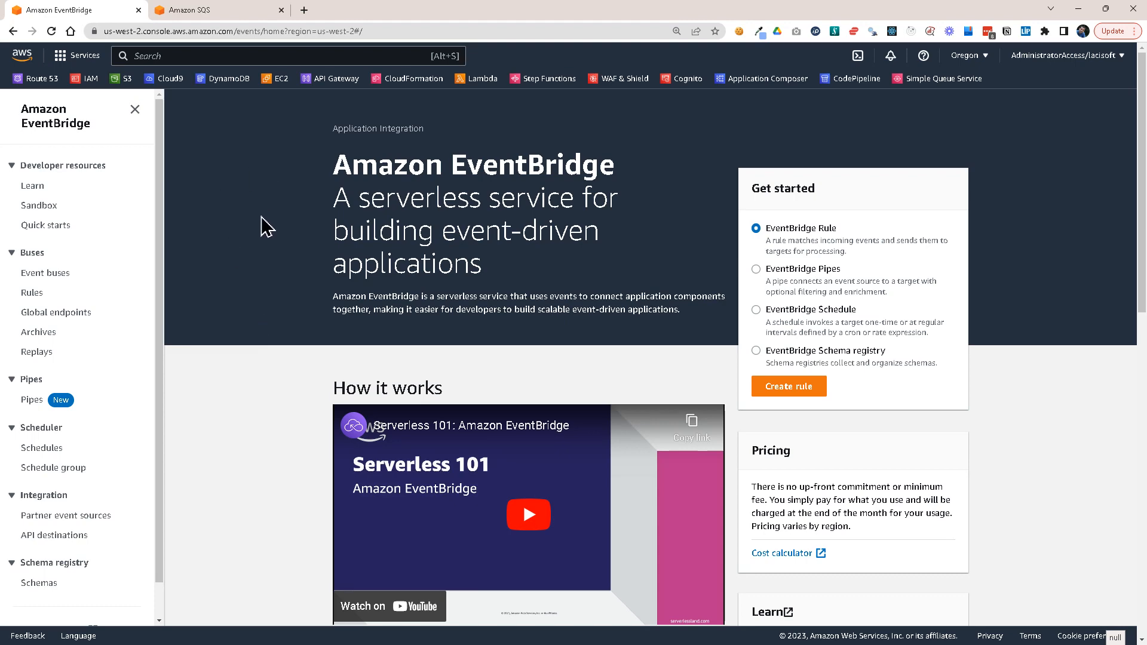
mouse_move(75, 300)
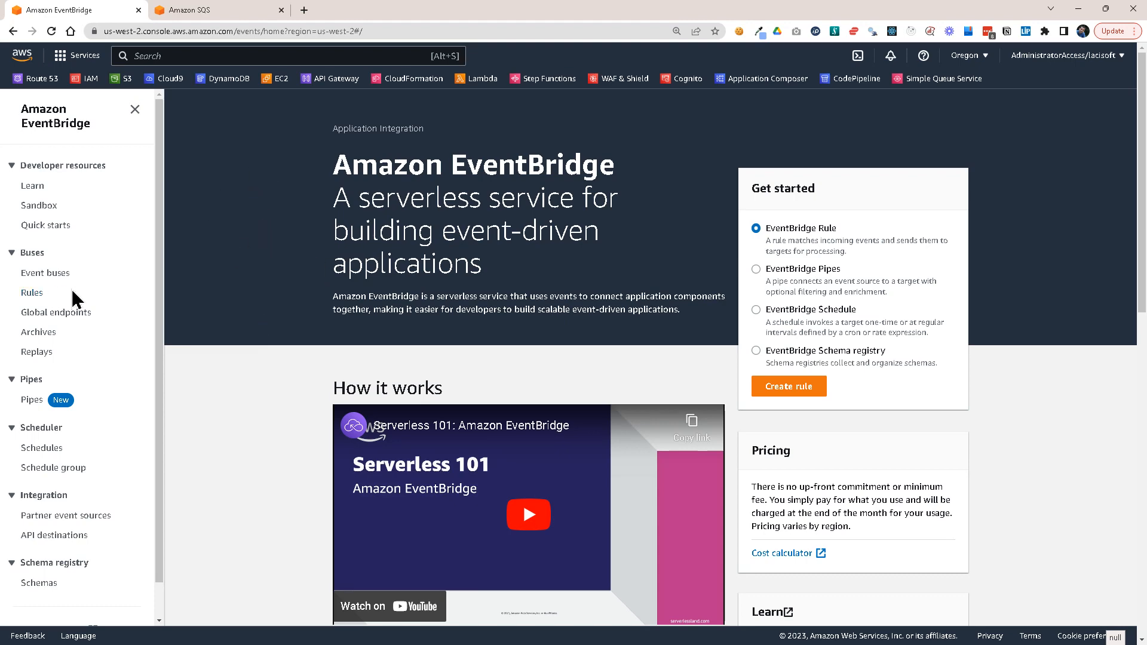
Step: Show the event buses list with the default bus and custom OrdersBus
click(44, 272)
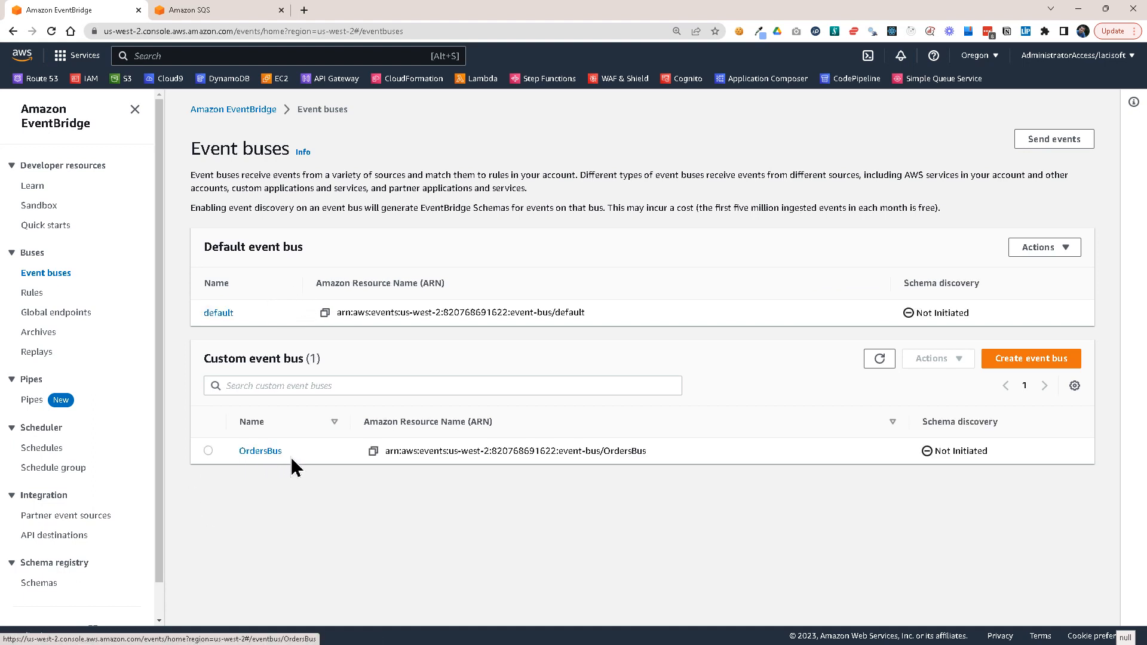
mouse_move(288, 299)
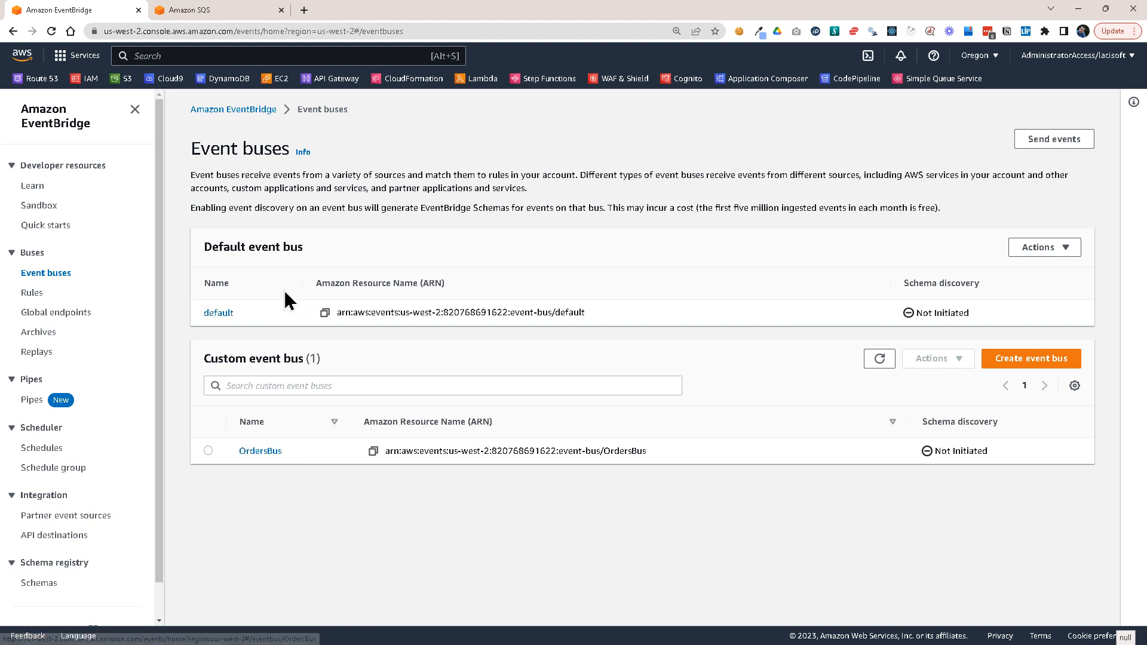
mouse_move(124, 235)
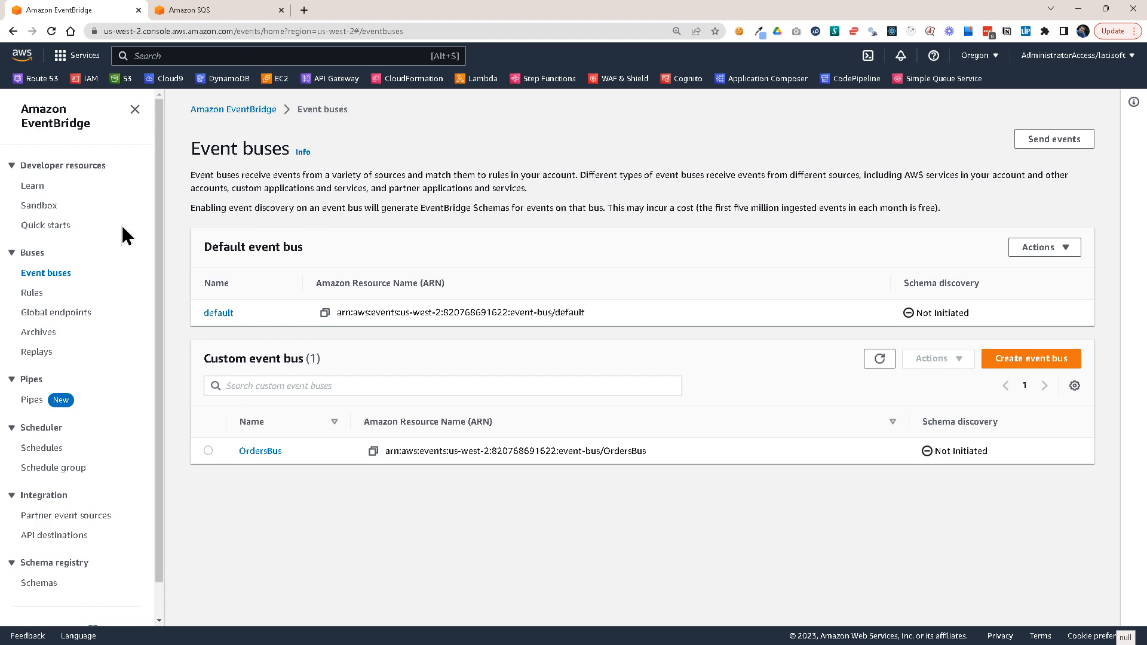
Step: From Archives, start a new archive named OrdersArchive sourced from OrdersBus
click(38, 332)
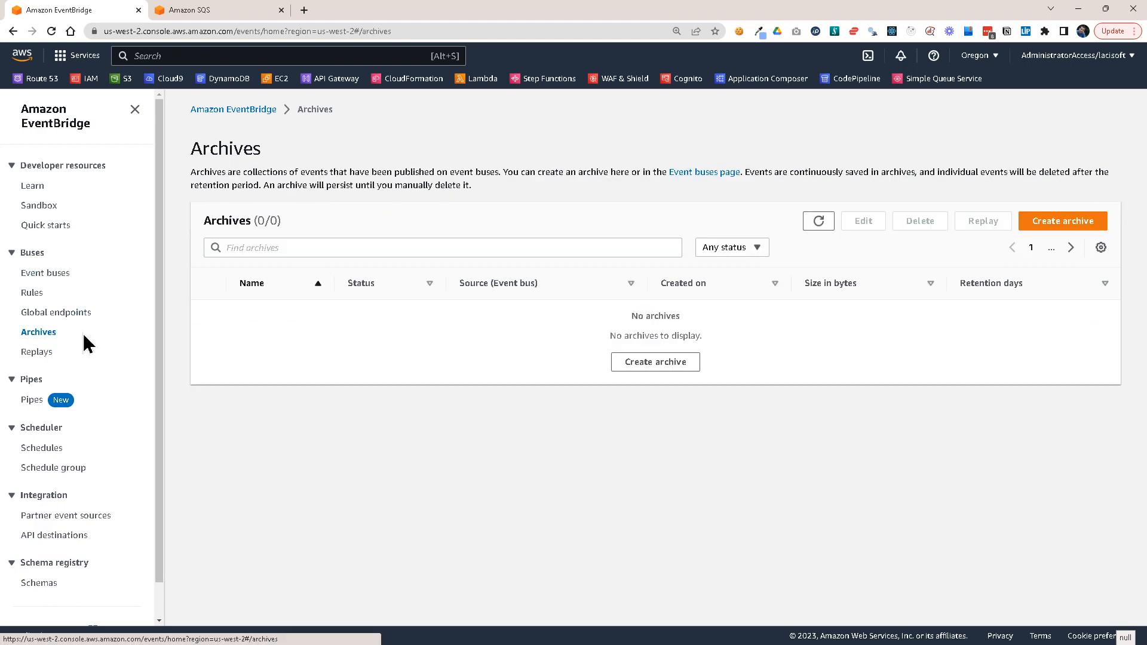
click(1063, 220)
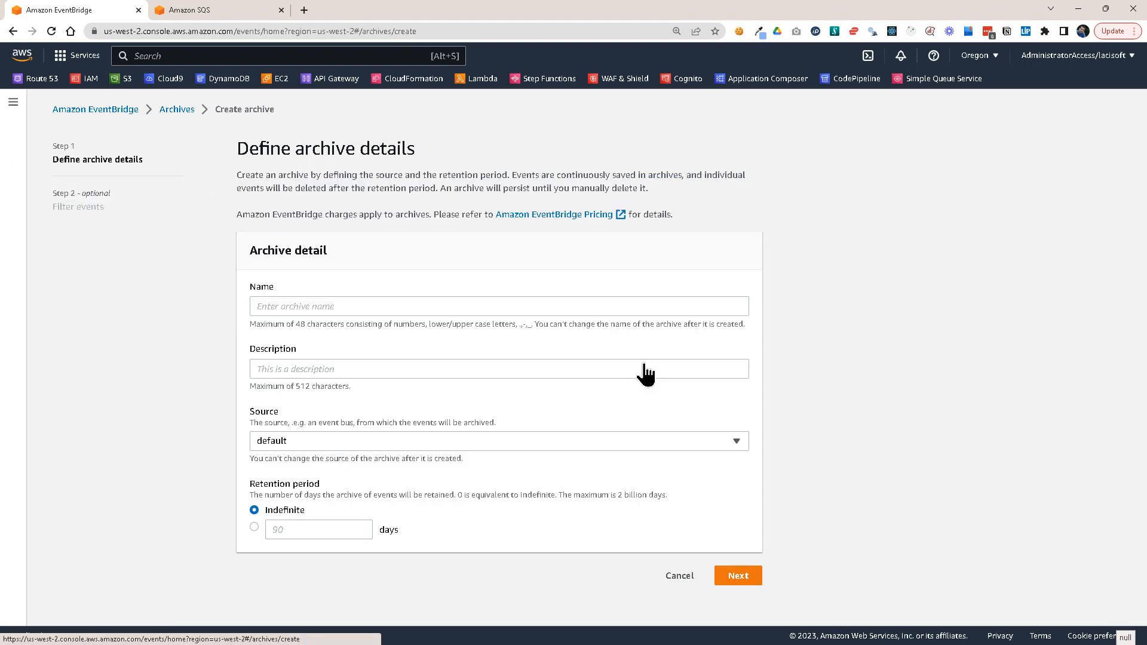
click(498, 306)
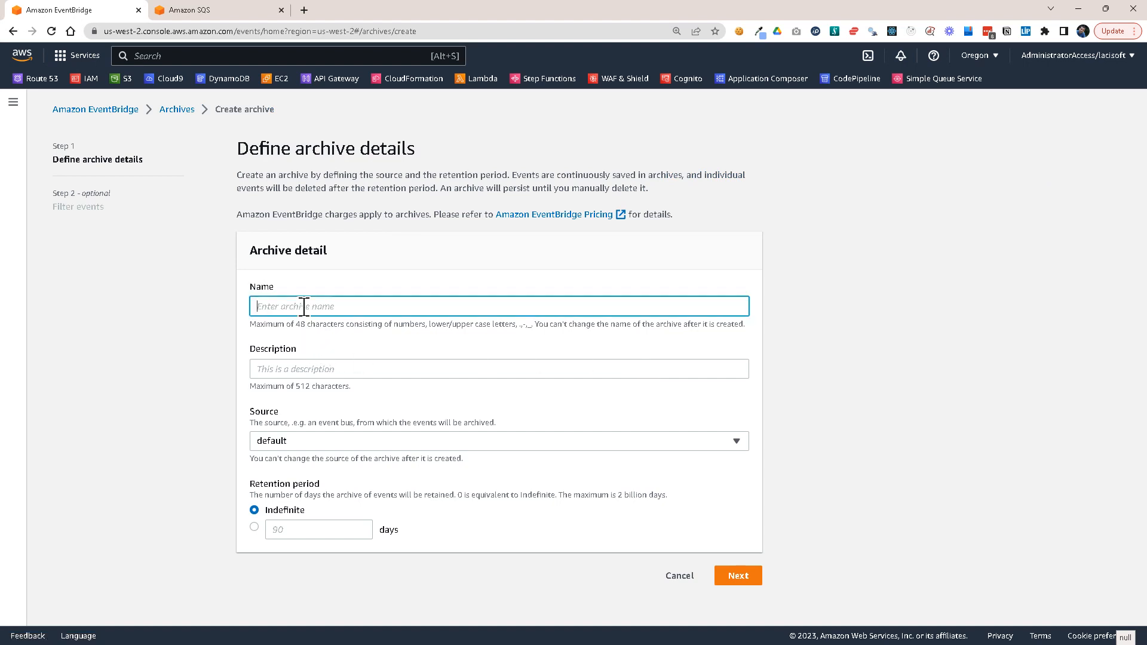
text(OrdersArchive)
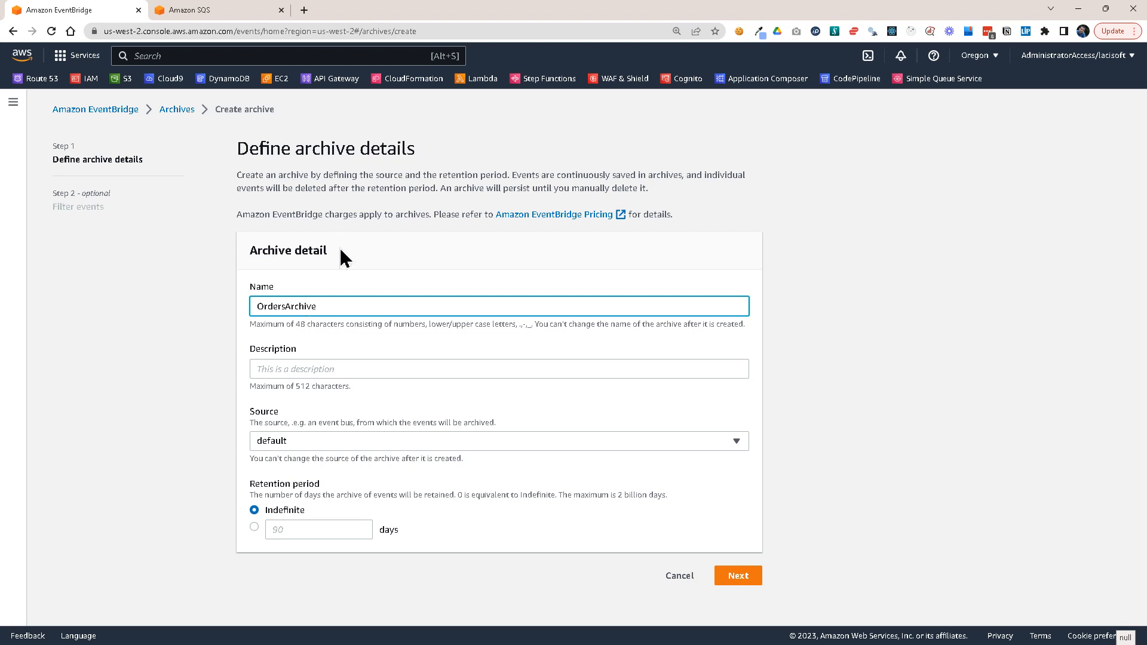
click(498, 441)
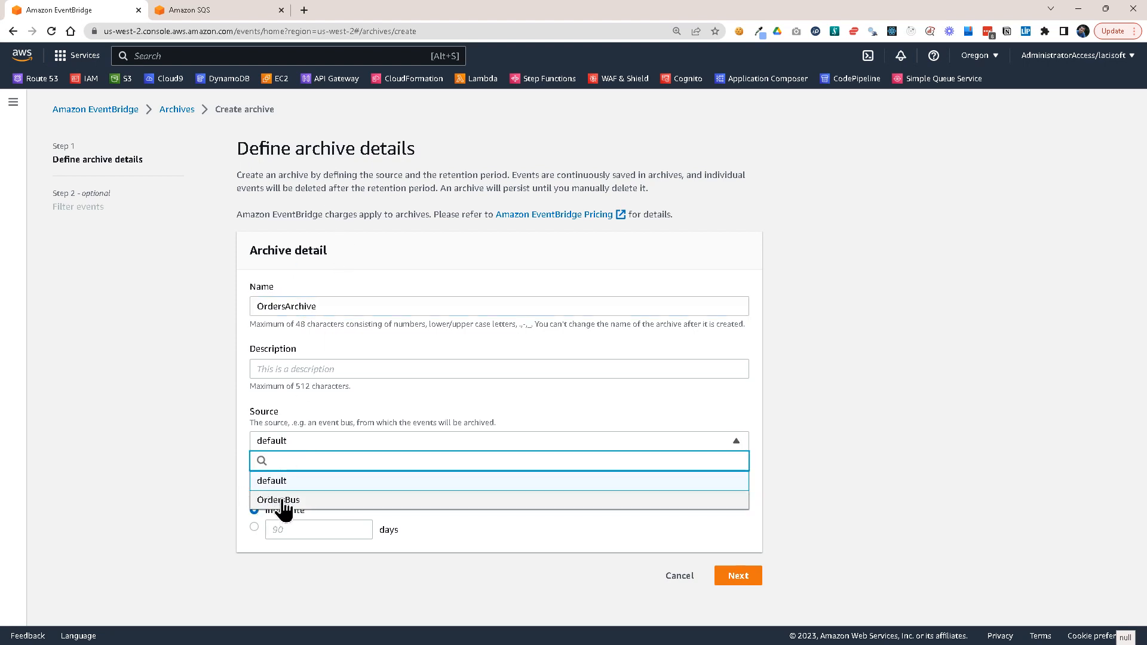
click(279, 499)
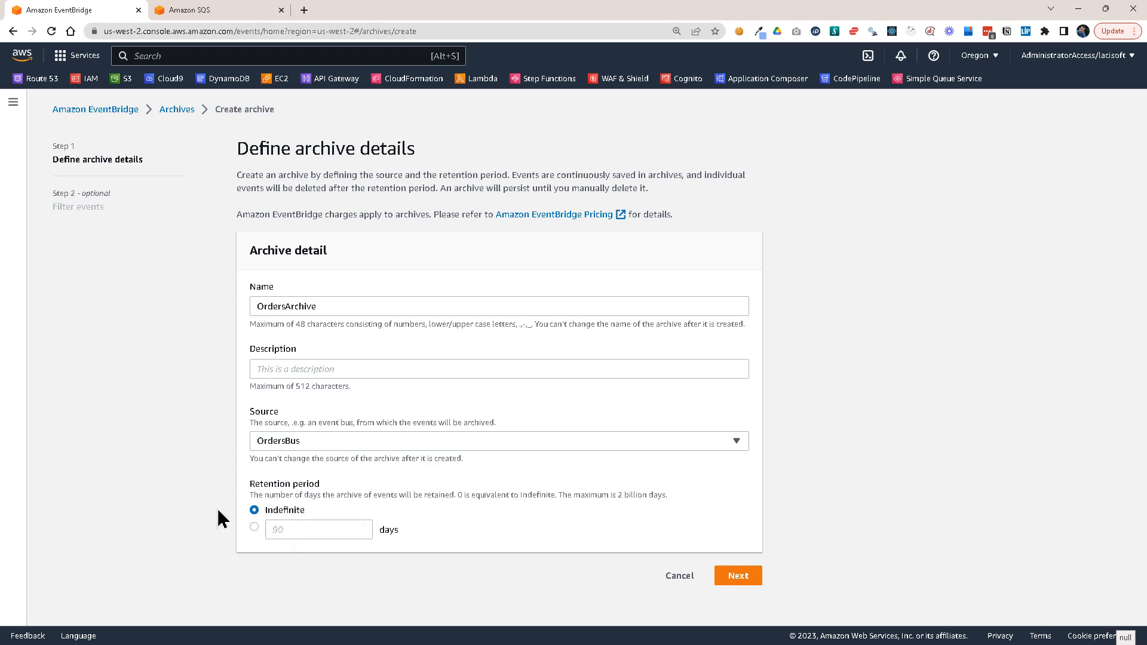
Step: Try pattern filtering and the JSON editor, revert to no filtering, and create the archive
click(737, 576)
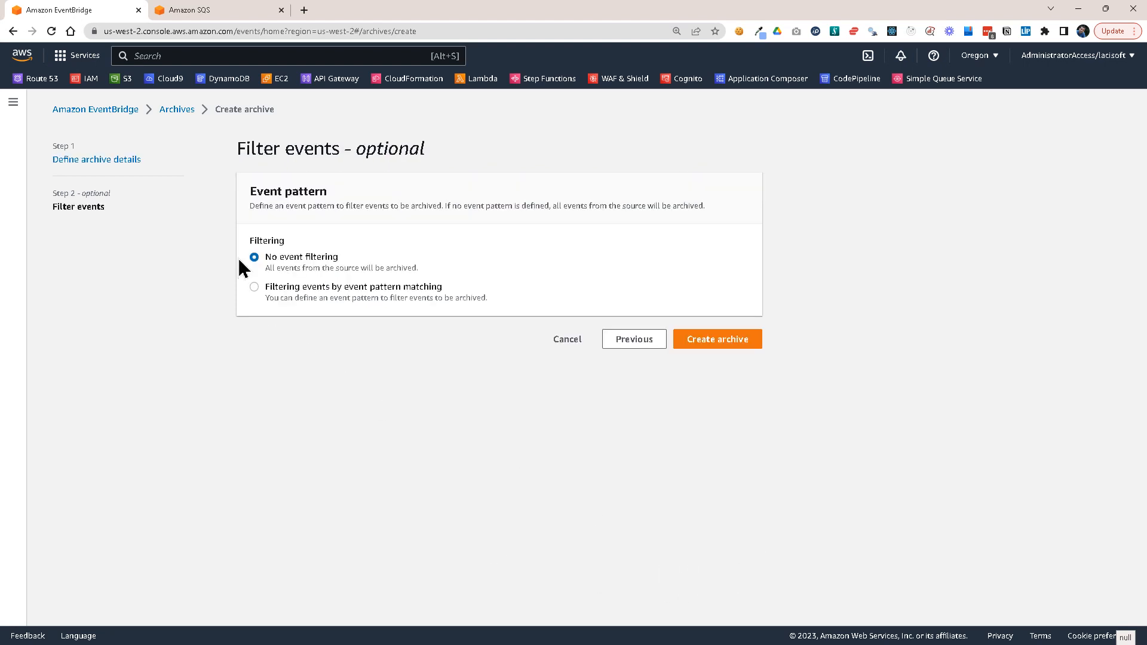
mouse_move(263, 296)
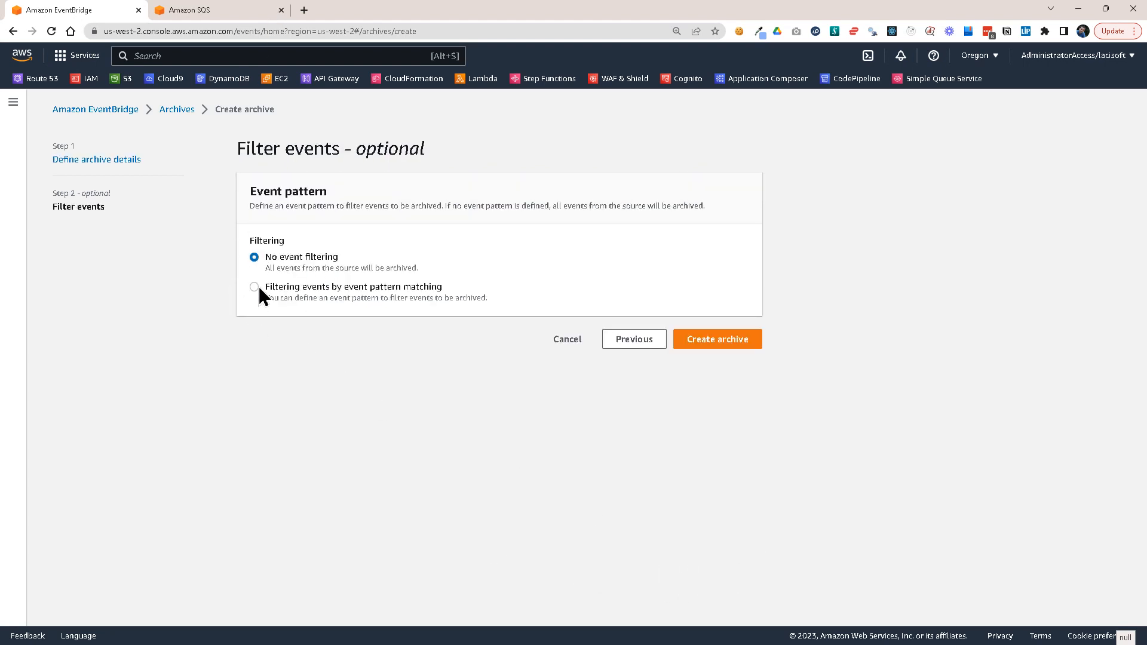
mouse_move(258, 299)
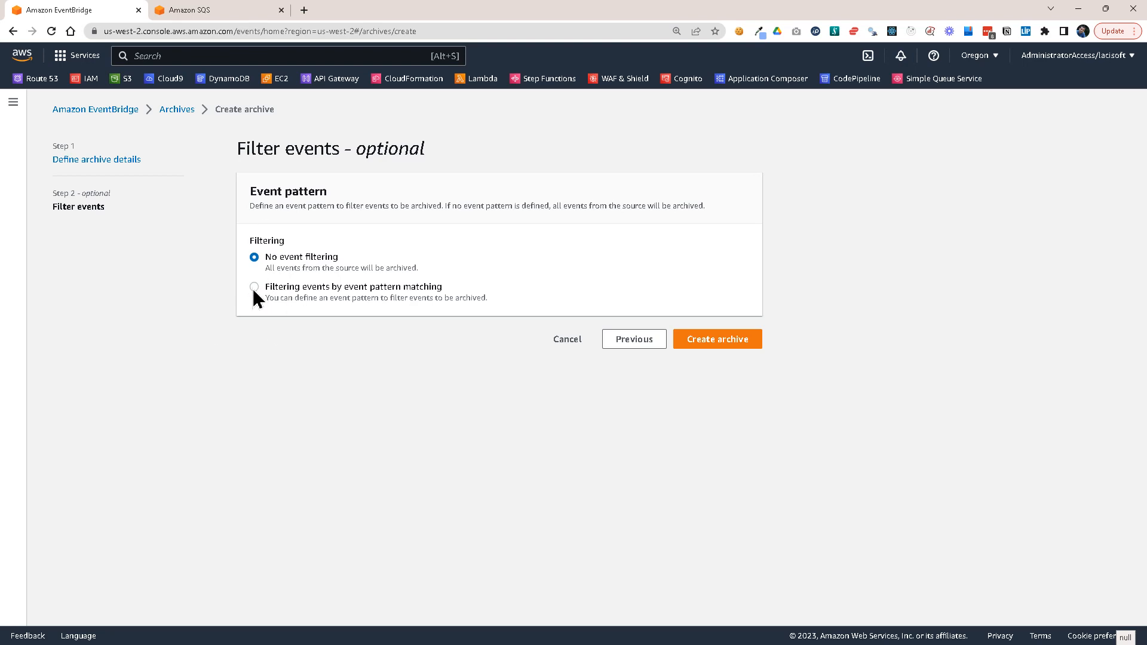
click(255, 286)
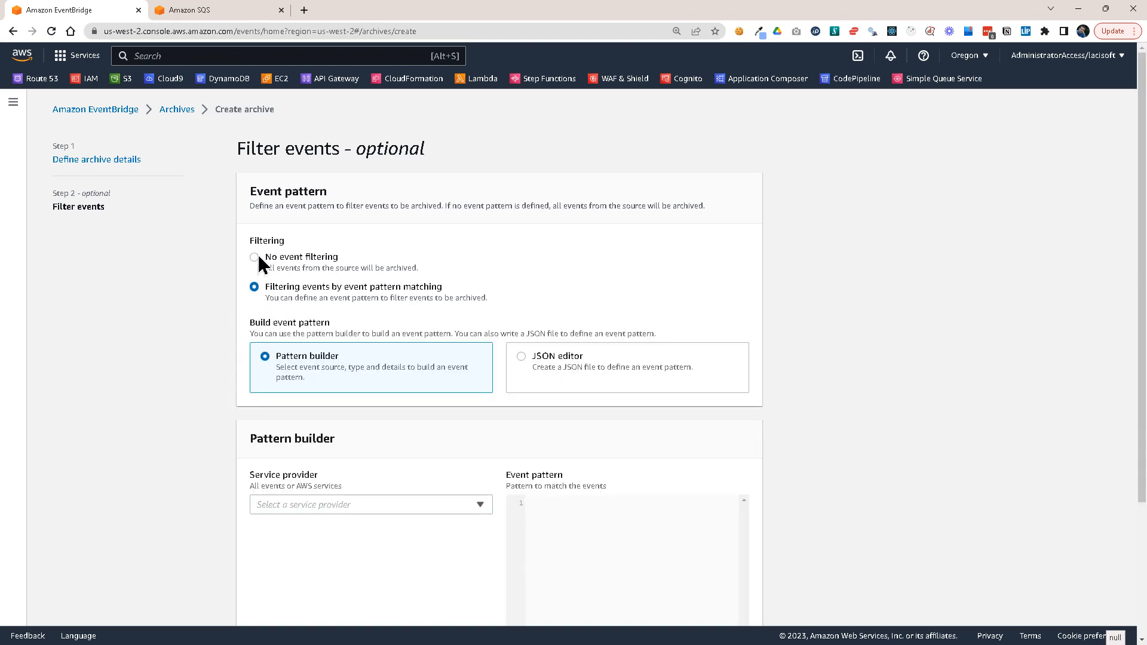
scroll(down, 3)
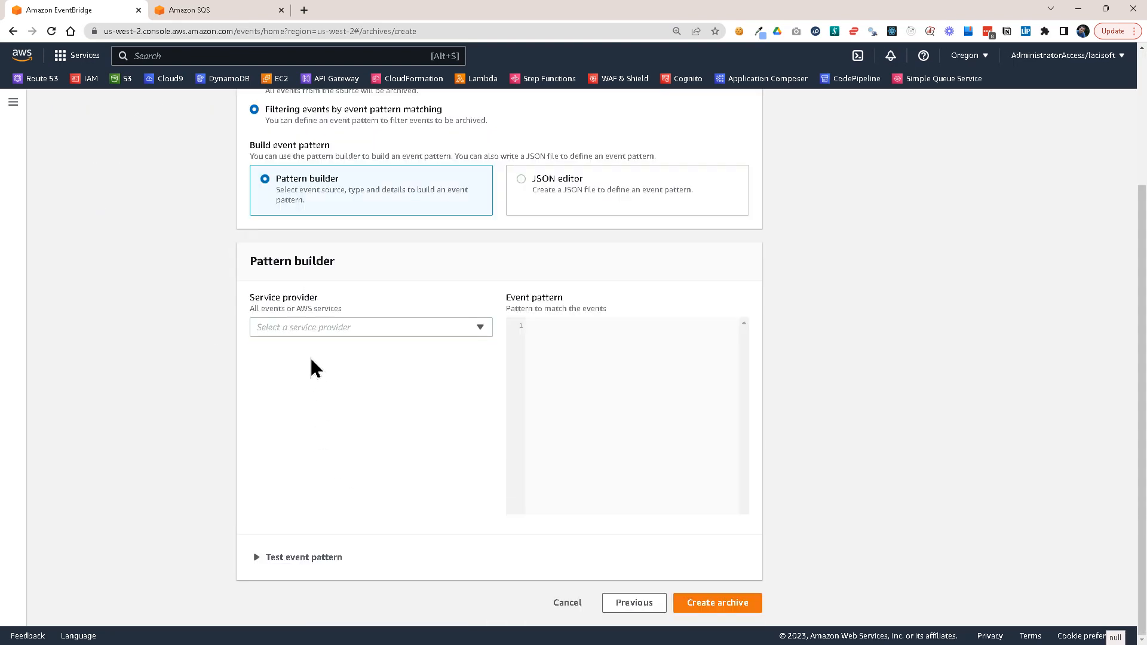
click(521, 178)
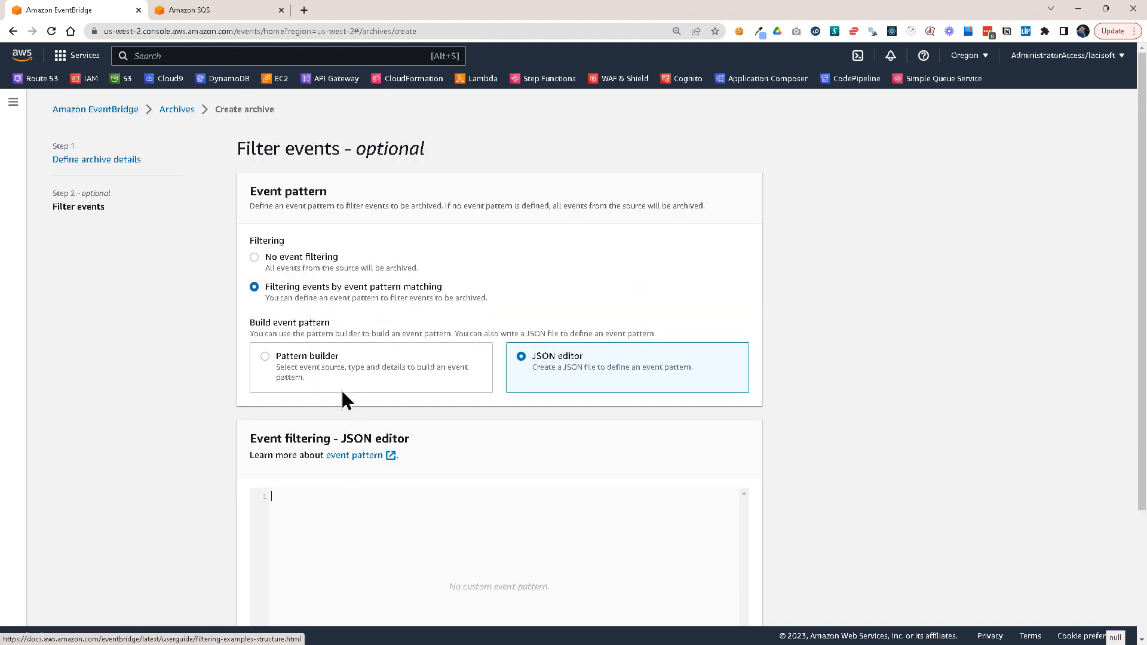
click(253, 257)
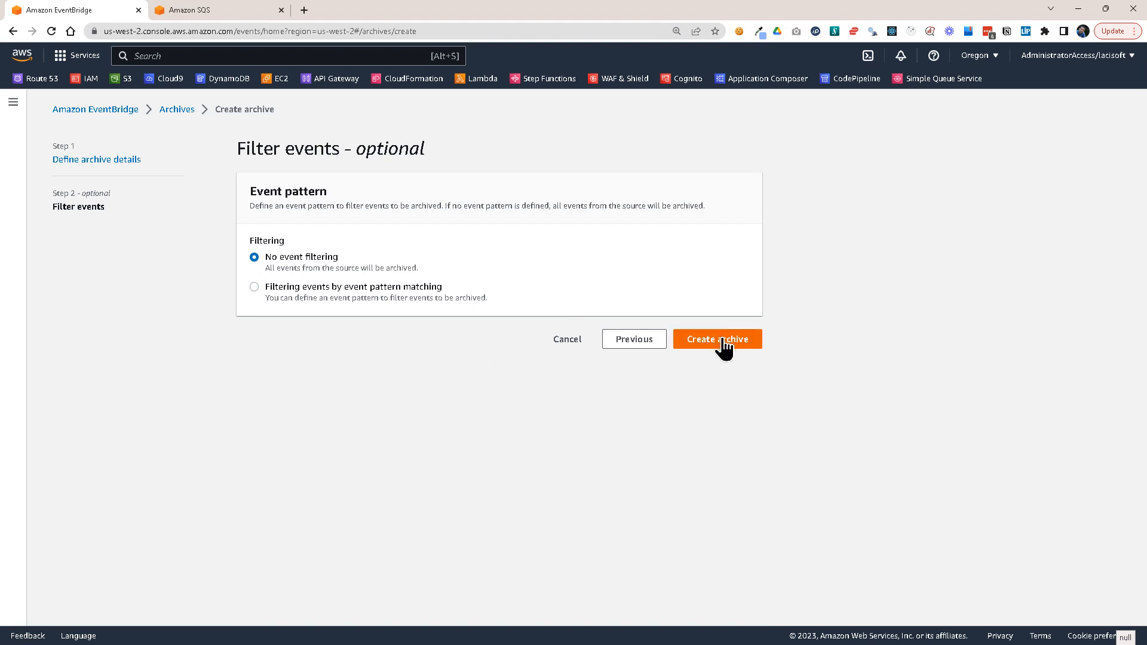
click(717, 338)
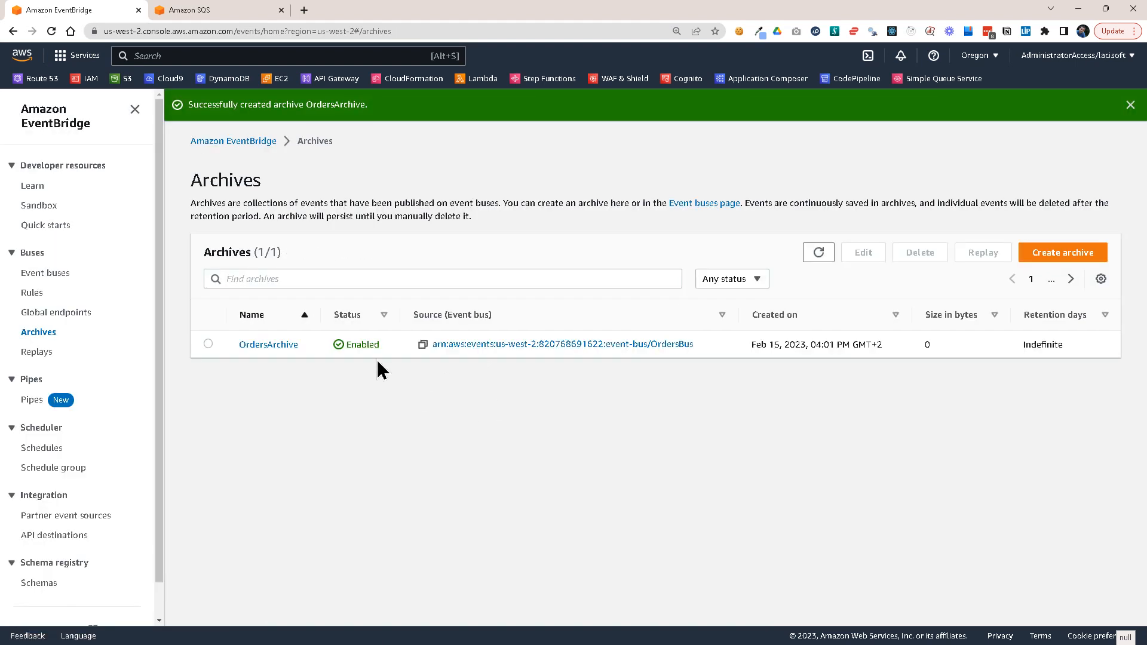
mouse_move(377, 439)
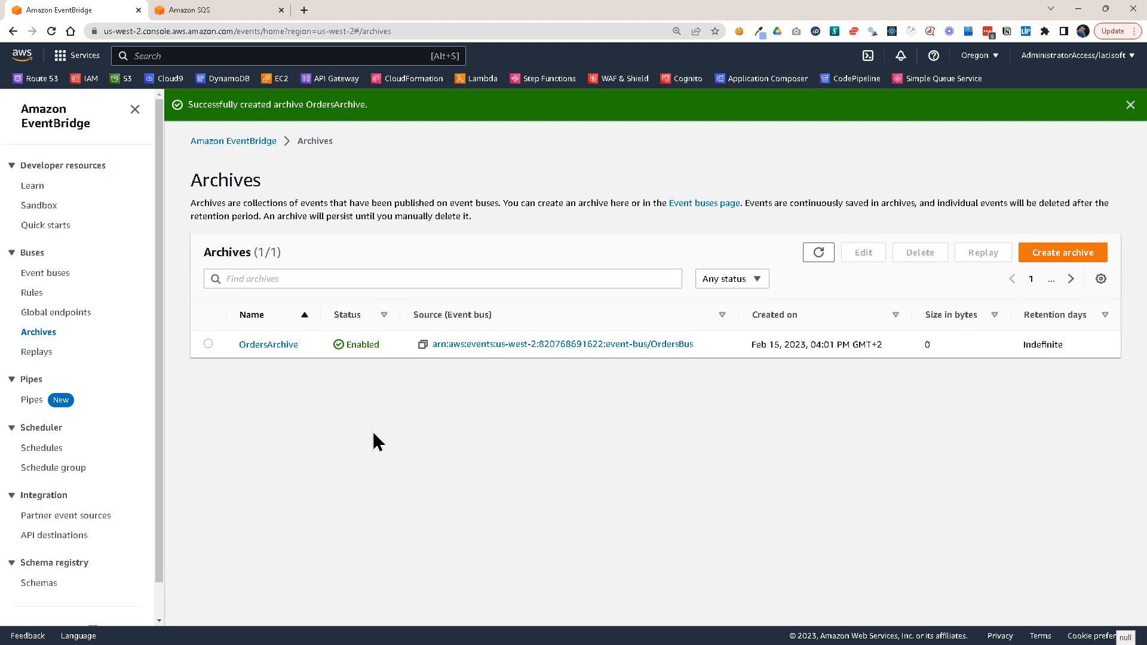
mouse_move(233, 233)
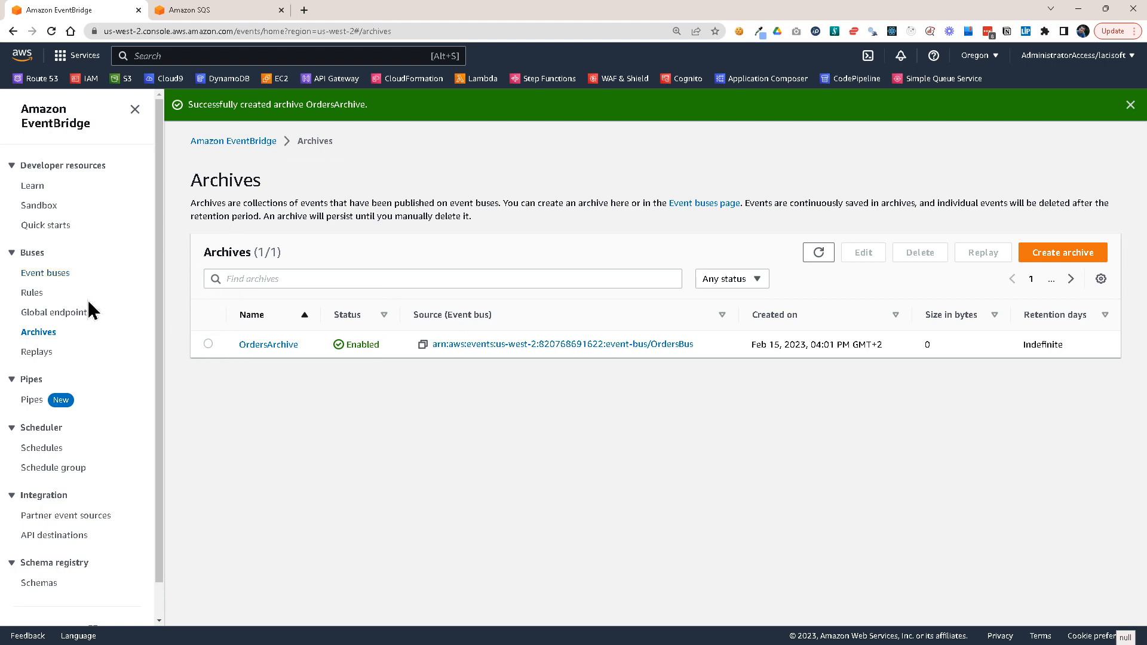
mouse_move(31, 292)
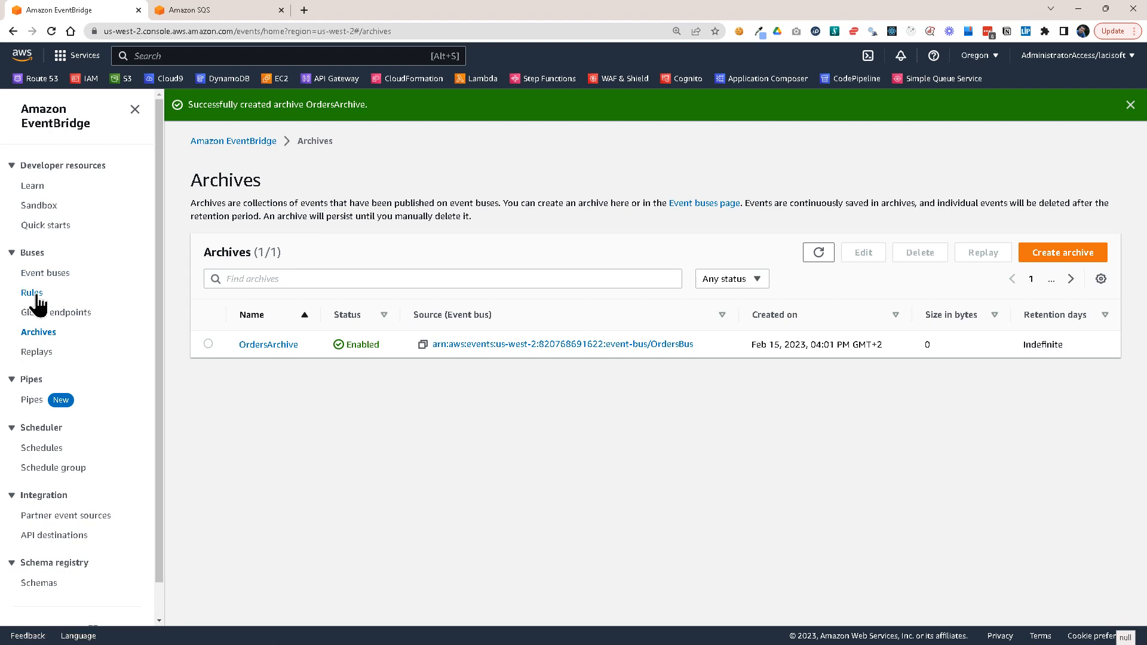
Step: From Rules, inspect the managed Events-Archive-OrdersArchive rule's pattern excluding replayed events
click(33, 292)
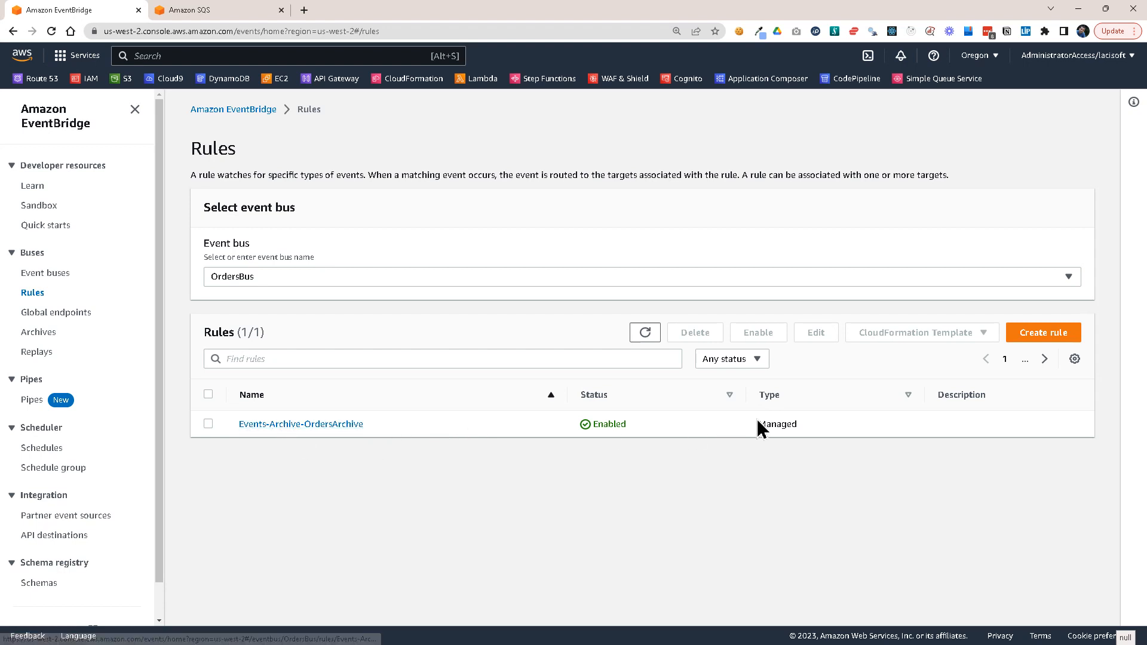
click(300, 423)
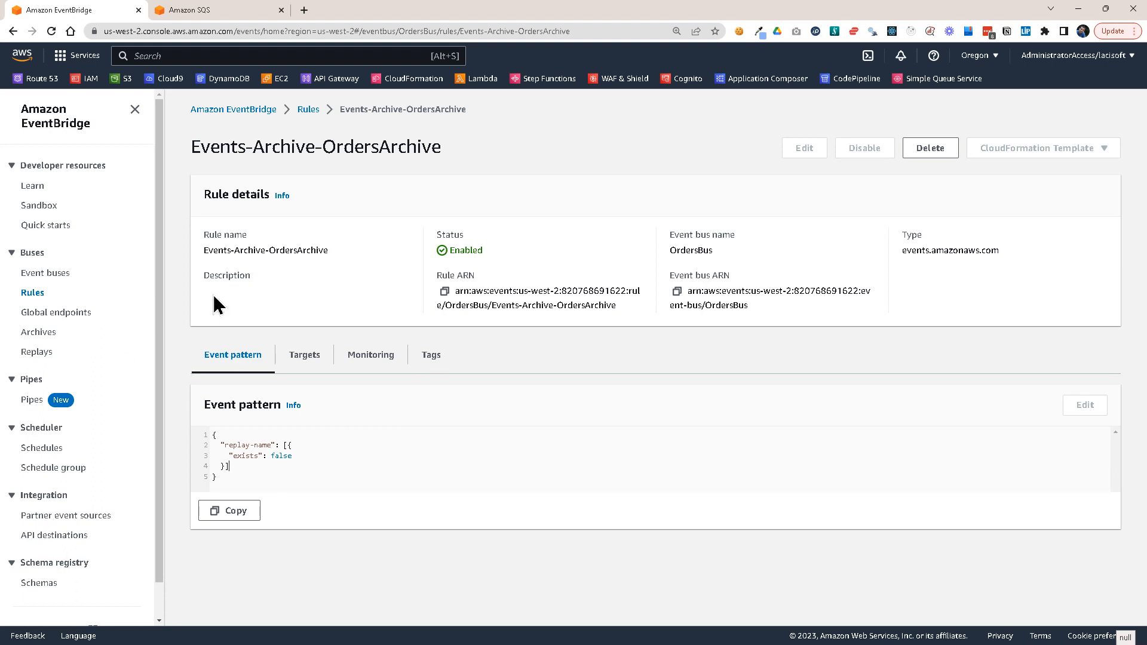
mouse_move(79, 293)
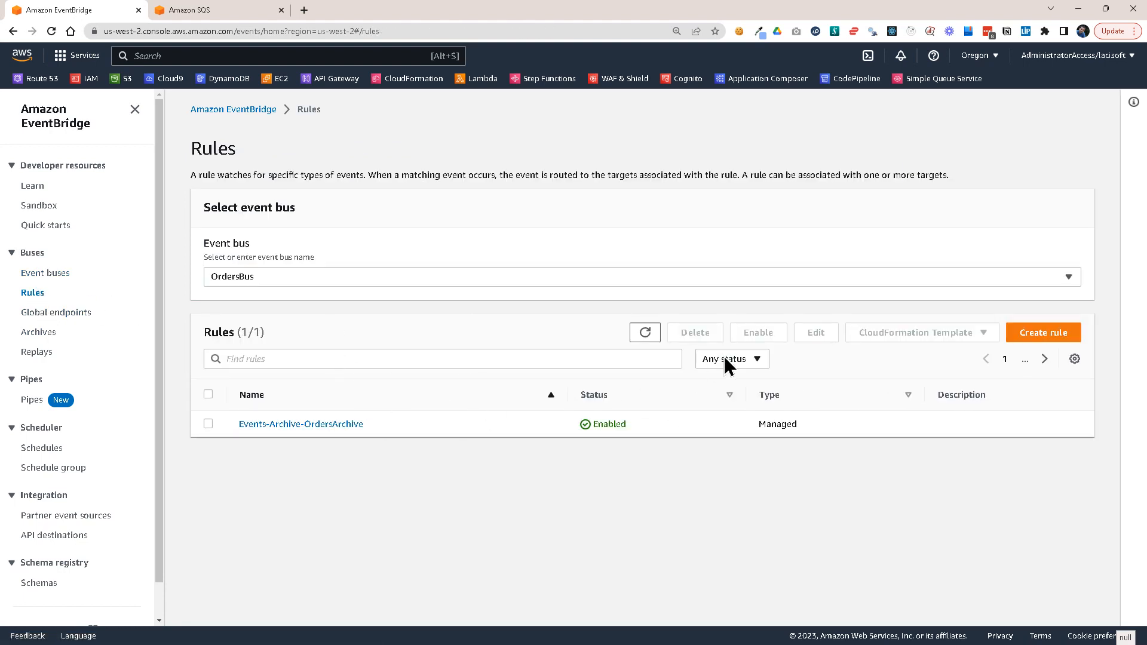
Step: Begin a new OrdersBus rule named OrdersToCloudWatch with an event-pattern rule type
click(1042, 333)
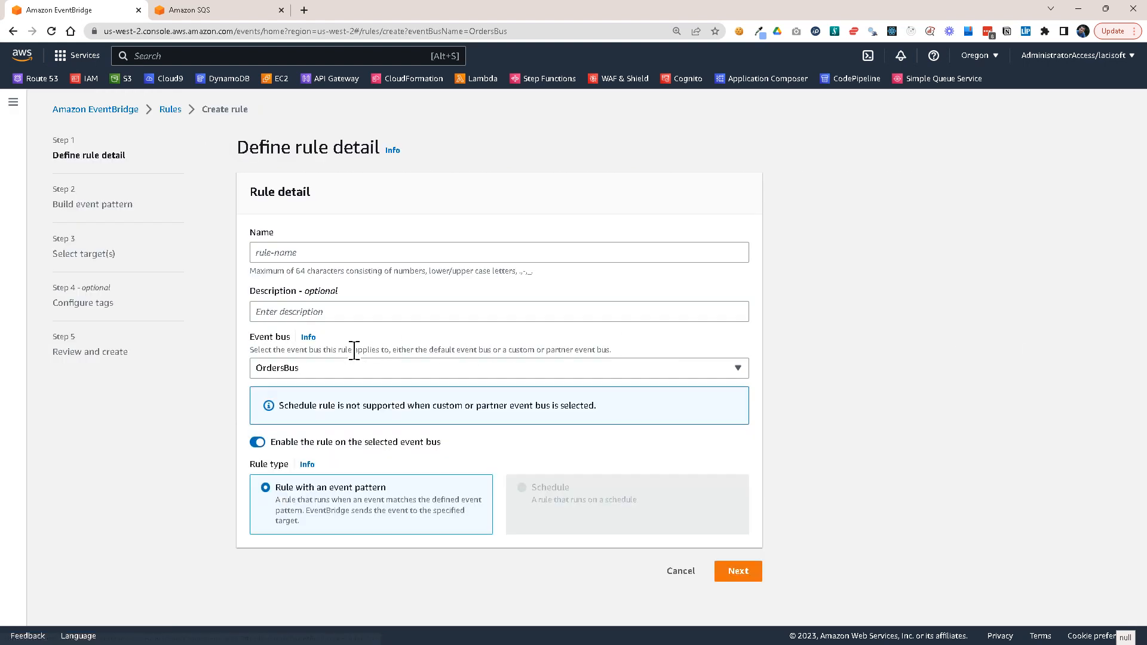
click(498, 252)
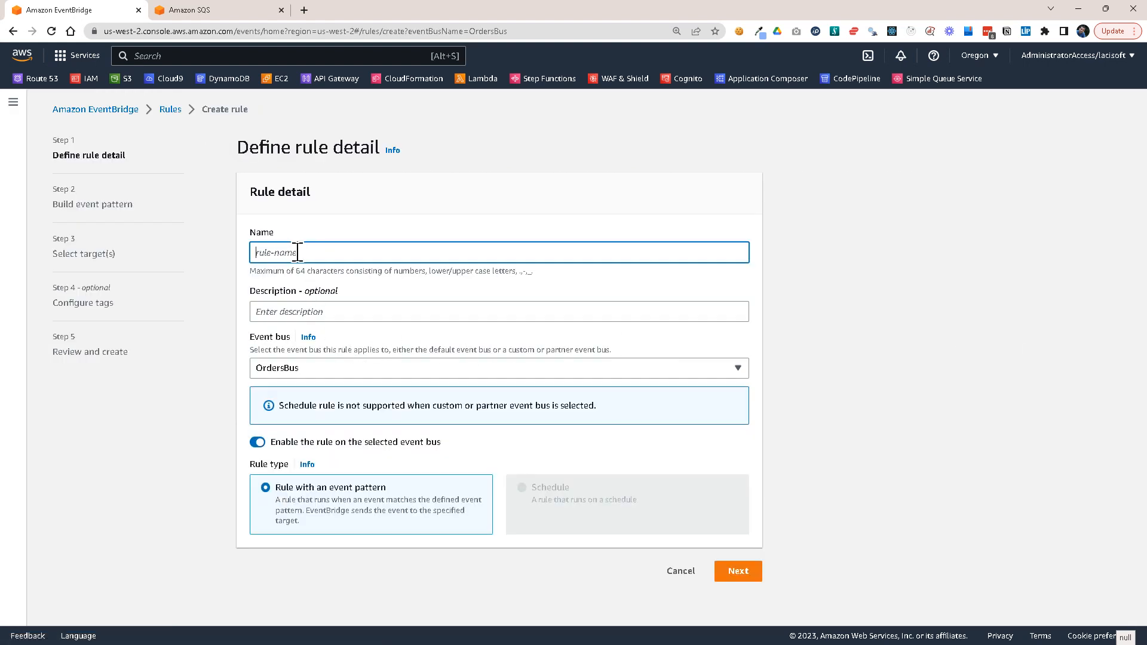
text(Orders)
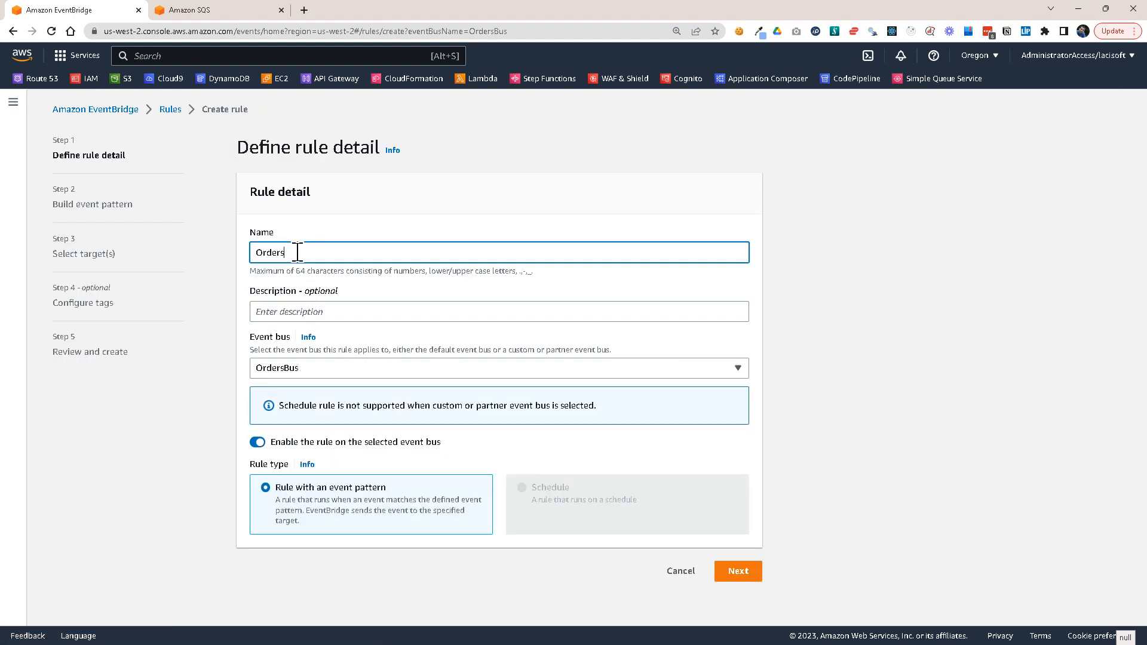
text(To)
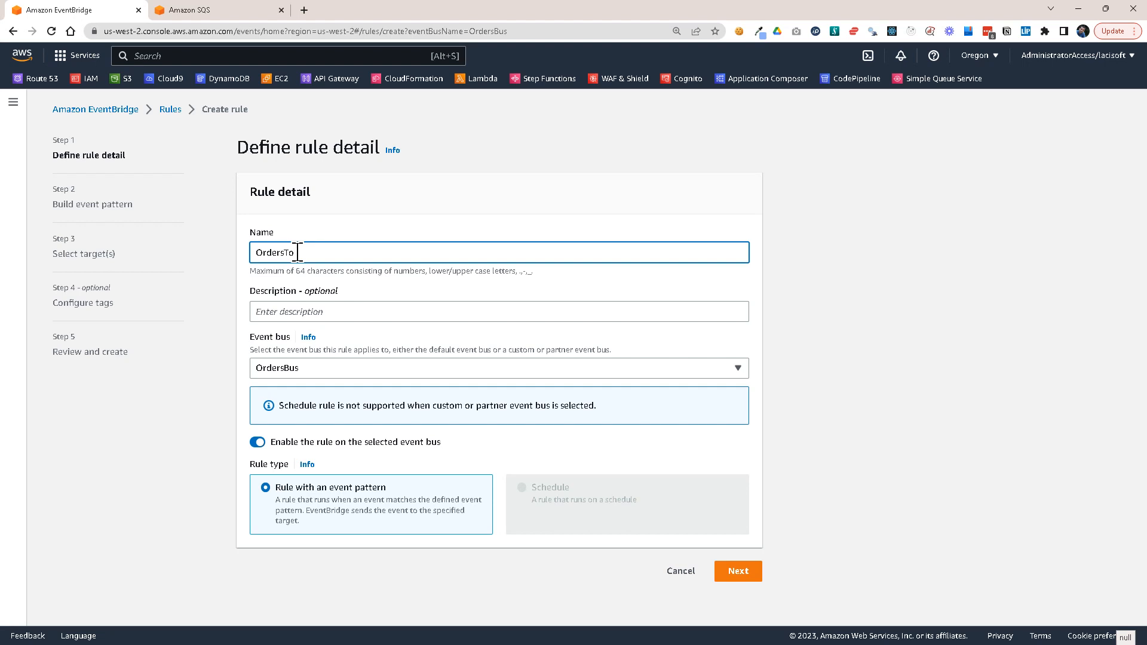
text(CloudWatch)
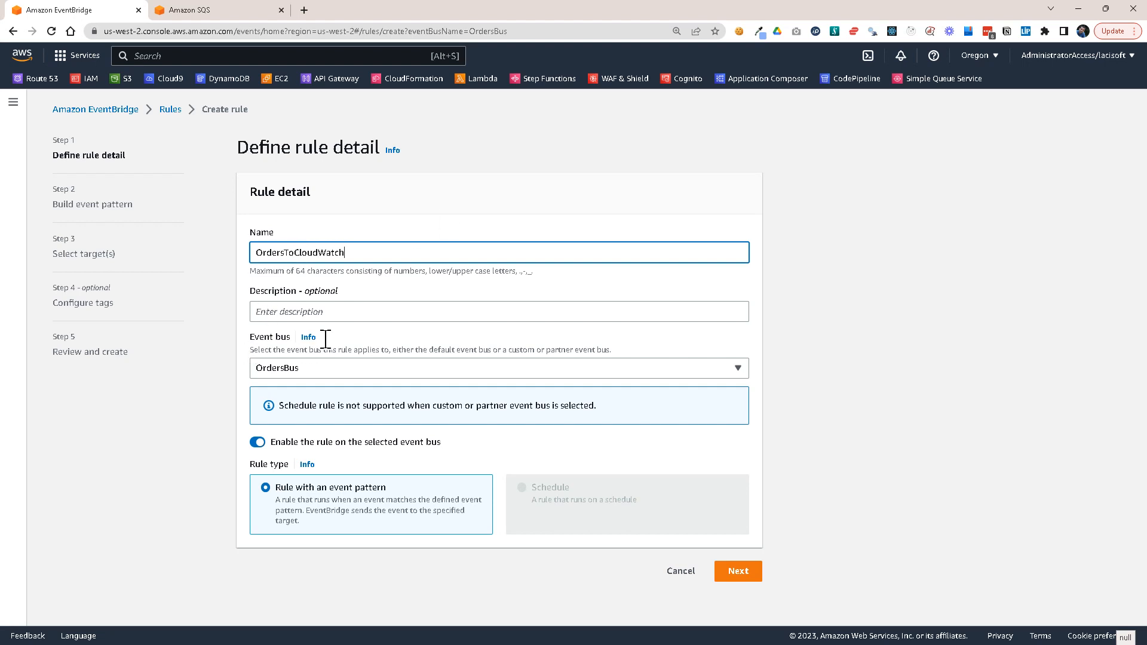
mouse_move(387, 360)
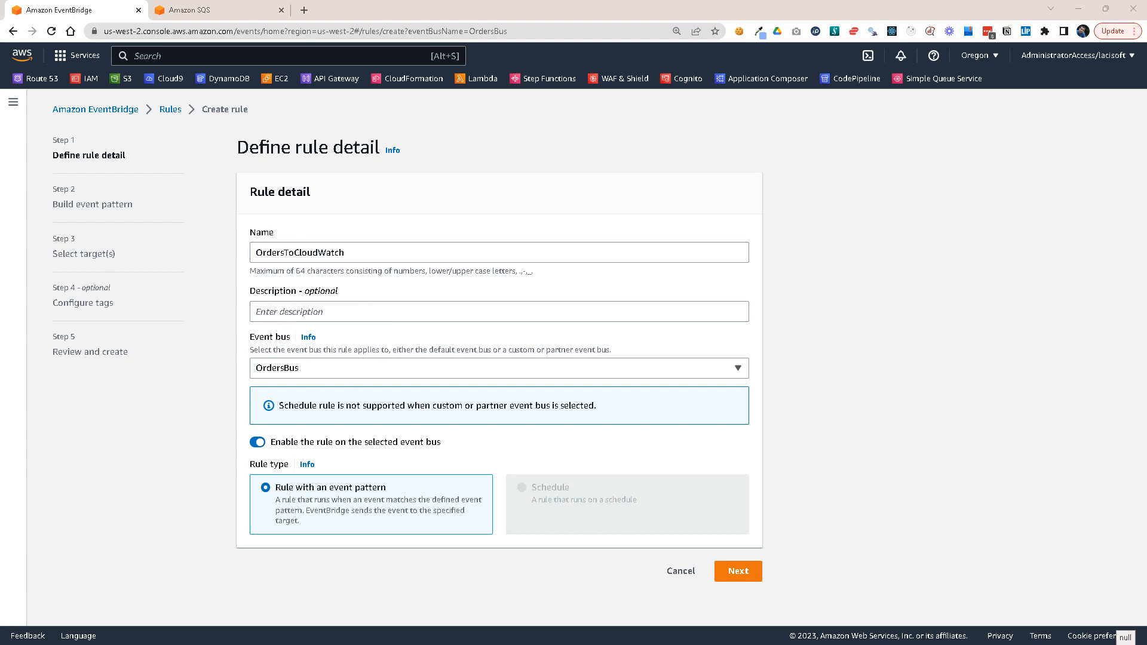
mouse_move(708, 570)
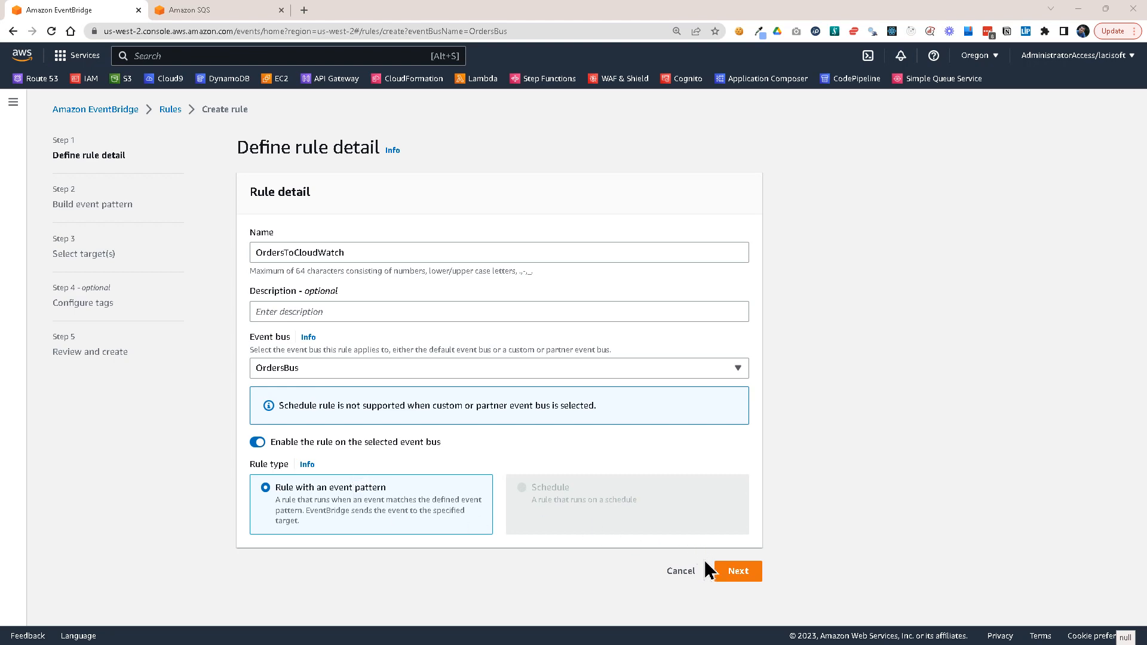
Step: Enter a custom JSON event pattern matching source com.majestic.orders
click(737, 571)
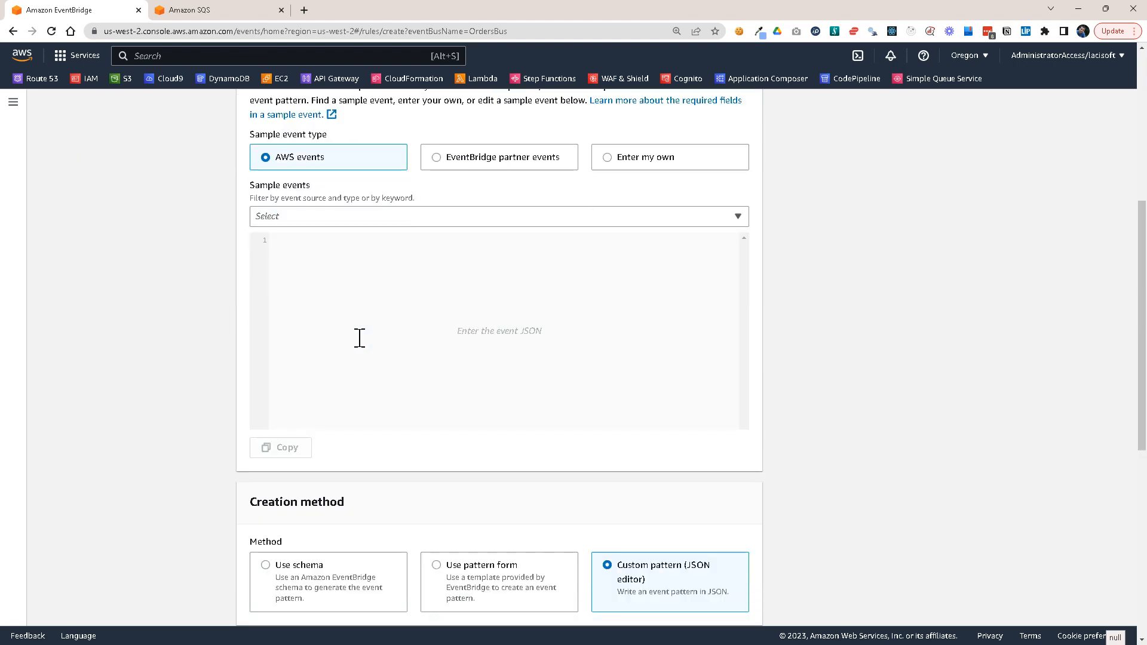
scroll(down, 3)
text("sour)
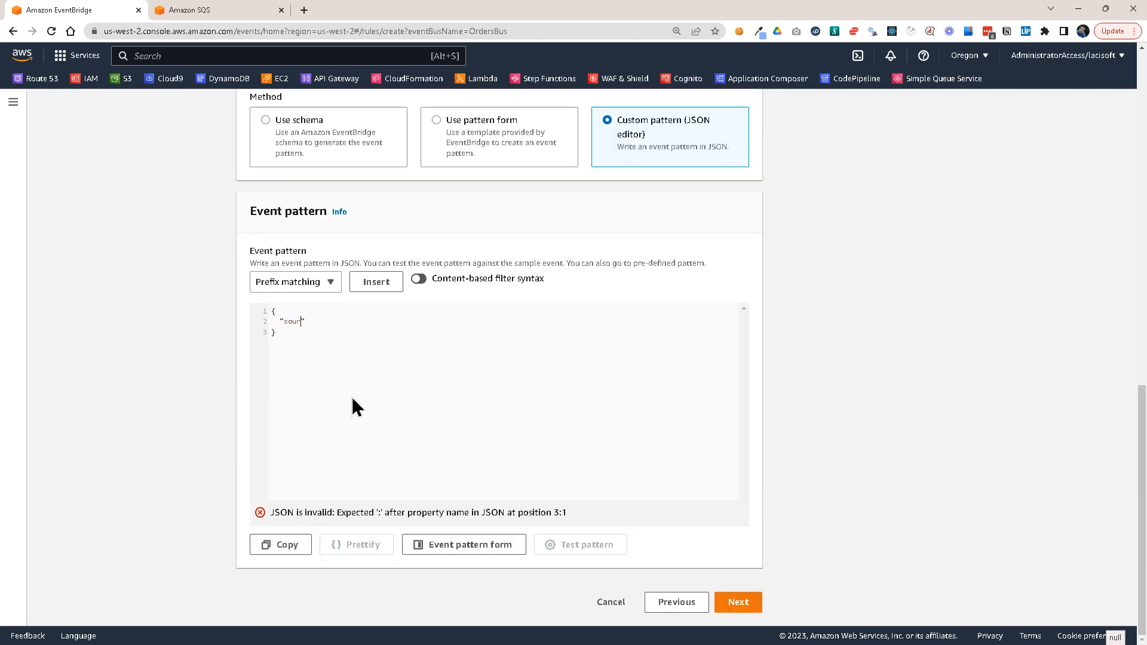
text(ce": ["c")
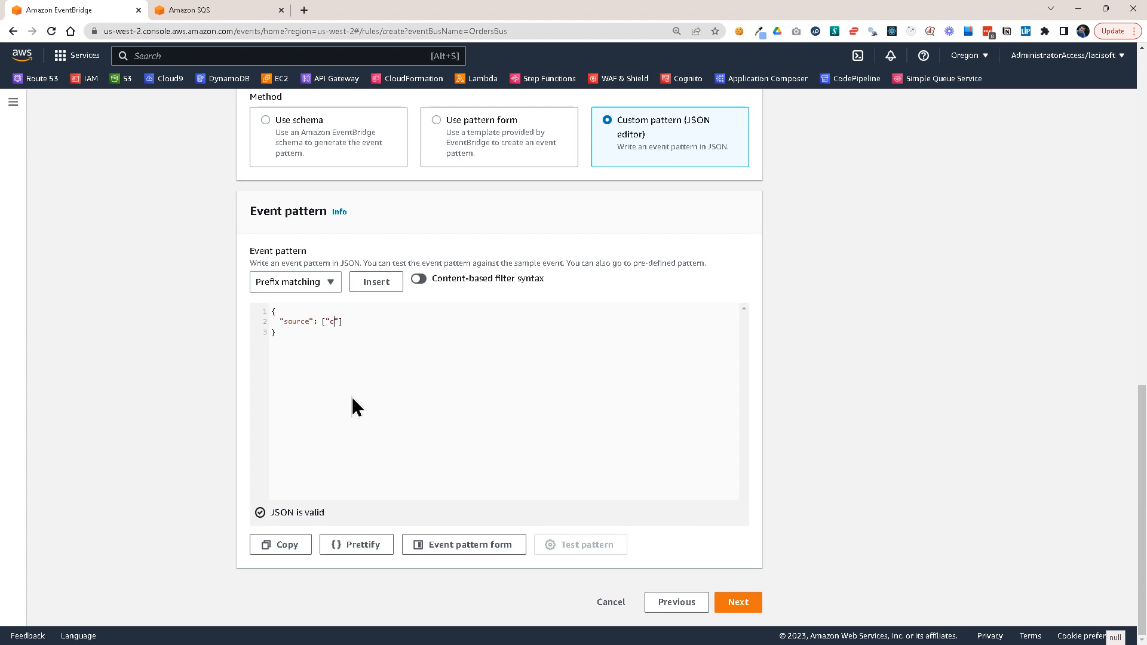
text(com.majestic.)
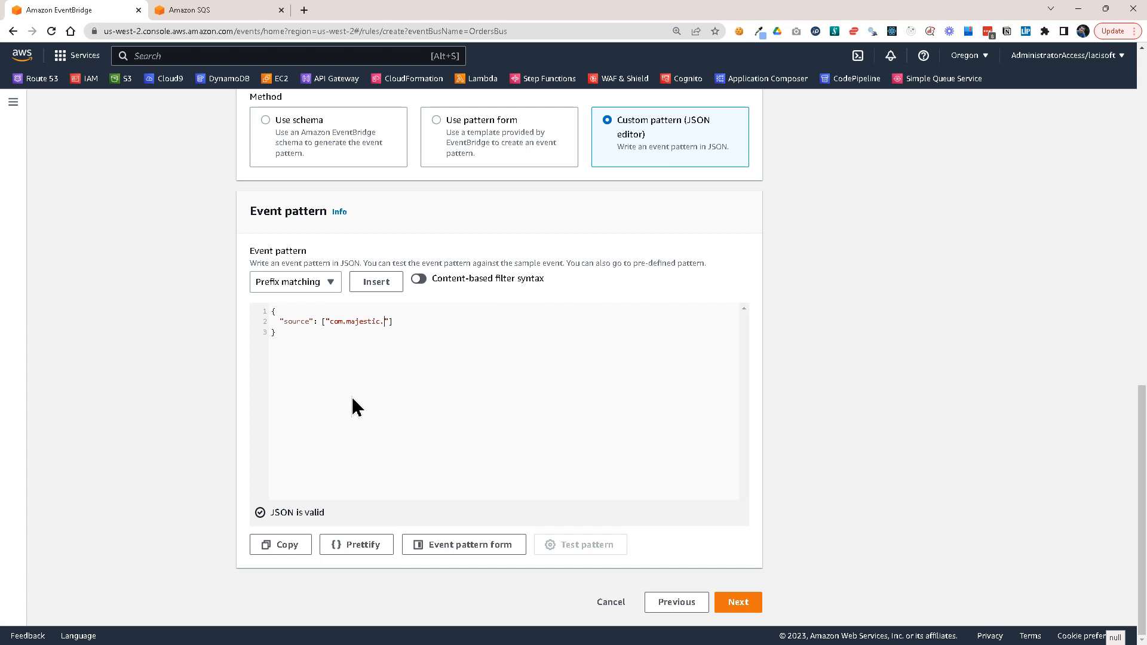
Step: Finish the source pattern and target the /aws/events/MyOrders CloudWatch log group
text(orders)
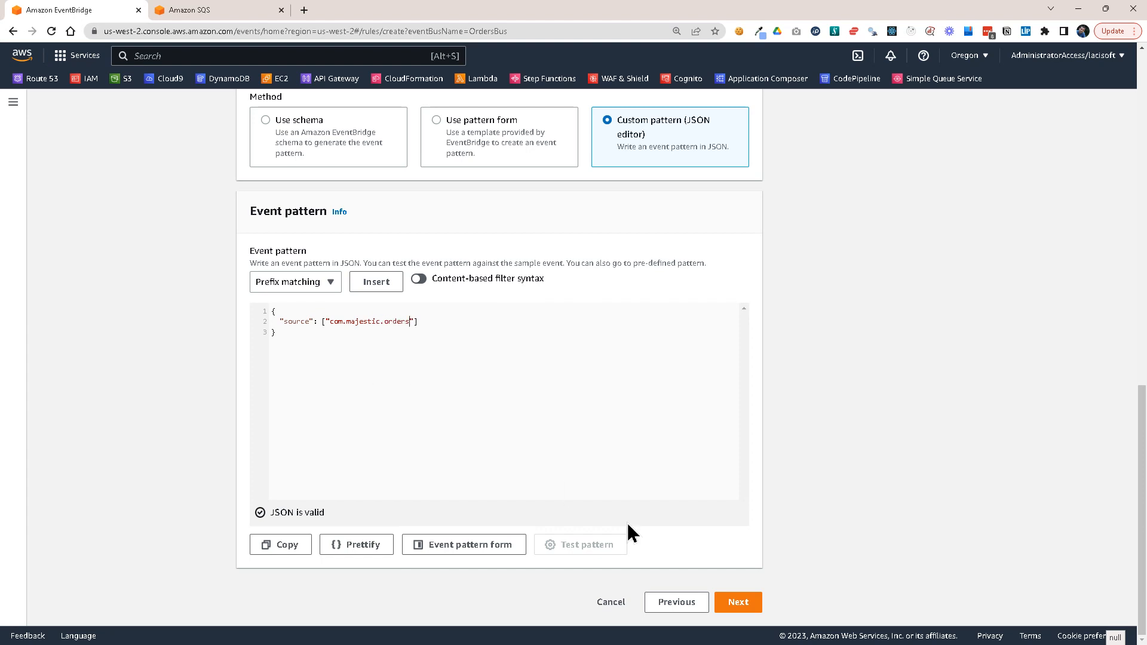
click(737, 602)
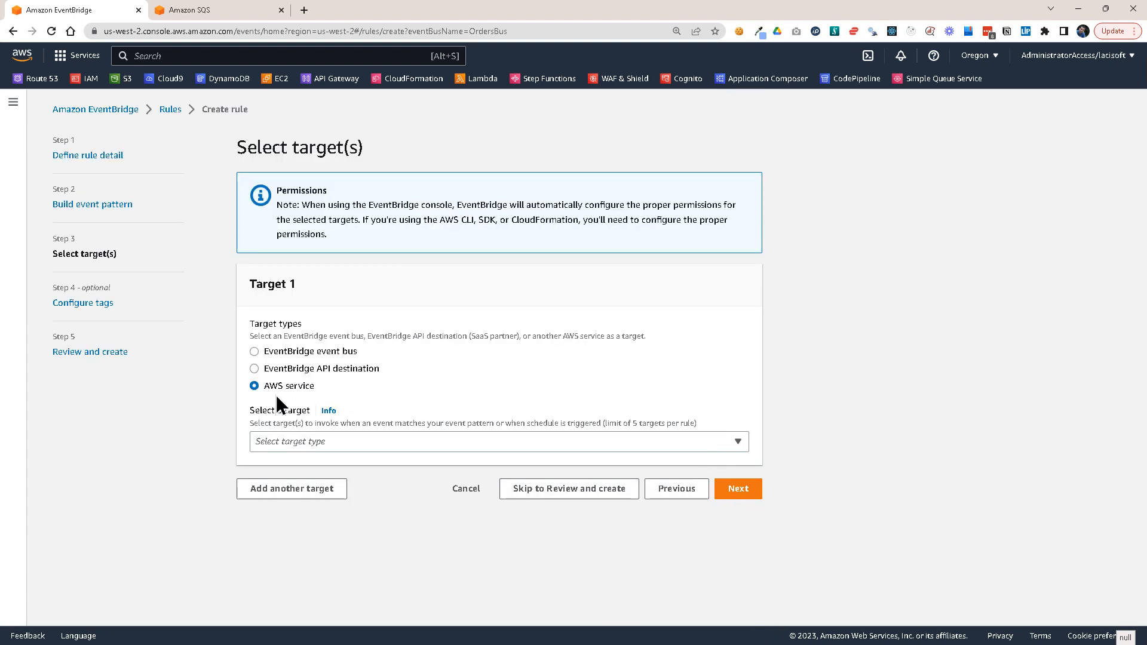
click(500, 441)
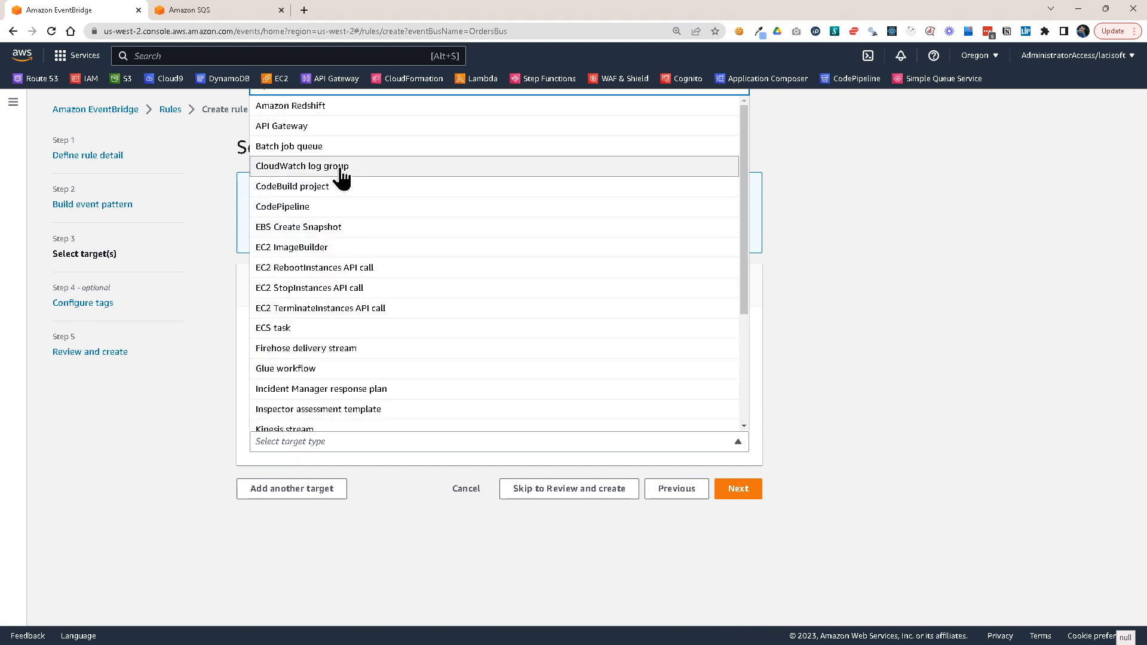
click(301, 167)
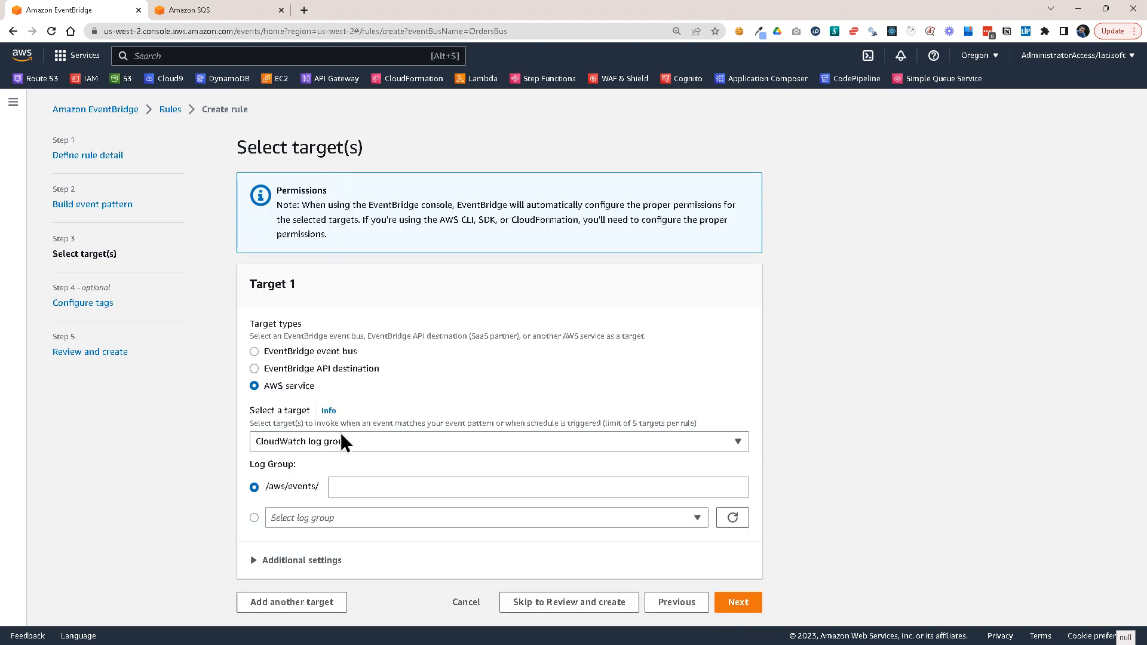
text(o)
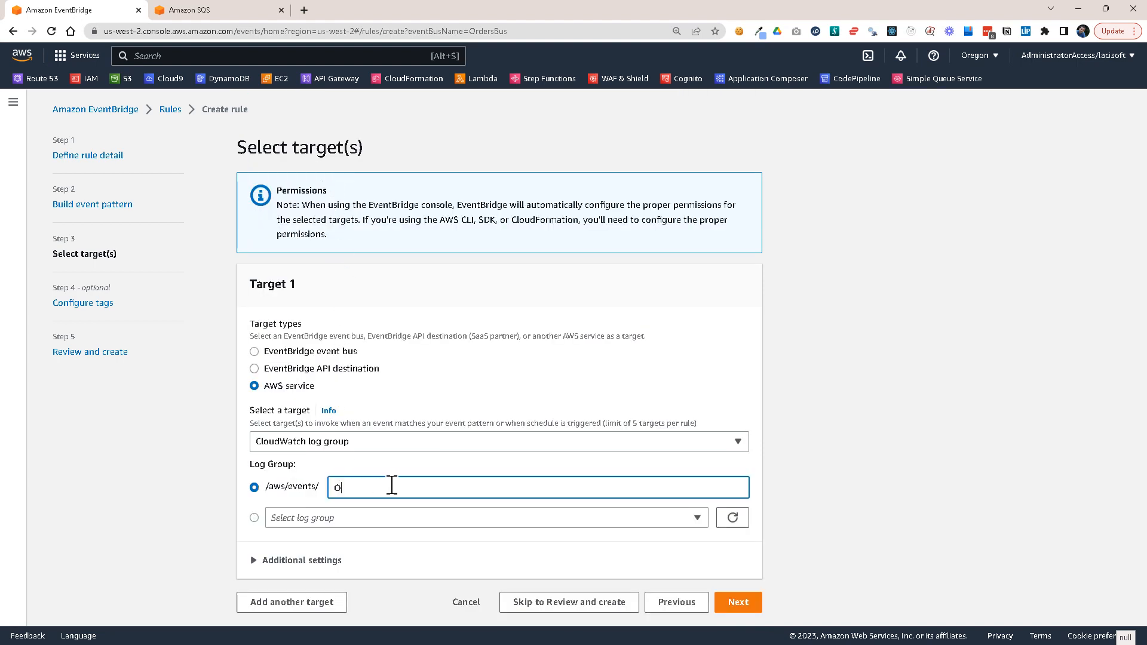
text(MyOrders)
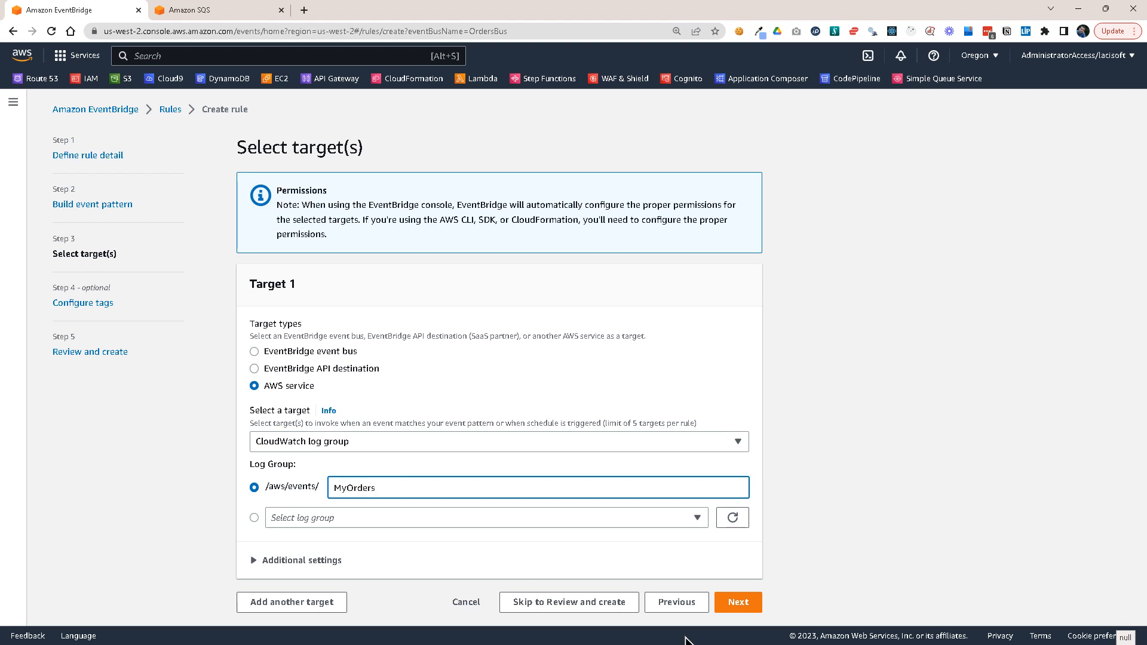
Step: Skip tags, review, and create the OrdersToCloudWatch rule
click(737, 603)
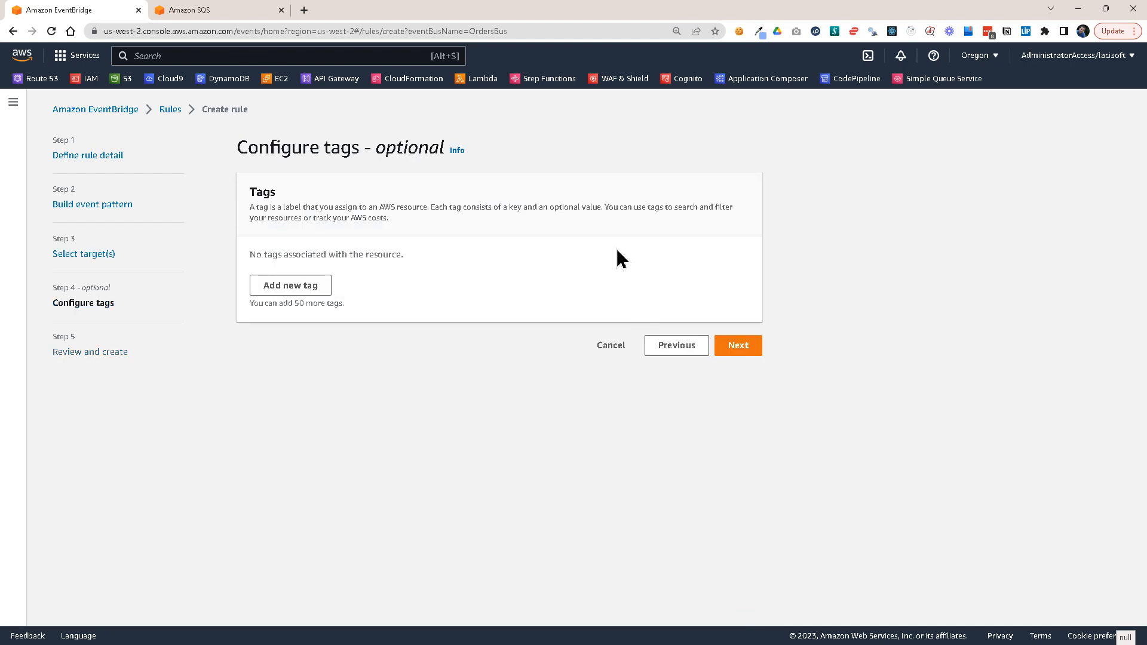
click(738, 344)
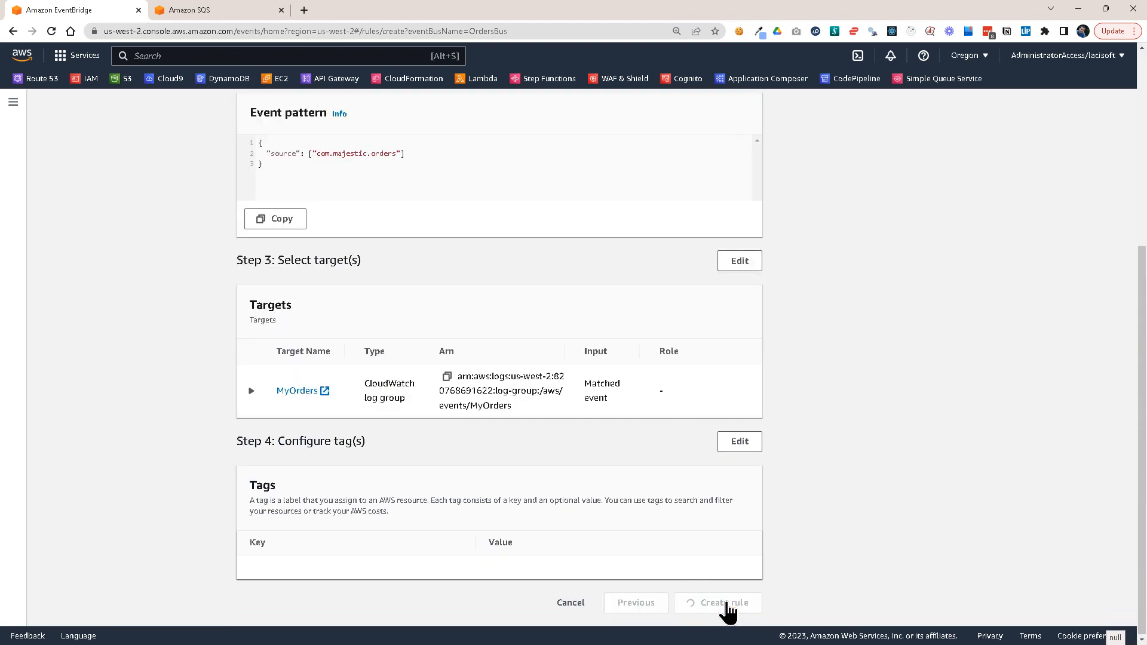
click(724, 602)
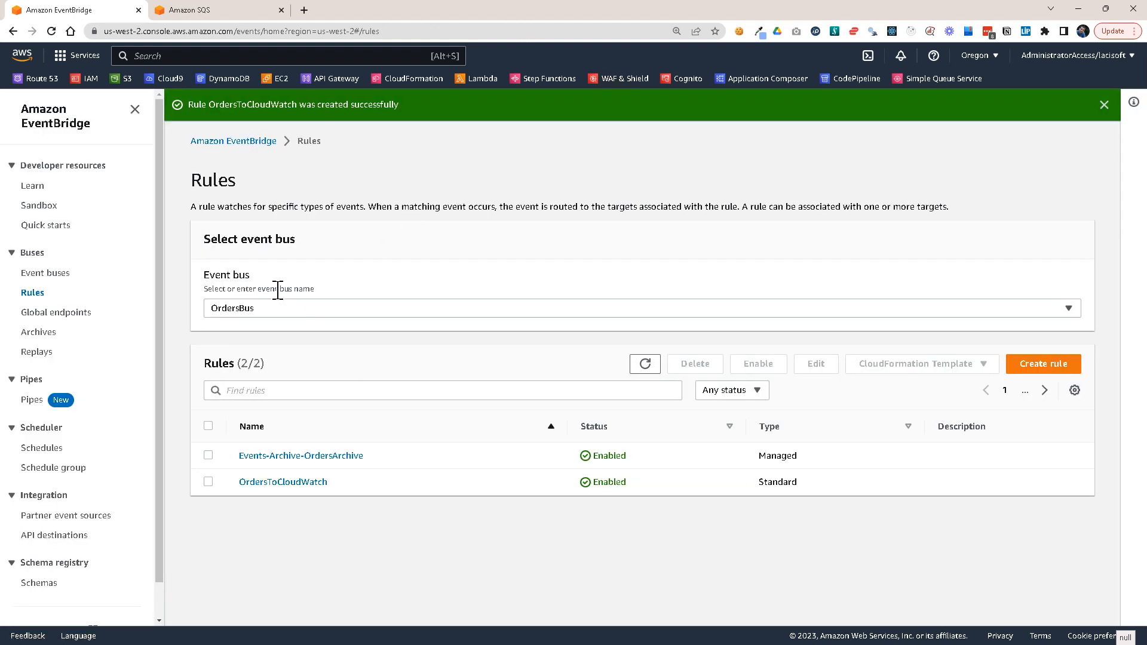
mouse_move(423, 477)
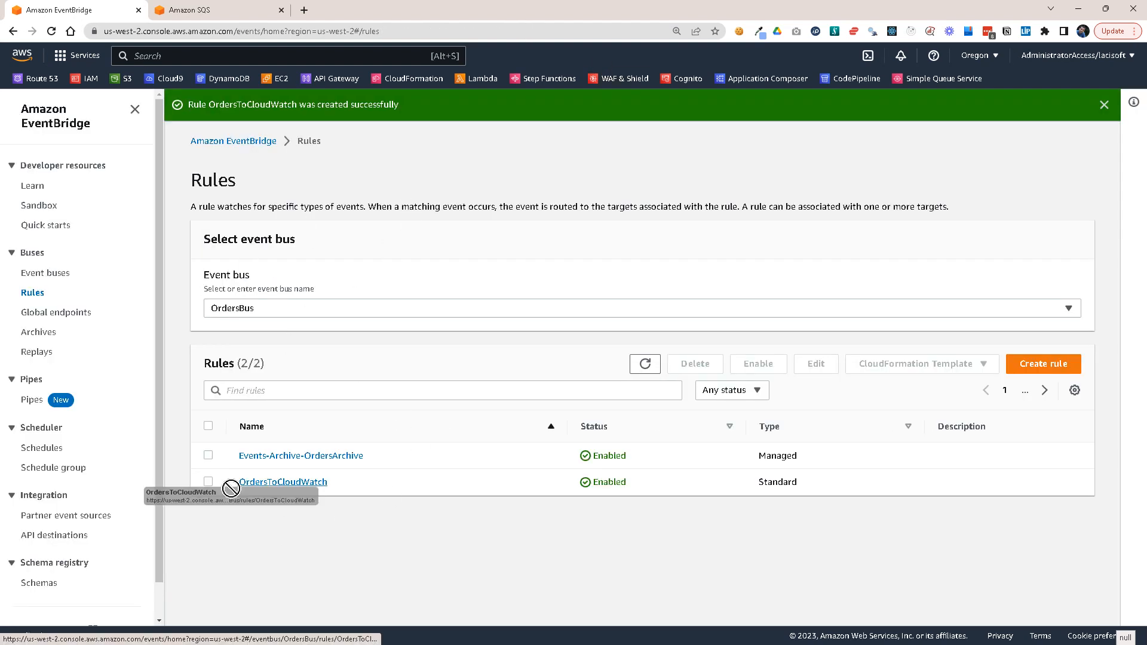
mouse_move(302, 508)
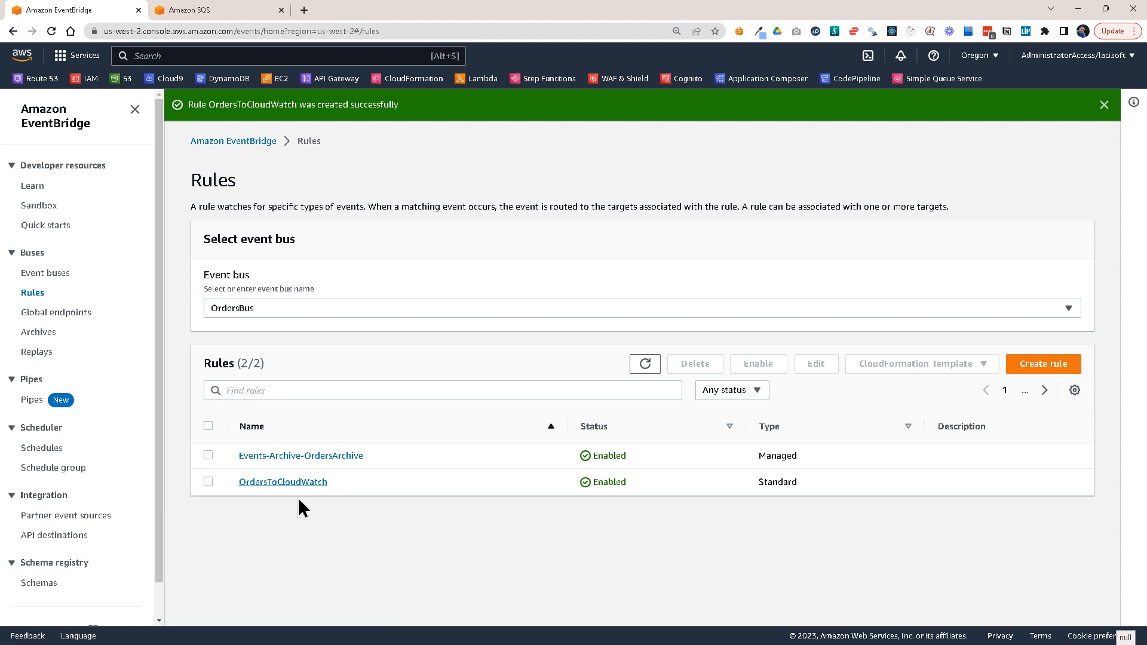
mouse_move(233, 489)
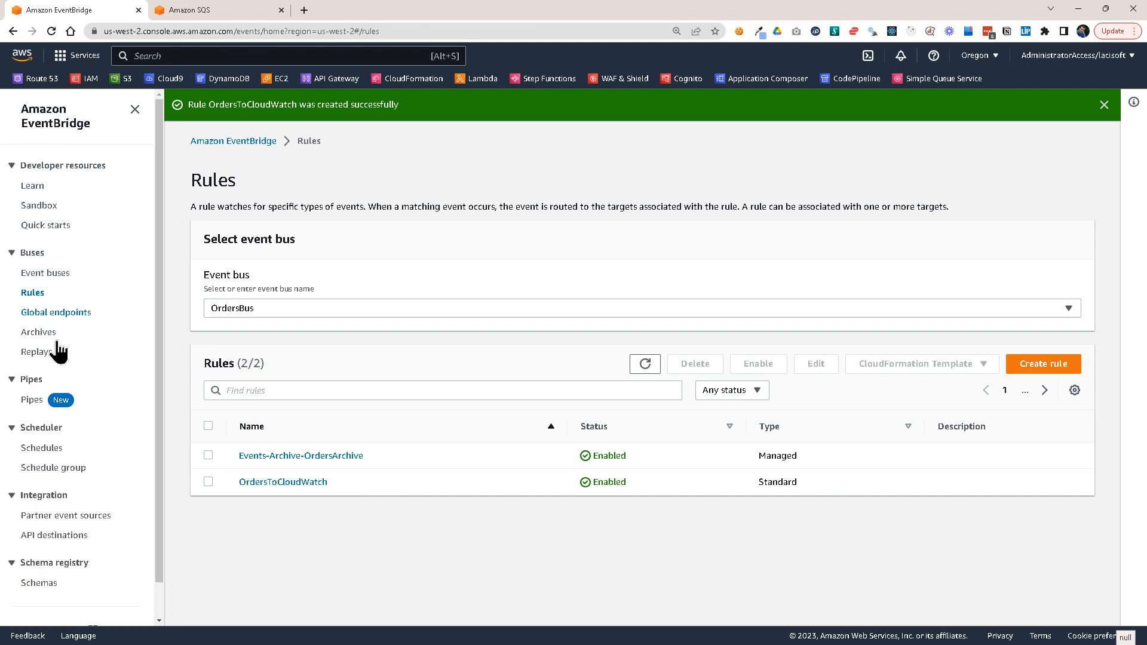
Step: Compose an OrdersBus event from com.majestic.orders, detail type order, detail {"product":"chair"}
click(44, 273)
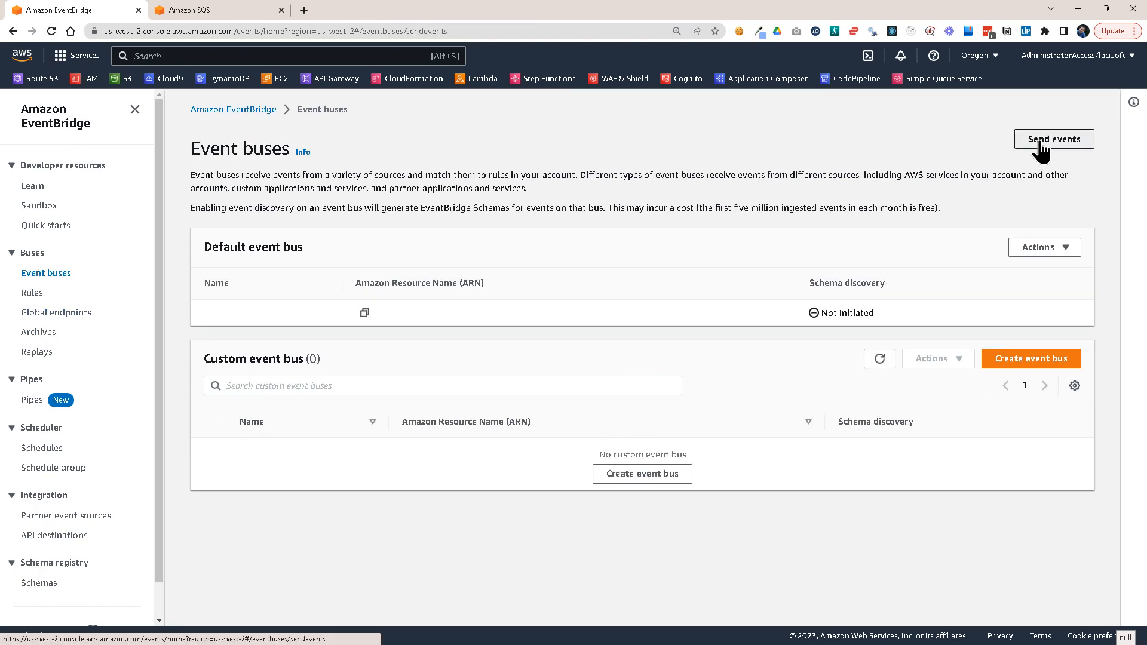
click(1053, 139)
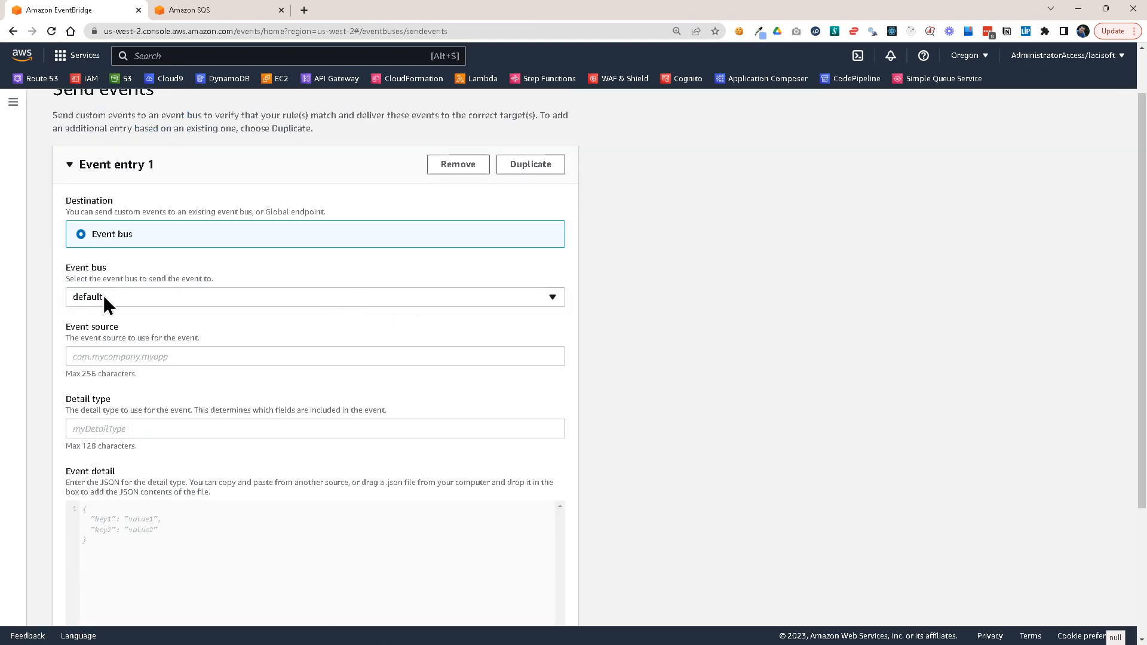
click(315, 297)
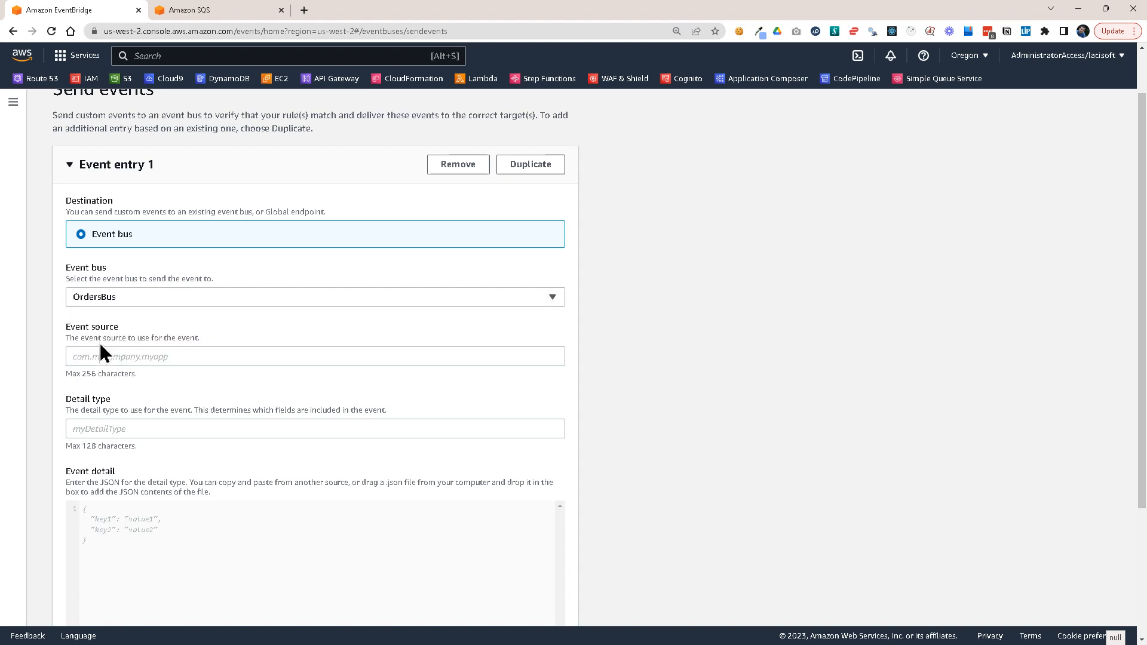
click(314, 356)
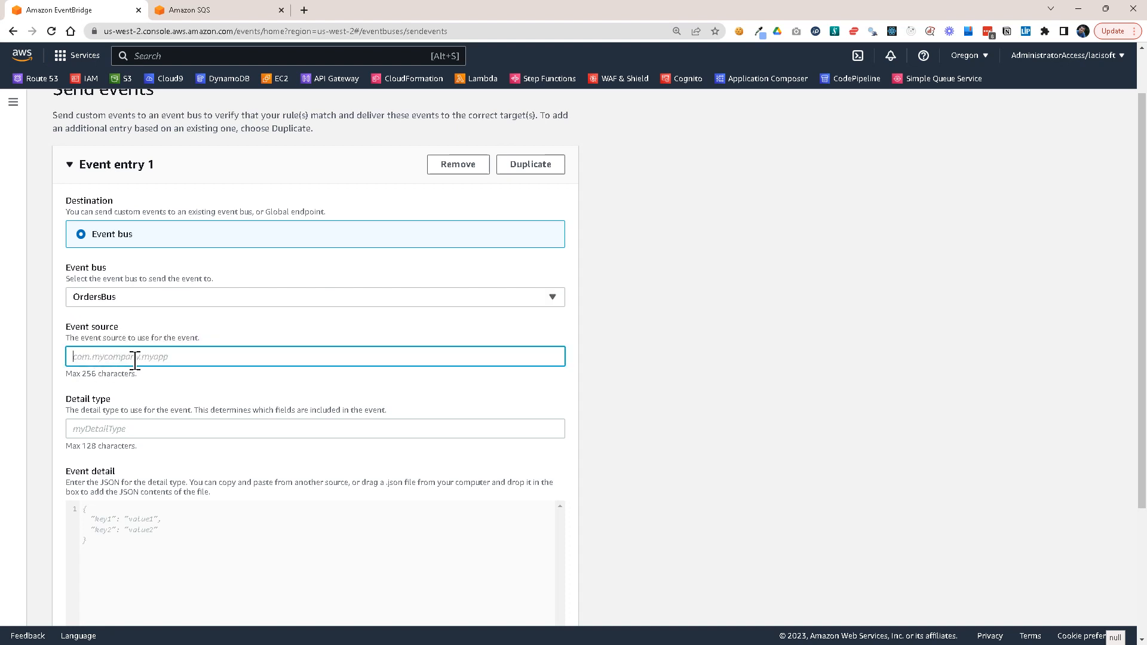
text(com.majestic.orders)
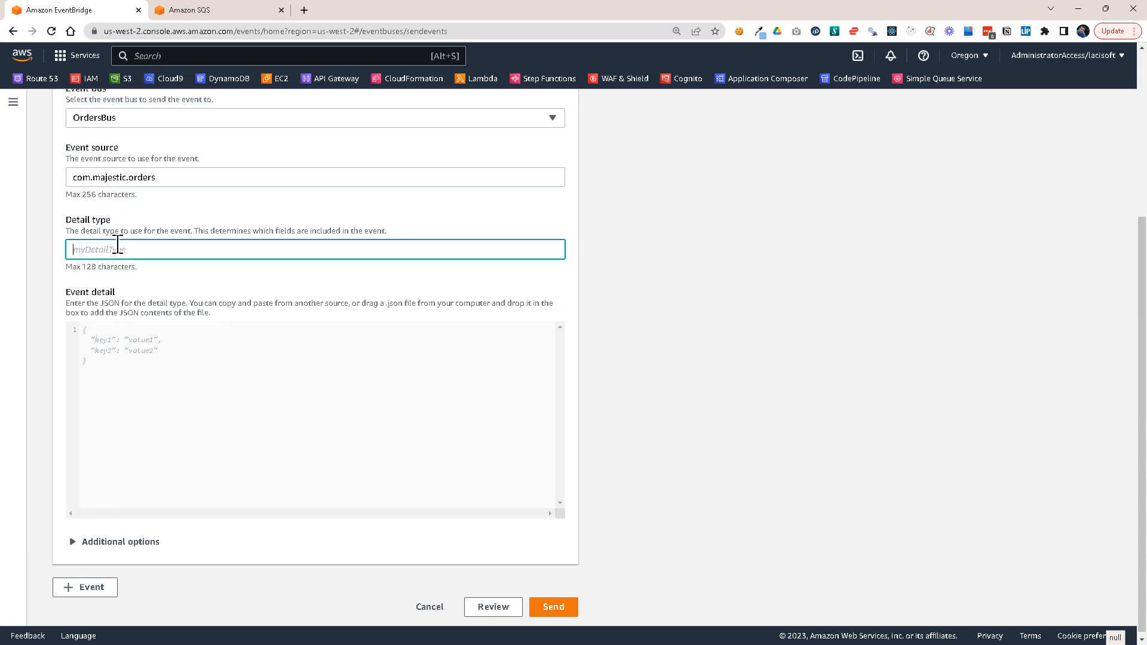
text(order)
click(315, 419)
text({)
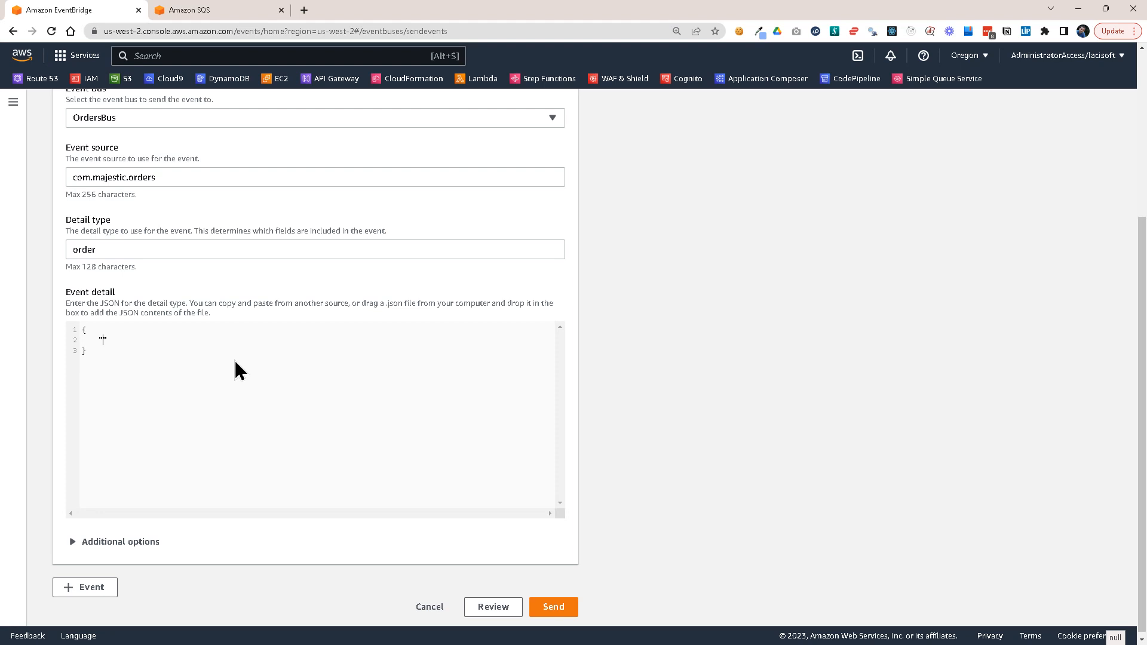
text("product")
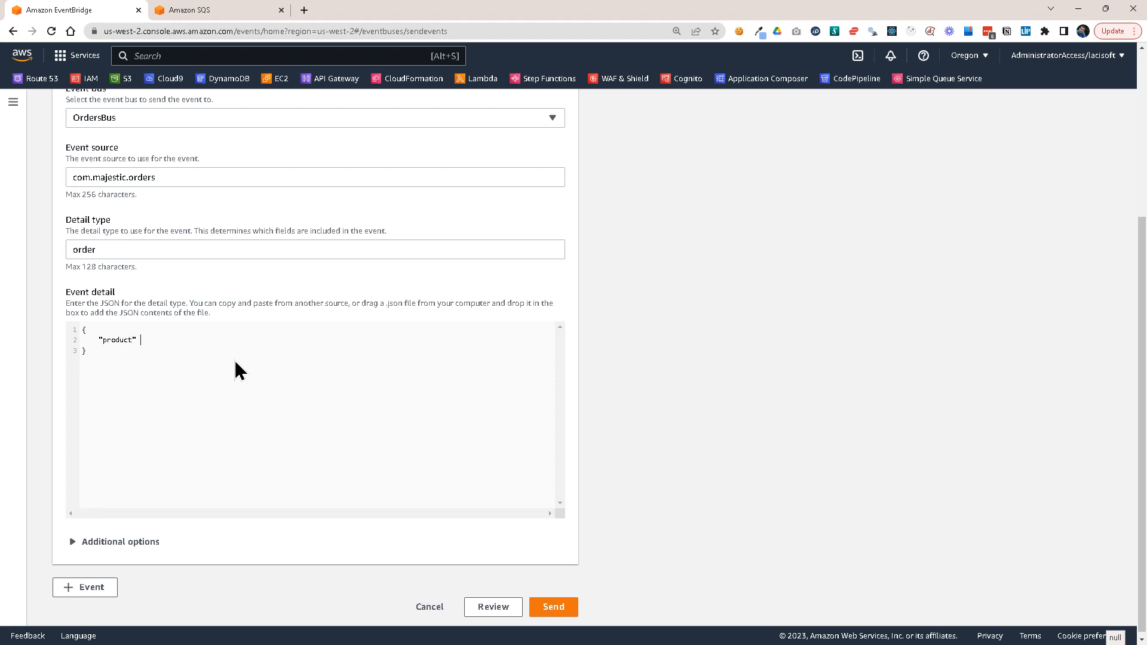
text(: "chair)
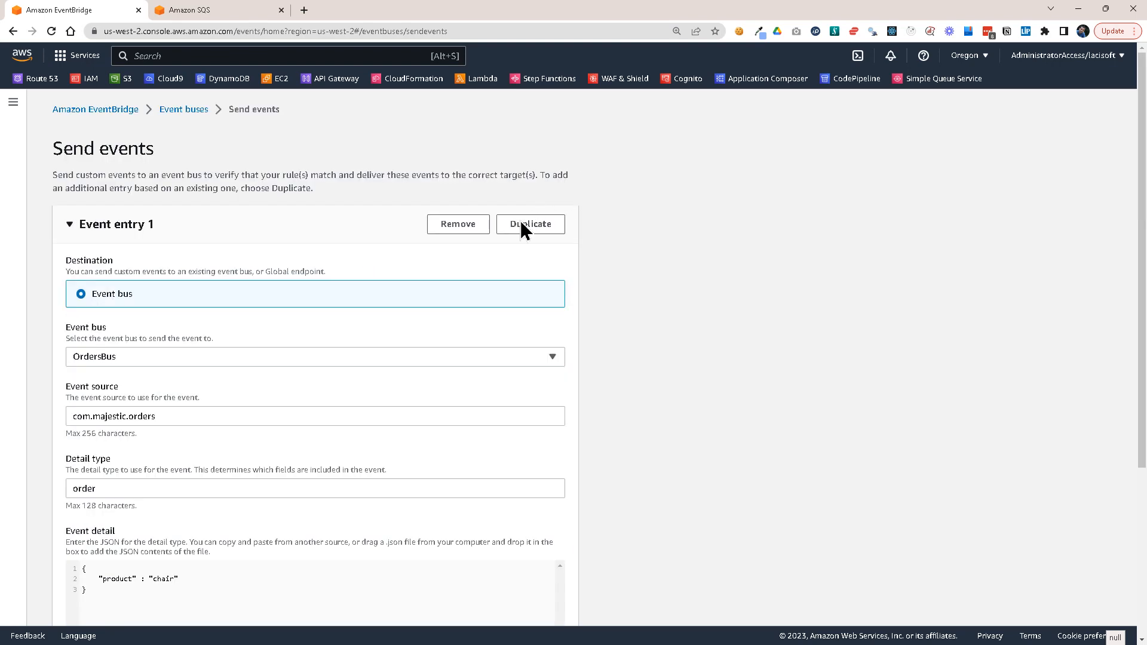
Step: Duplicate the entry as a sofa order and send both events
click(530, 224)
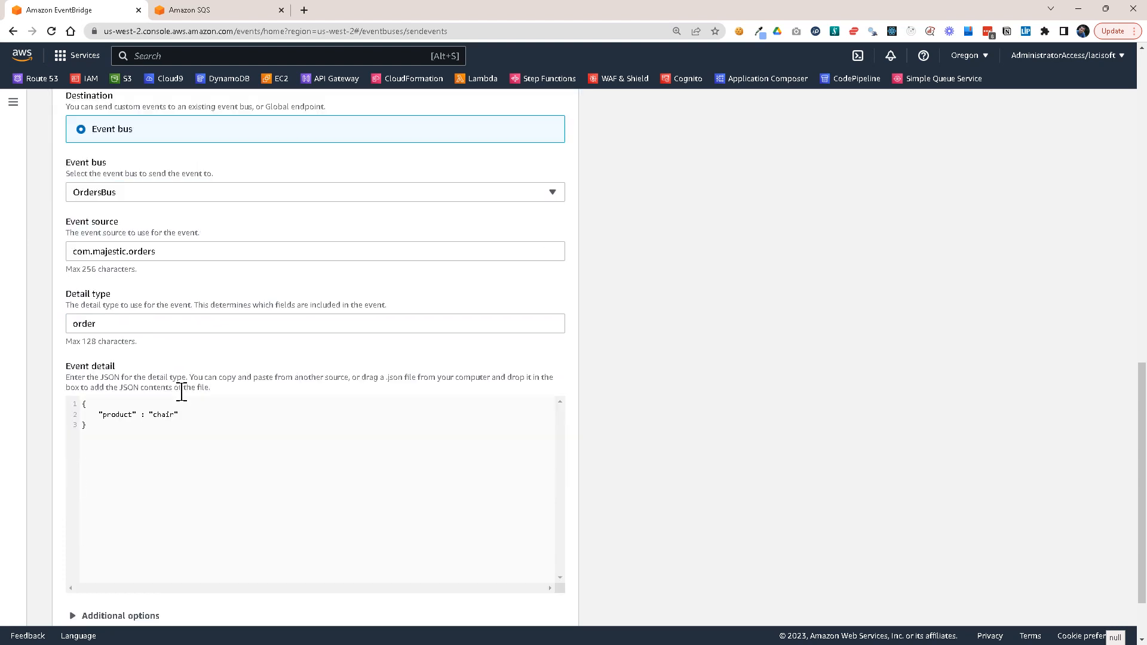
text(sofa)
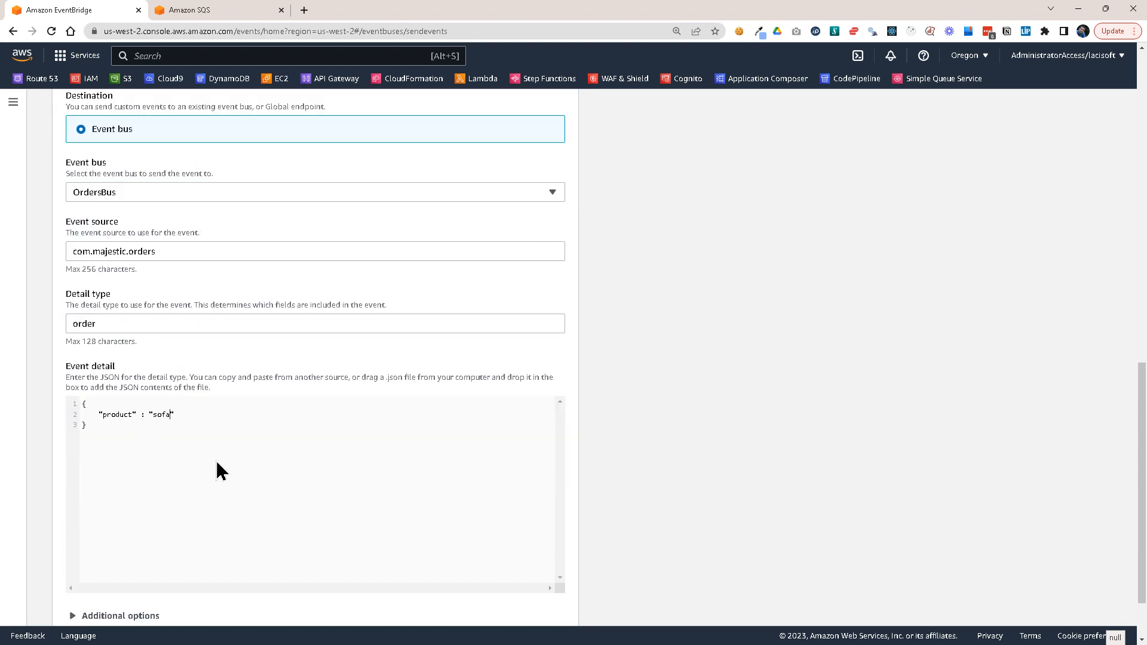
scroll(down, 3)
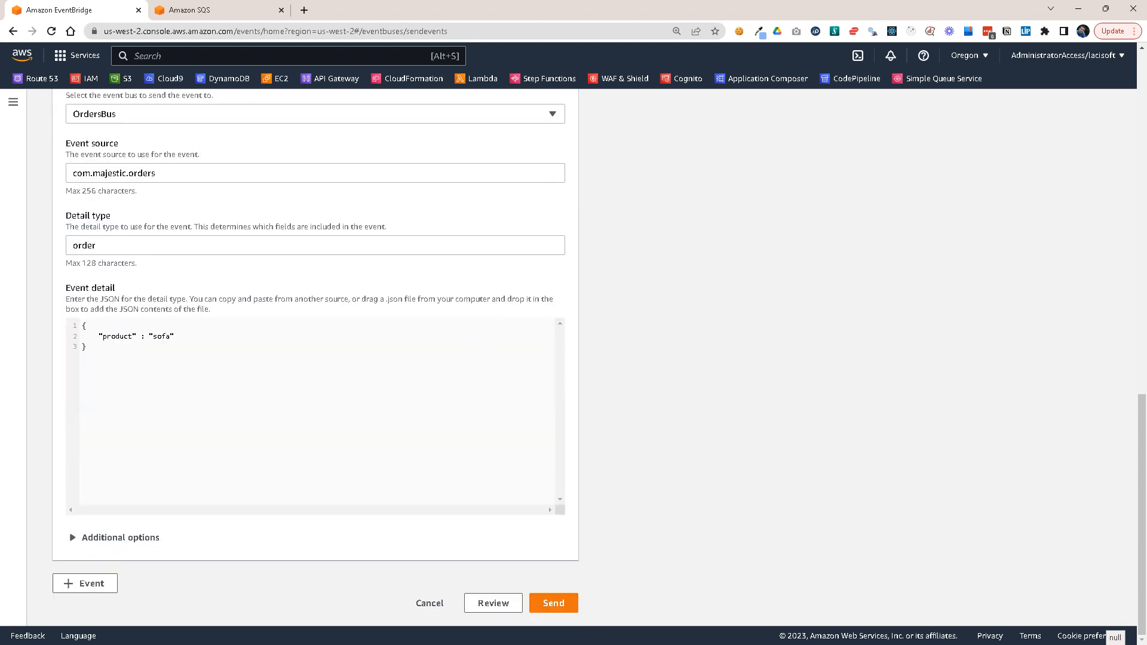
click(552, 602)
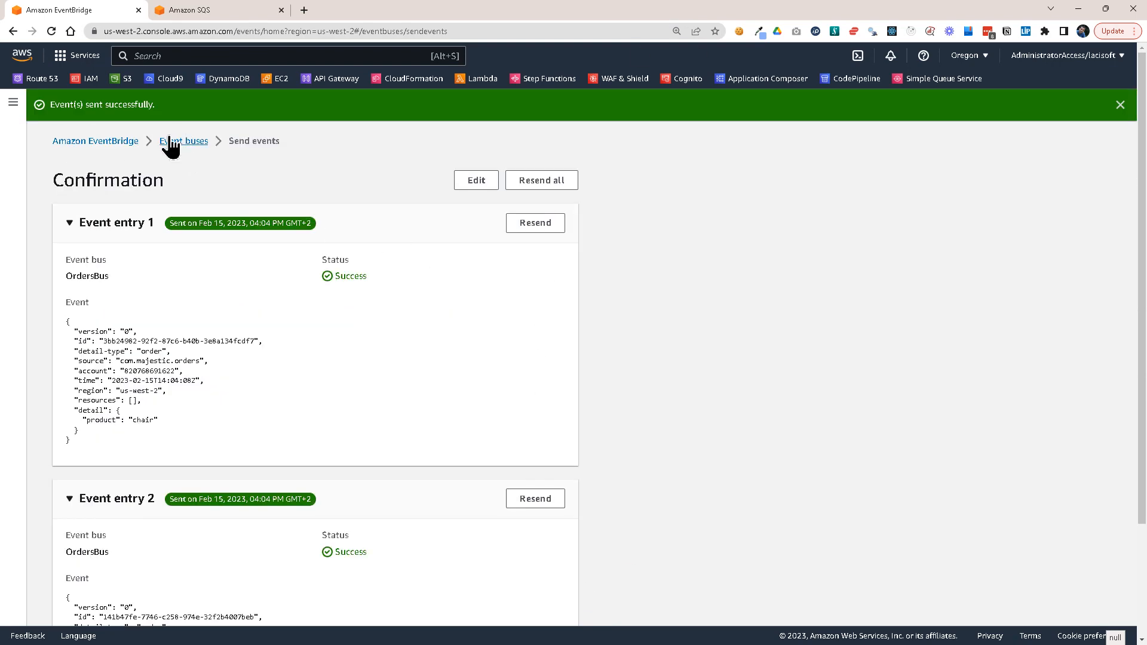
Step: Via the OrdersToCloudWatch rule's Targets, jump to the MyOrders log group in CloudWatch
click(184, 141)
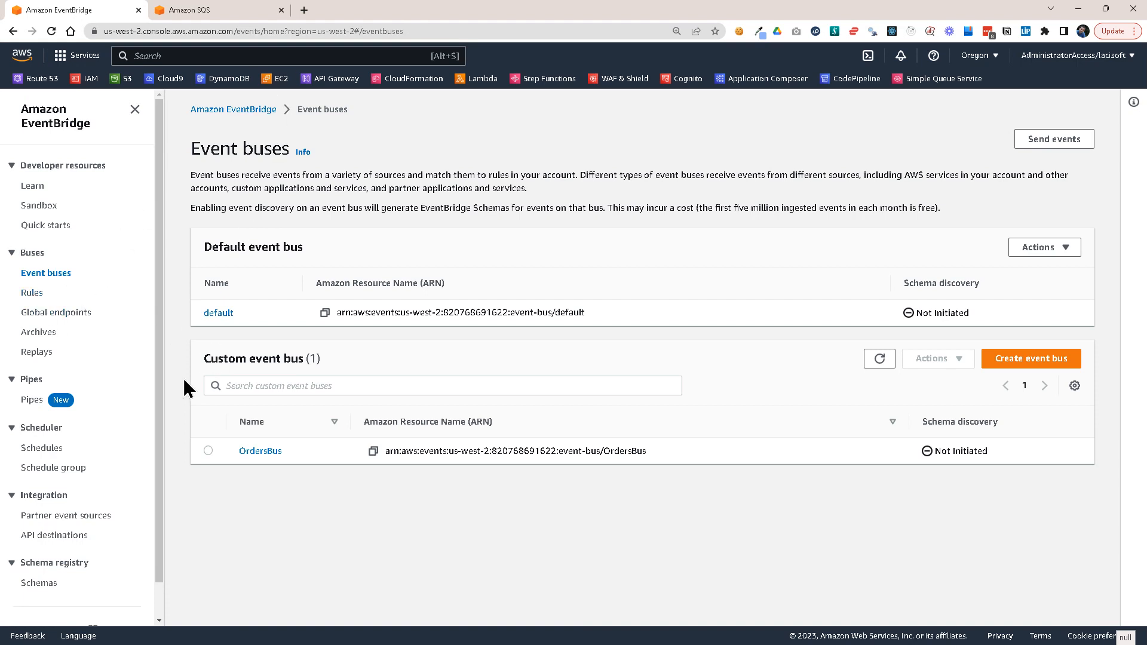
click(31, 292)
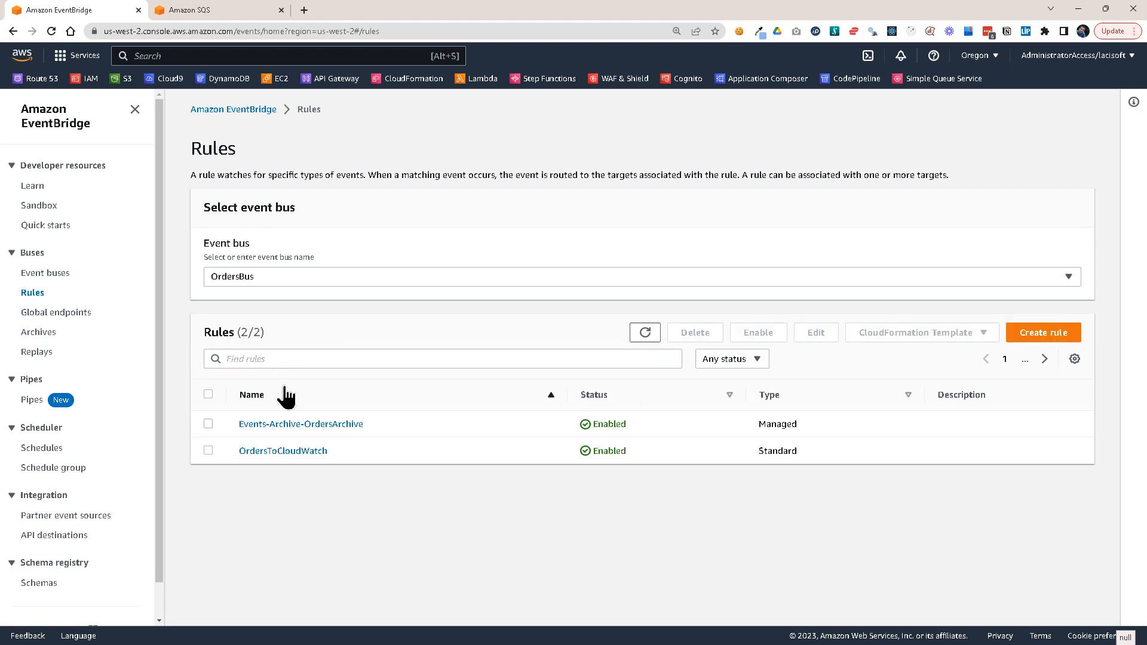
click(282, 451)
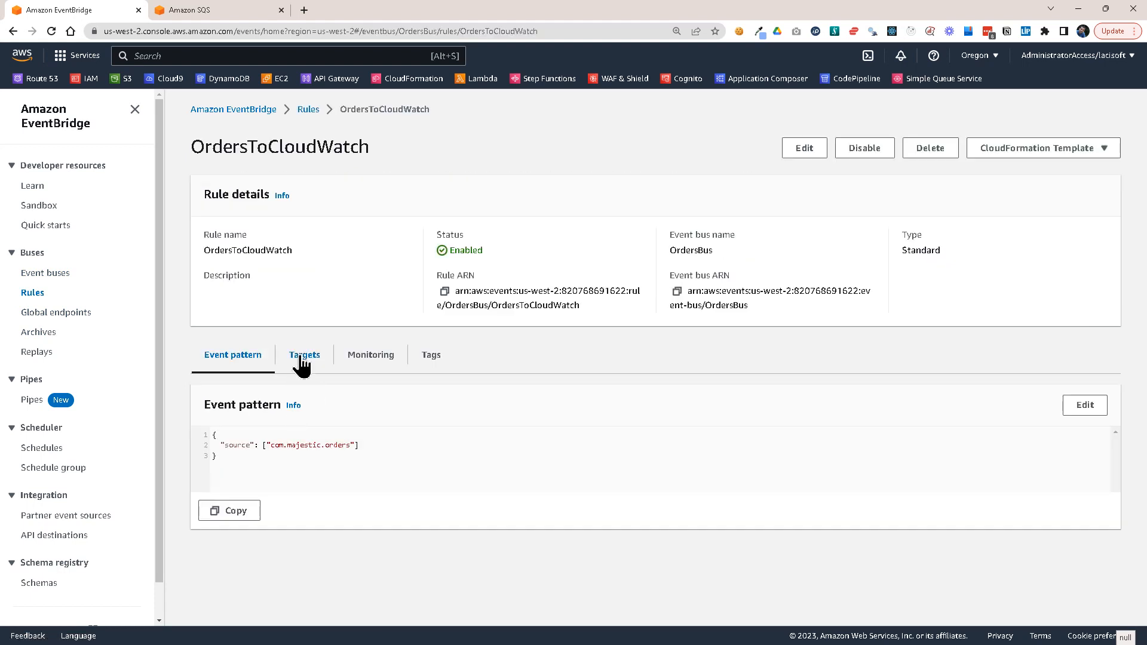
click(304, 355)
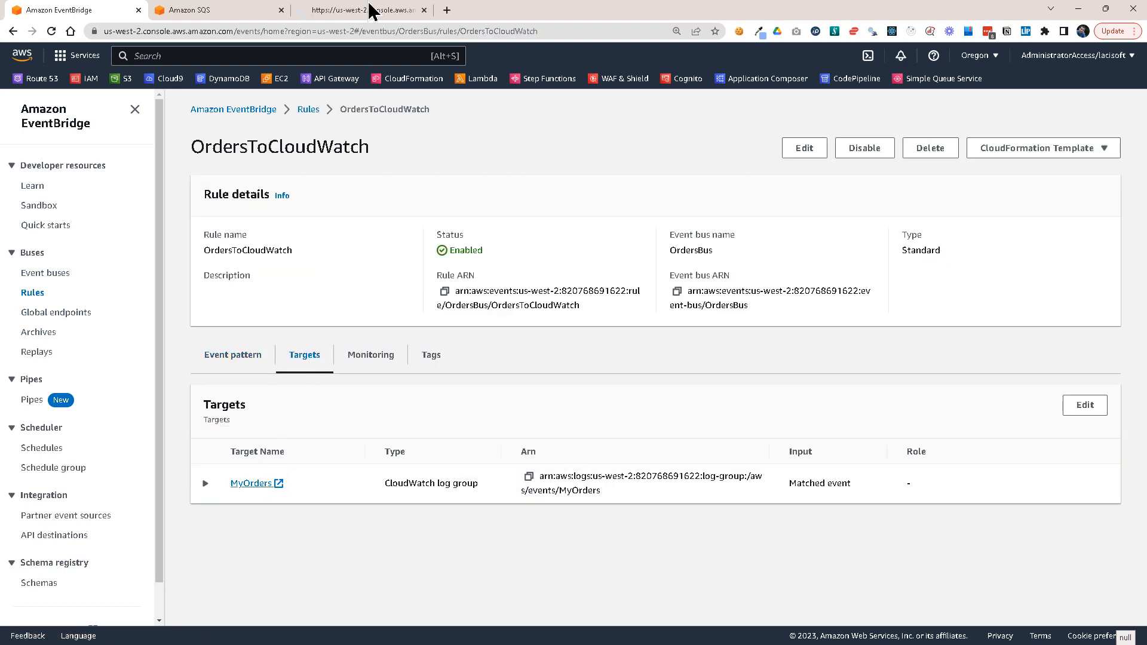
click(252, 483)
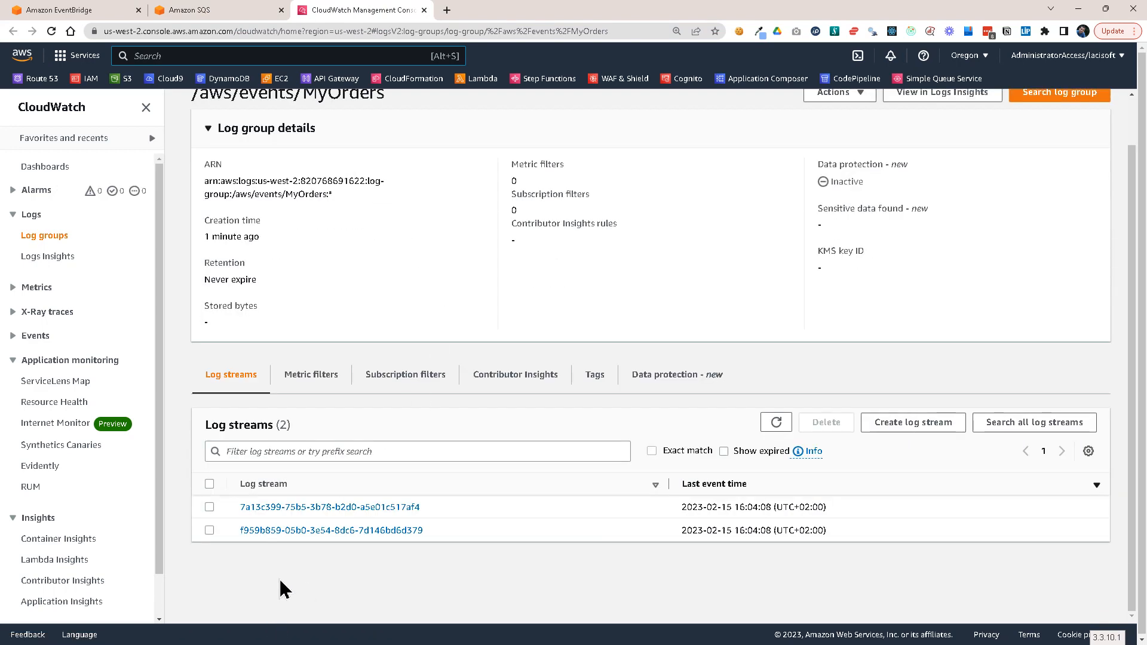
Step: Expand the logged order event JSON in each of the two MyOrders log streams
click(330, 530)
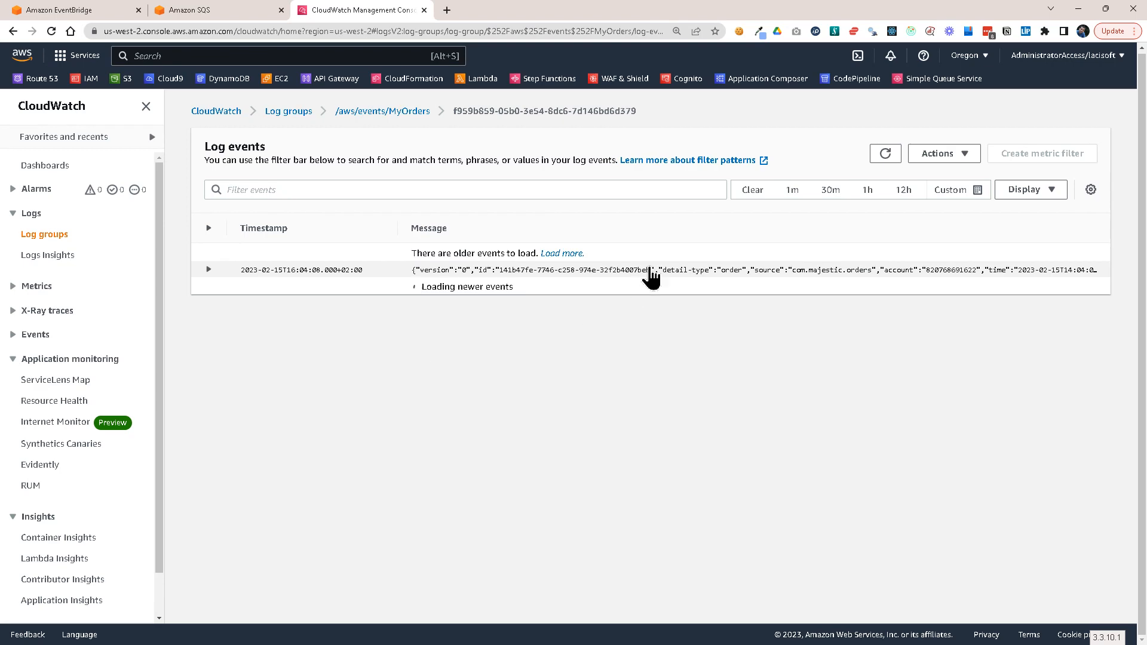
click(208, 269)
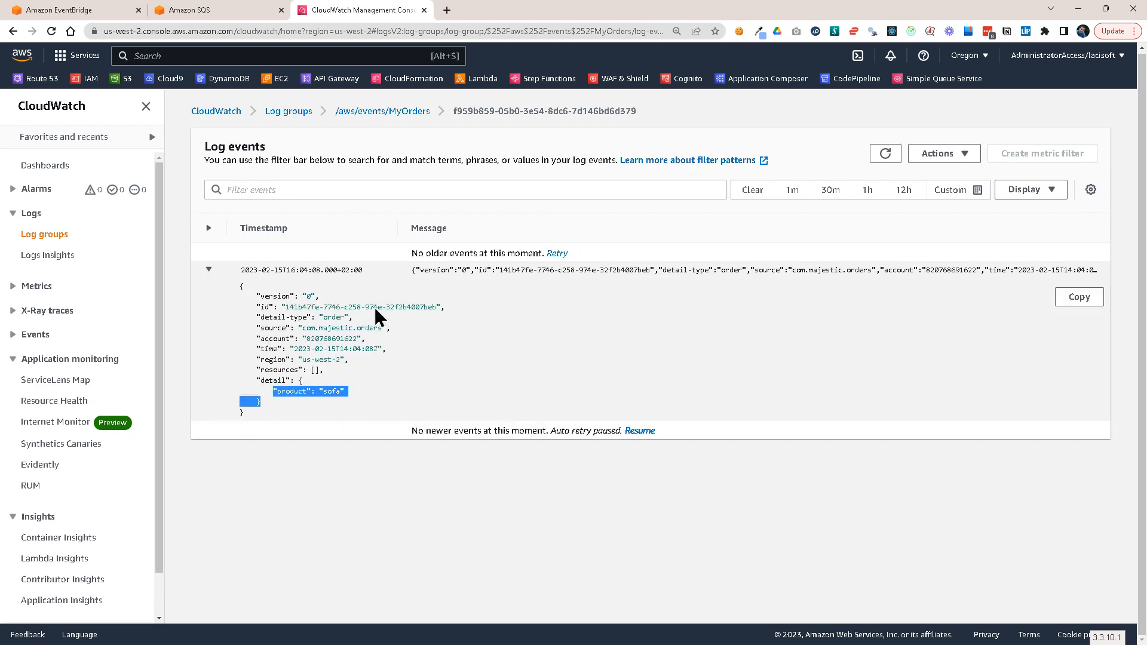
click(383, 110)
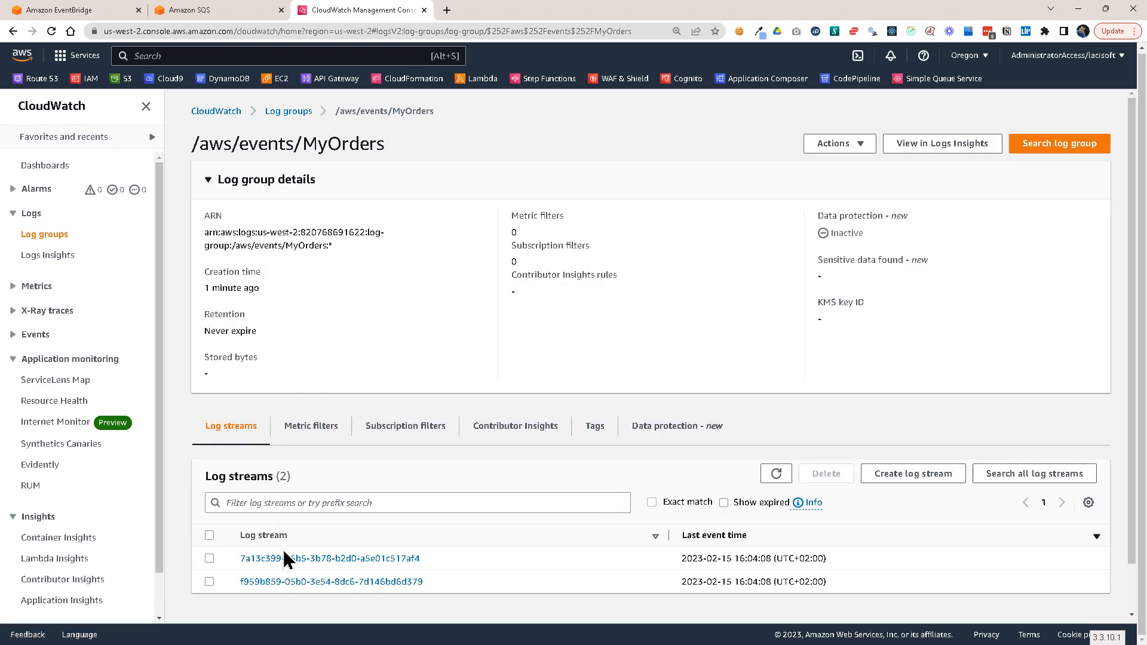
click(330, 558)
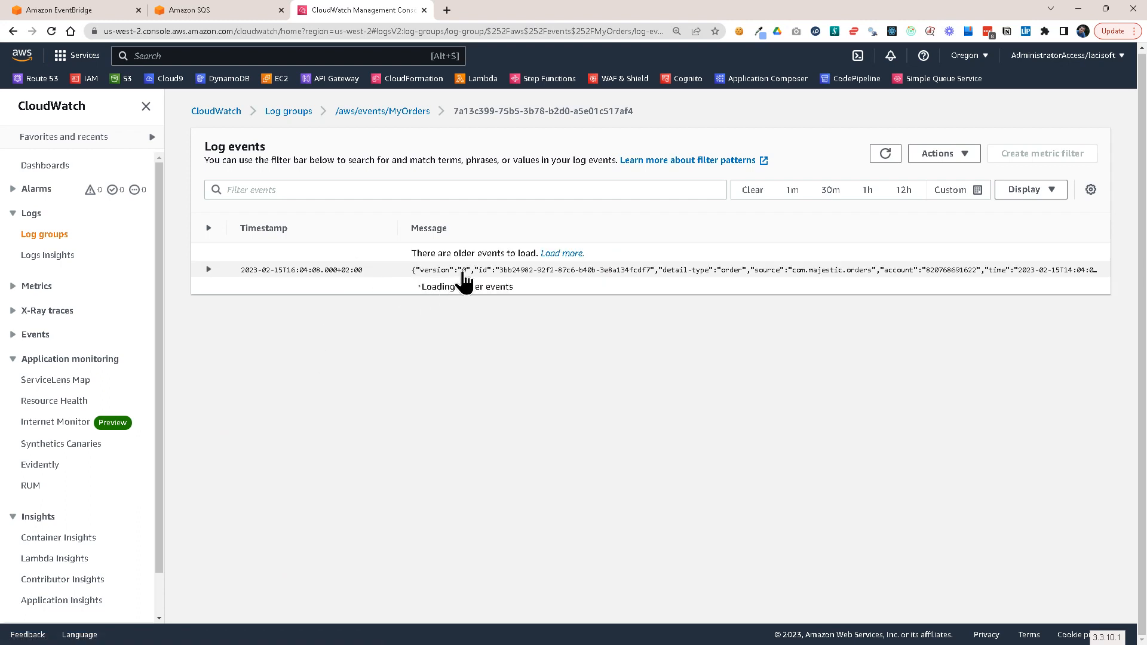
click(208, 269)
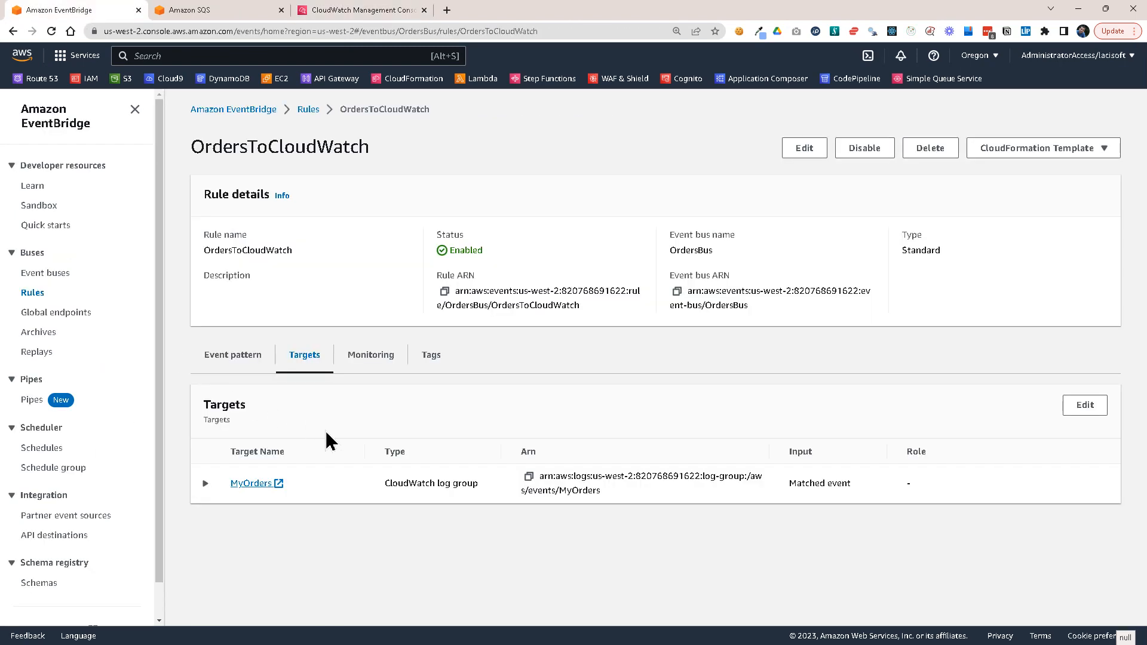
Step: Verify the Replays list is still empty, then view the OrderHistory SQS queue with no messages available
click(33, 293)
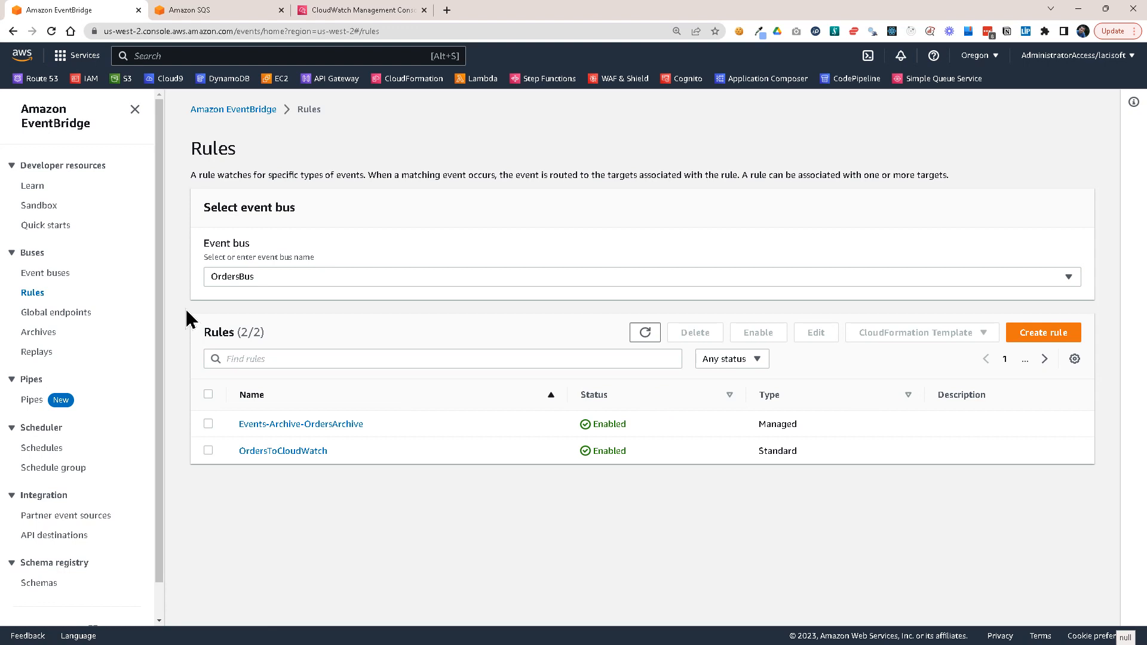
mouse_move(335, 459)
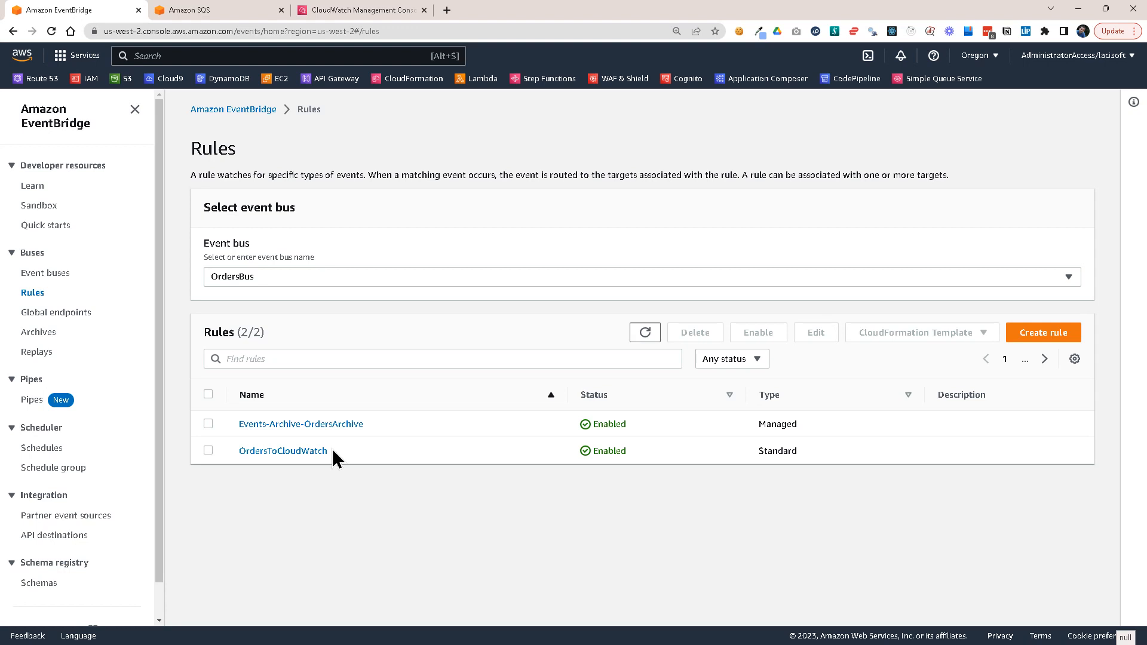
mouse_move(196, 390)
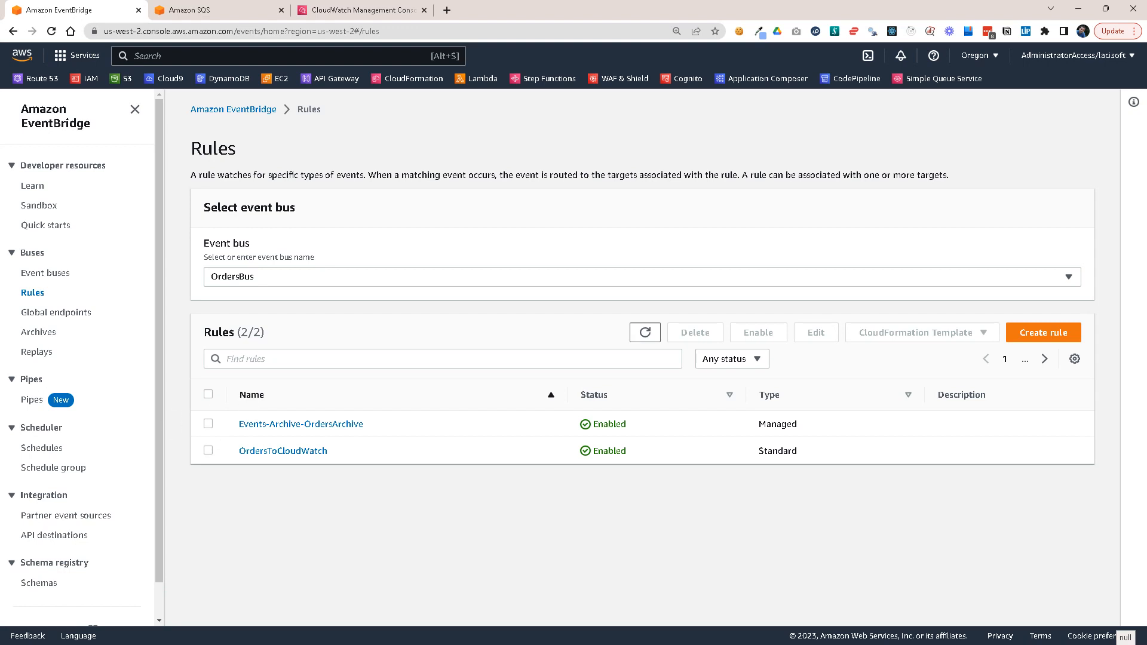
click(37, 351)
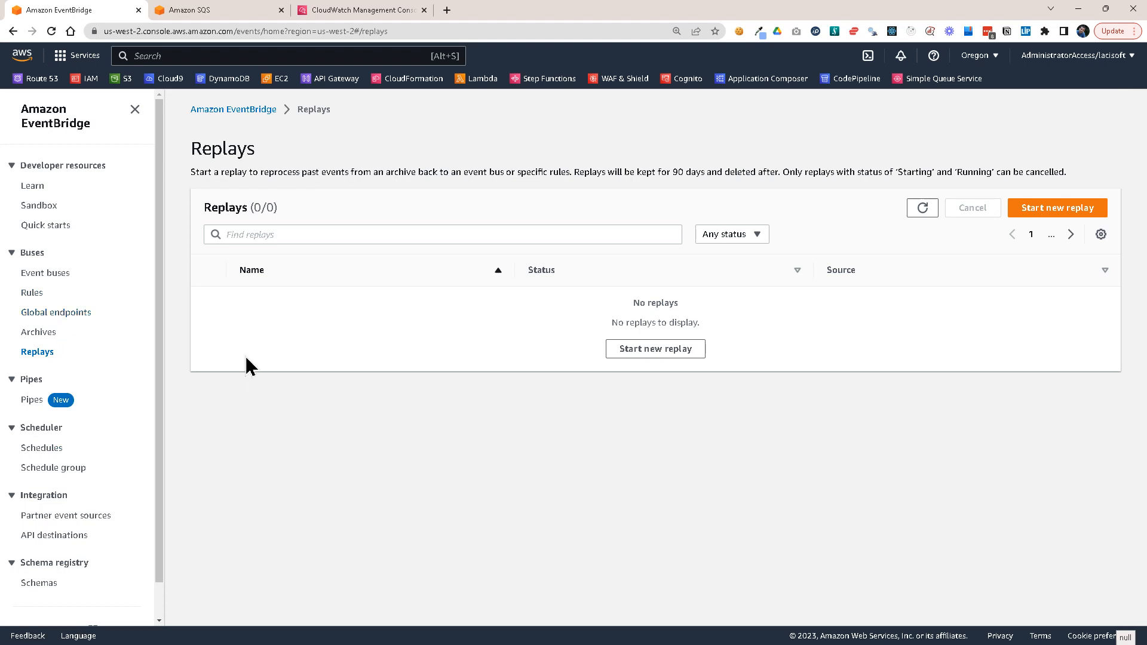
mouse_move(130, 278)
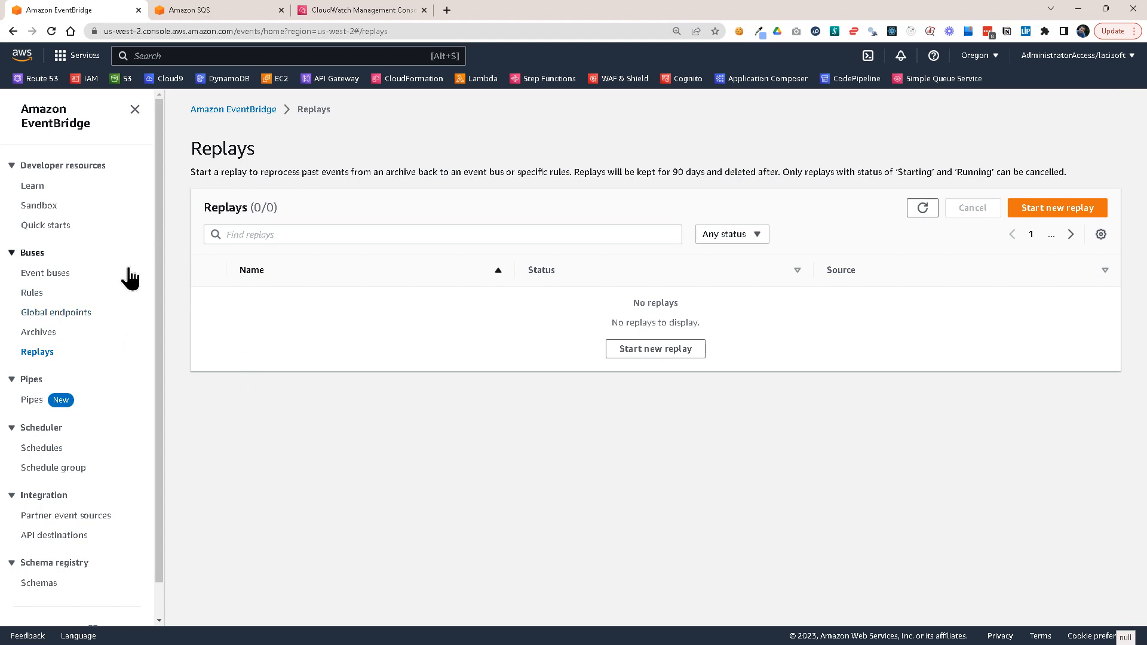
click(194, 10)
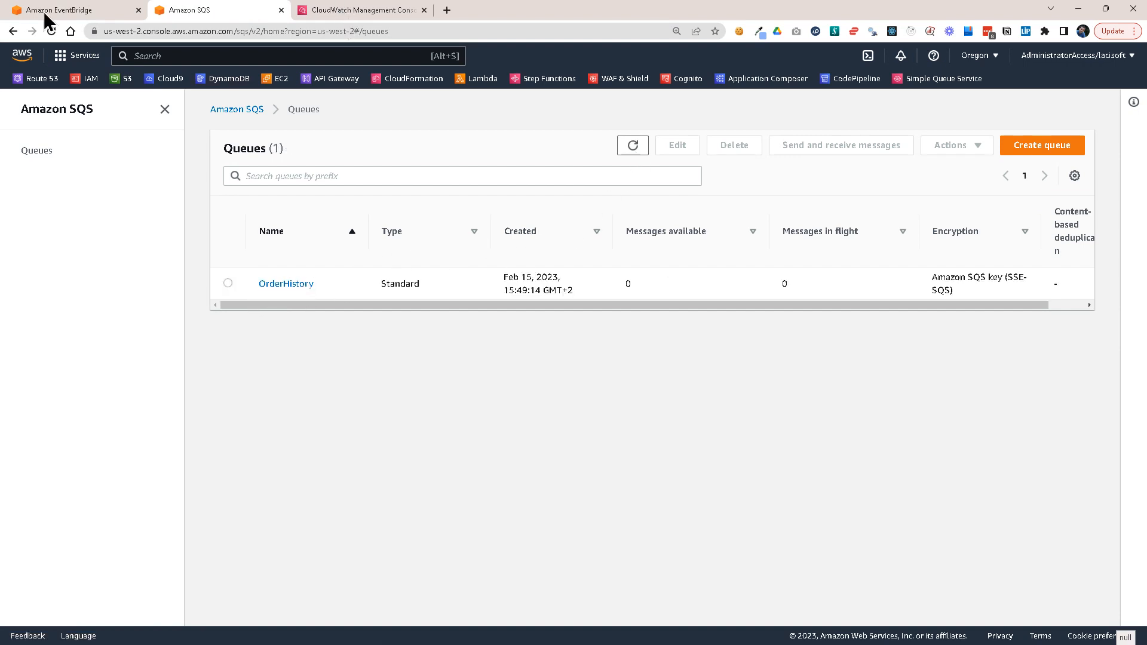
Step: Return to the EventBridge console and show the OrdersBus rules list
click(66, 9)
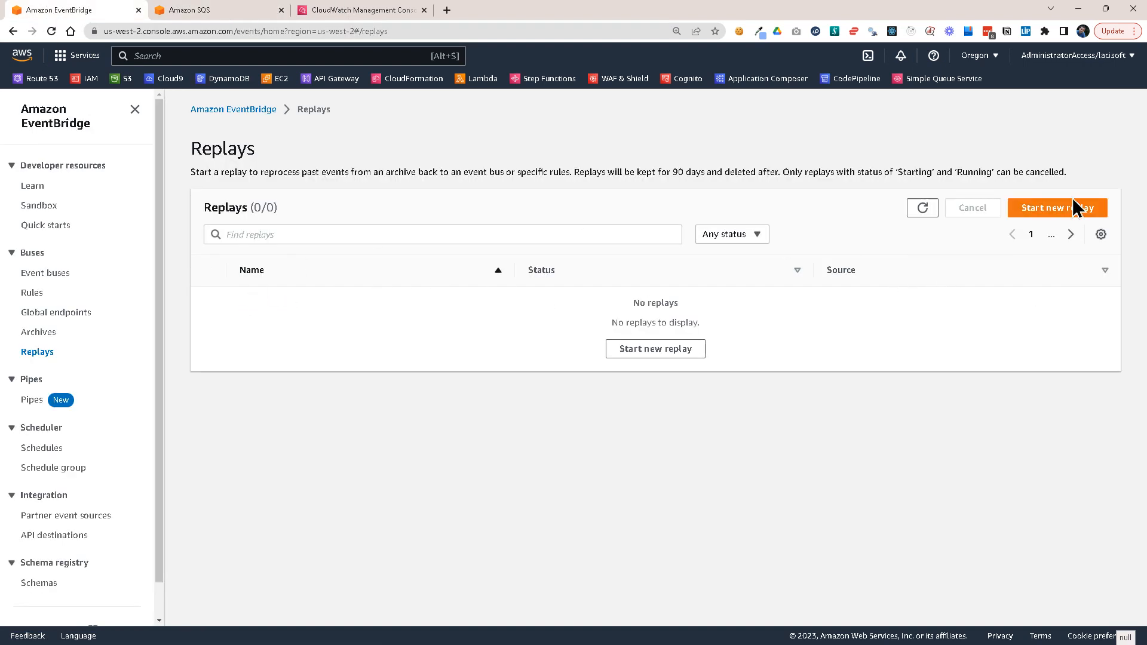
mouse_move(161, 307)
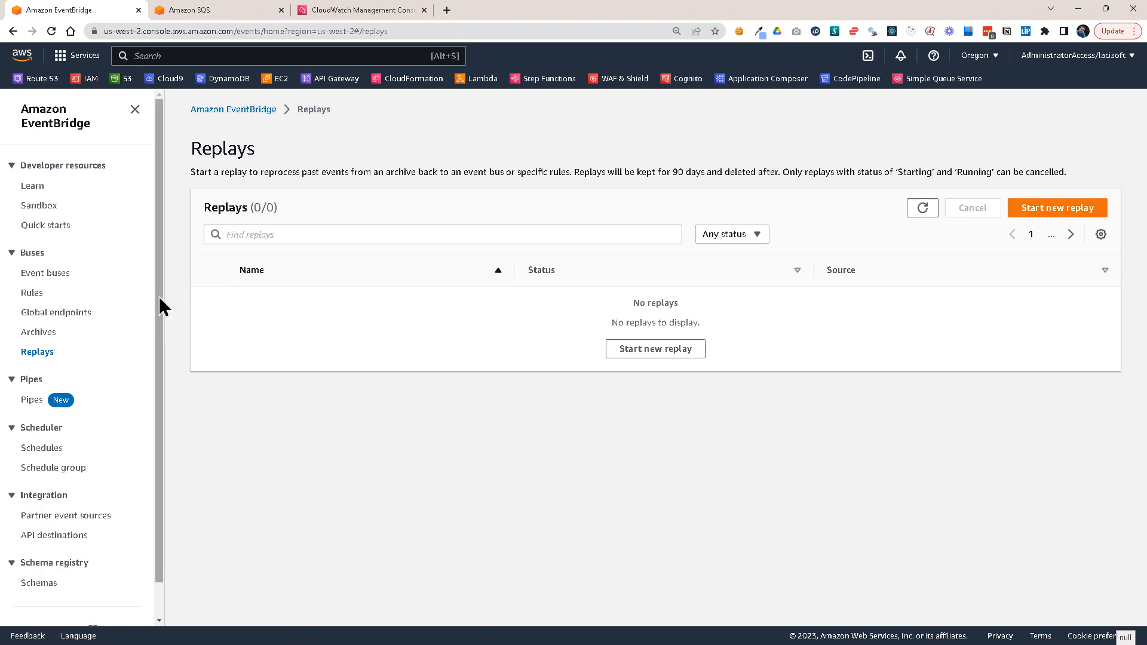
click(31, 292)
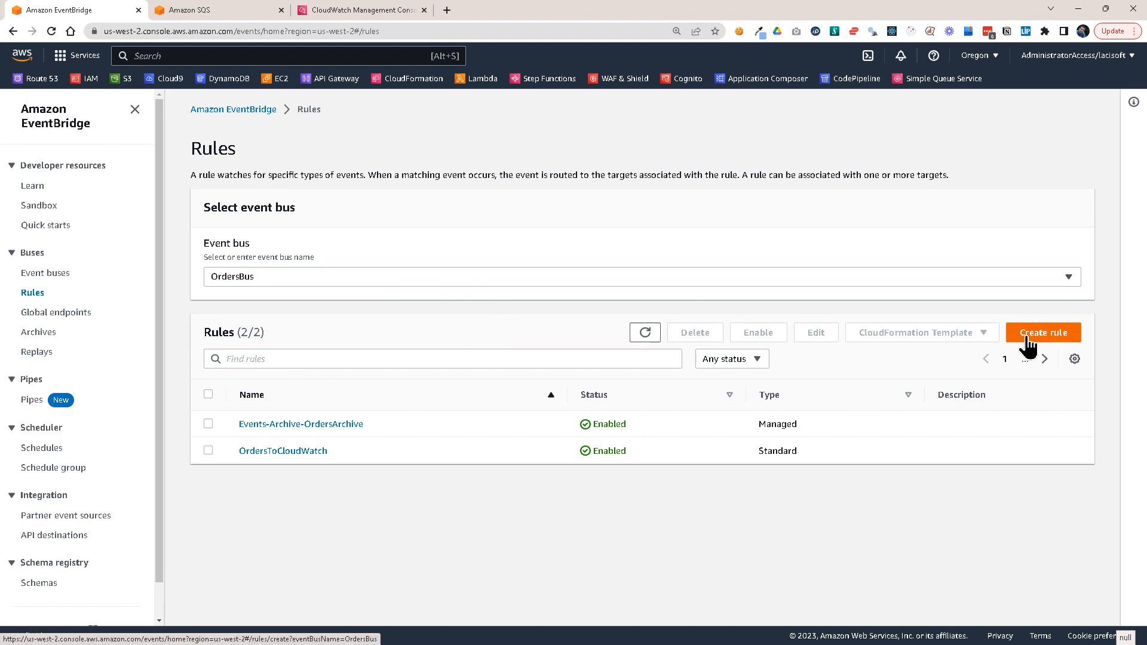
Step: Create a new rule on OrdersBus named OrderHistoryToSQS
click(1042, 333)
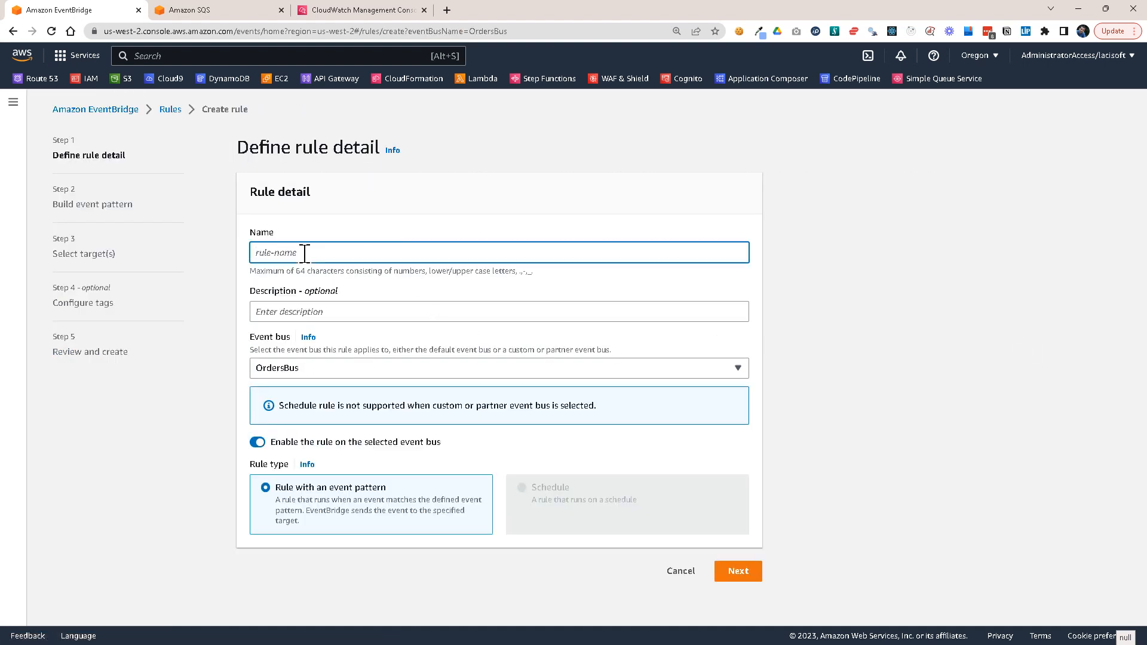
text(OrderHistoryToSQS)
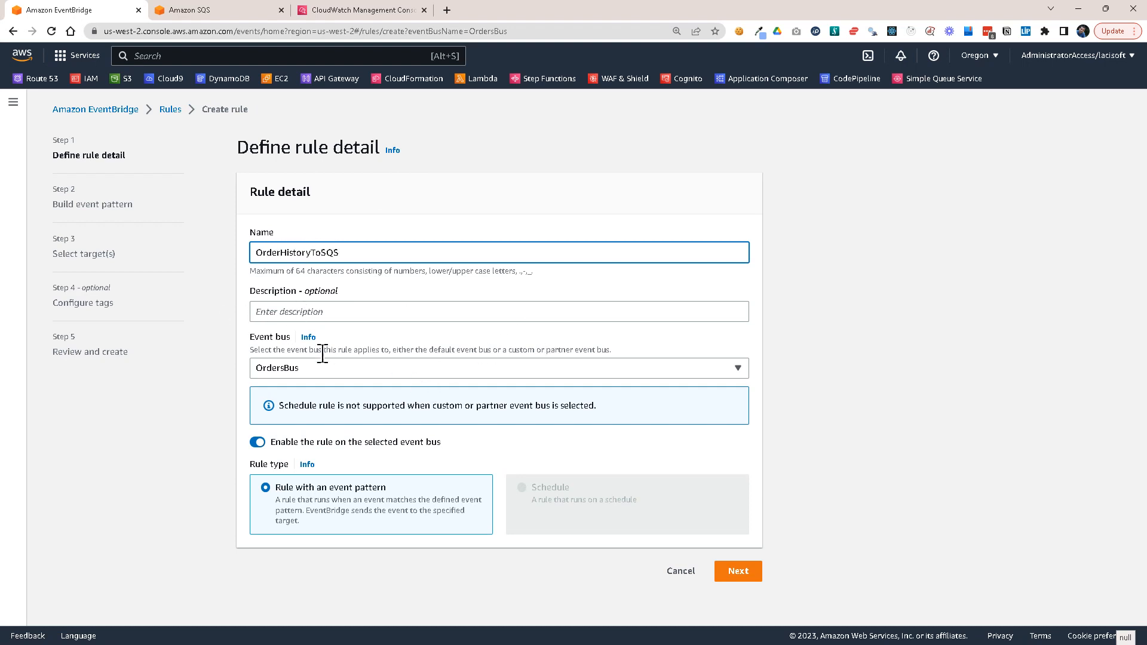
mouse_move(312, 393)
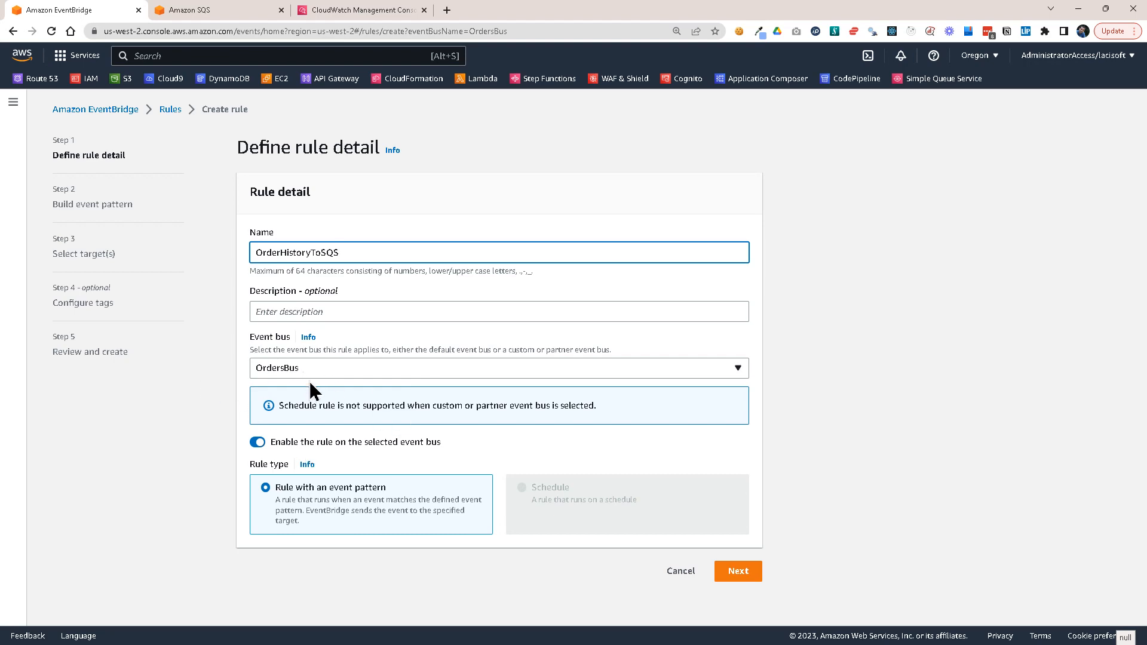
click(737, 572)
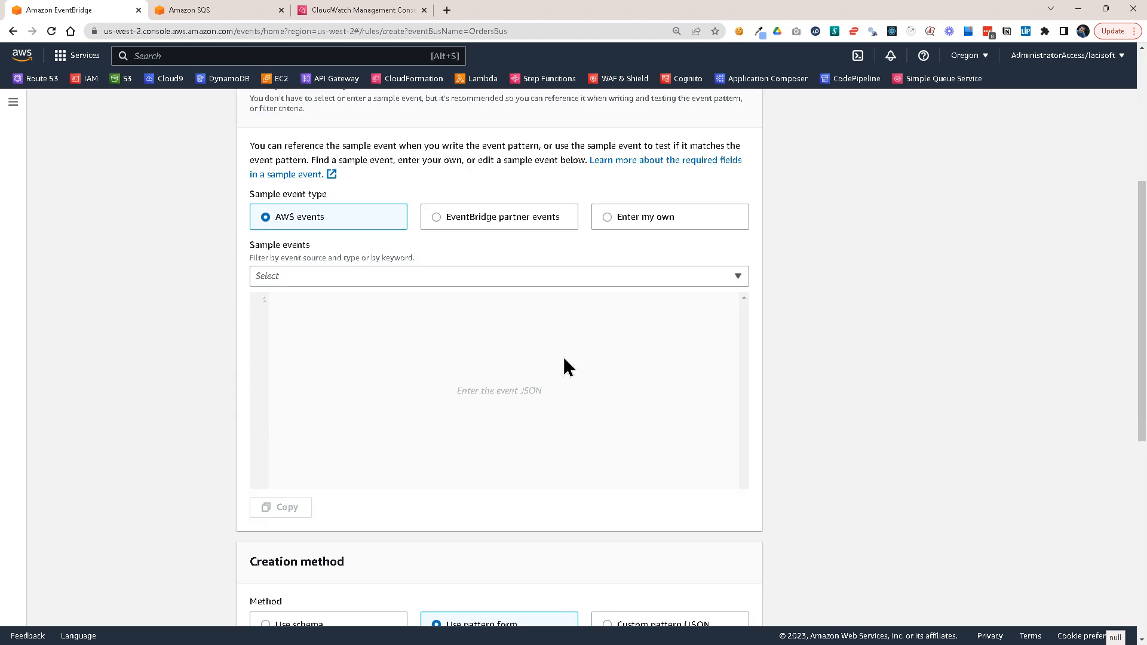
Step: Define a custom JSON pattern requiring replay-name to exist and source com.majestic.orders
click(607, 120)
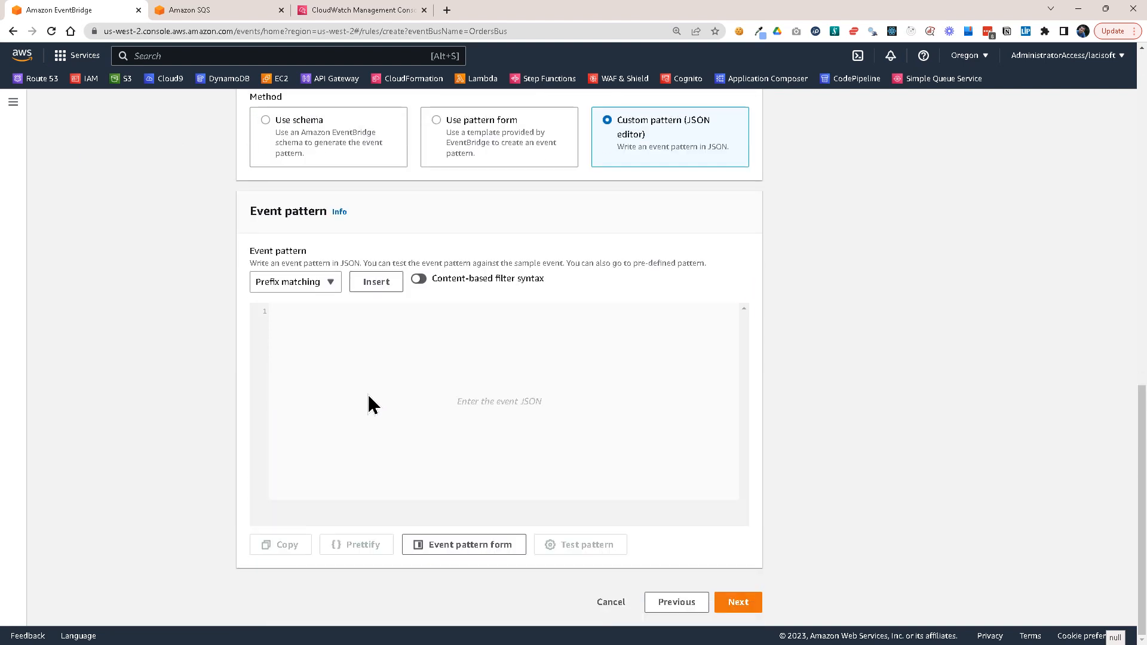
mouse_move(288, 593)
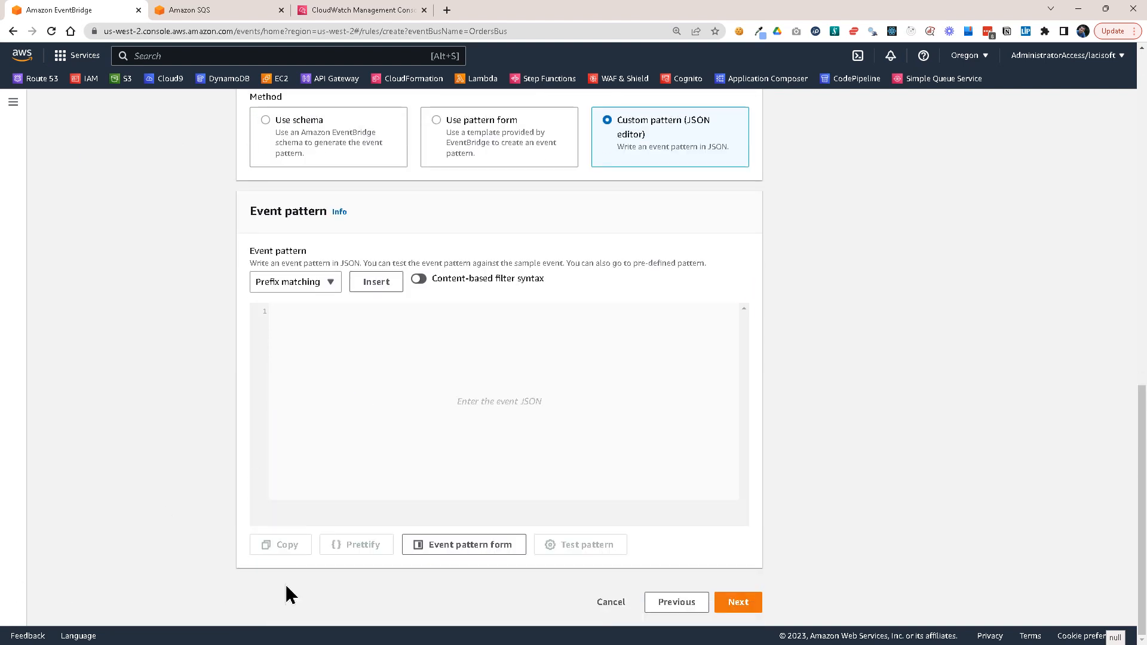
text(archive1)
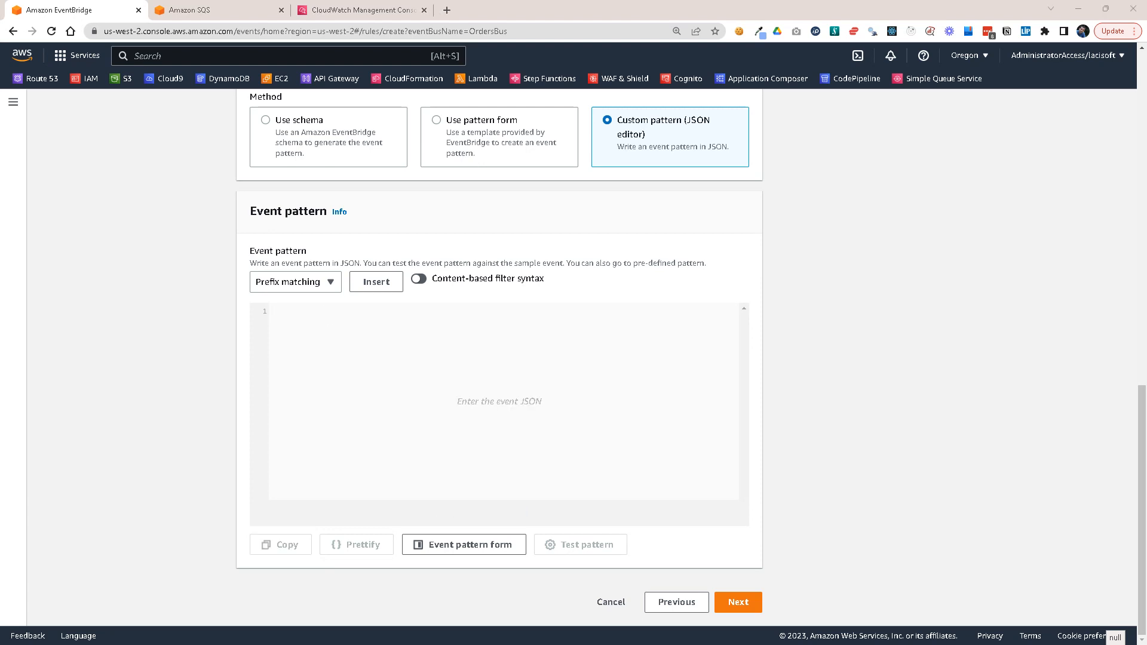
text({"replay-name": [{"exists": true}], "source": ["com.majestic.orders"]})
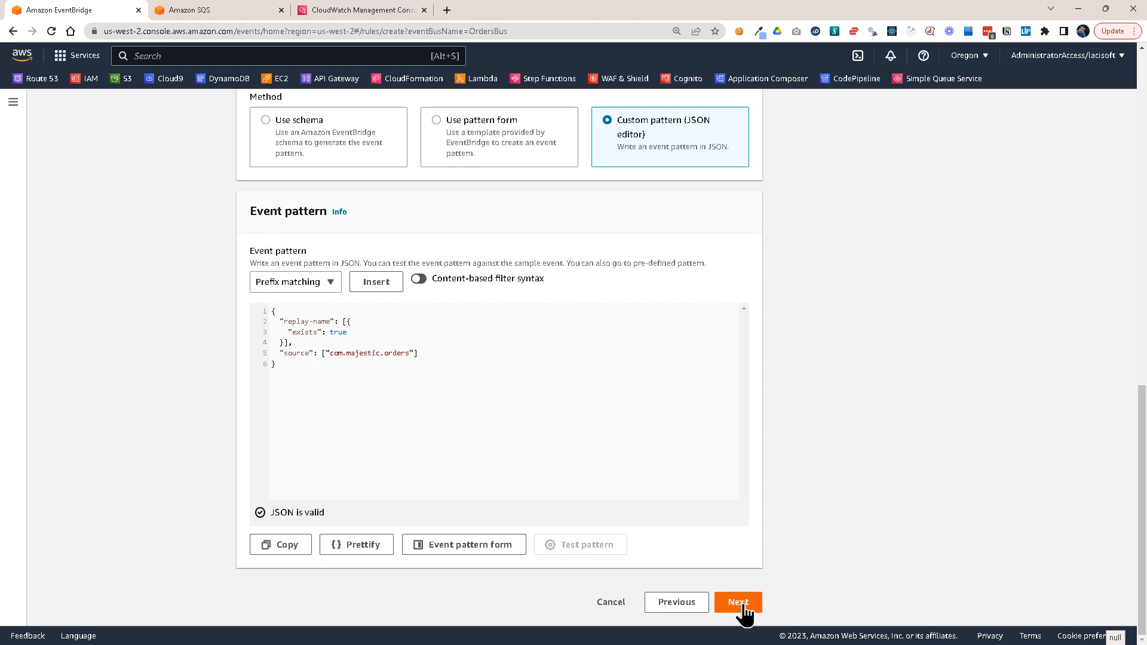
Step: Target the OrderHistory SQS queue and finish creating the OrderHistoryToSQS rule
click(738, 601)
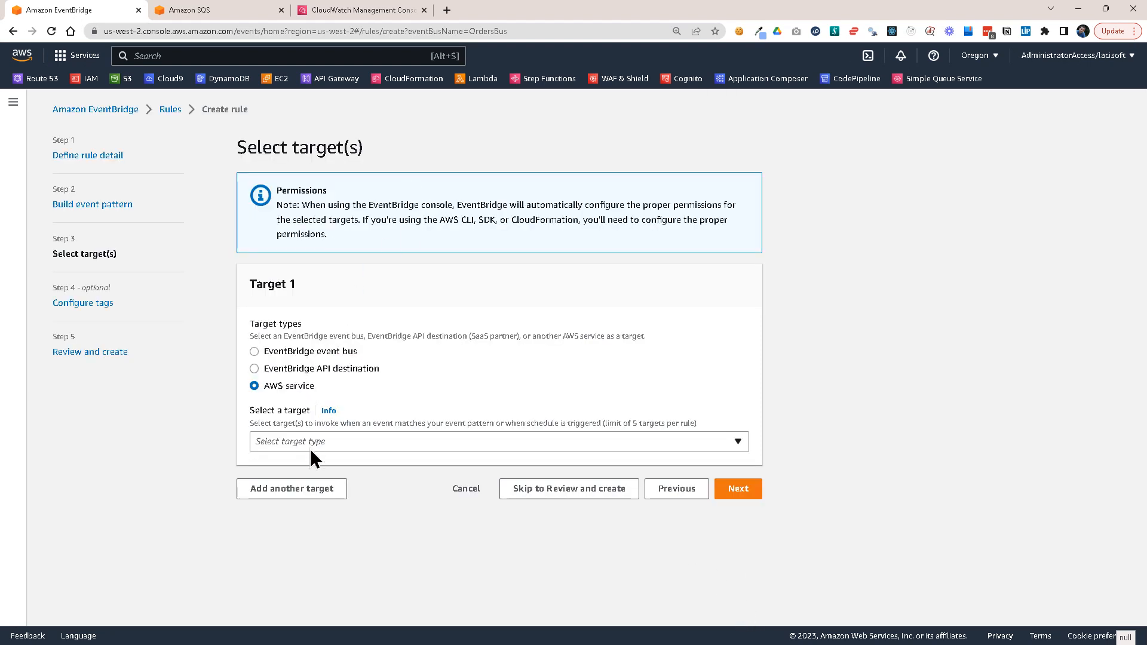
click(499, 441)
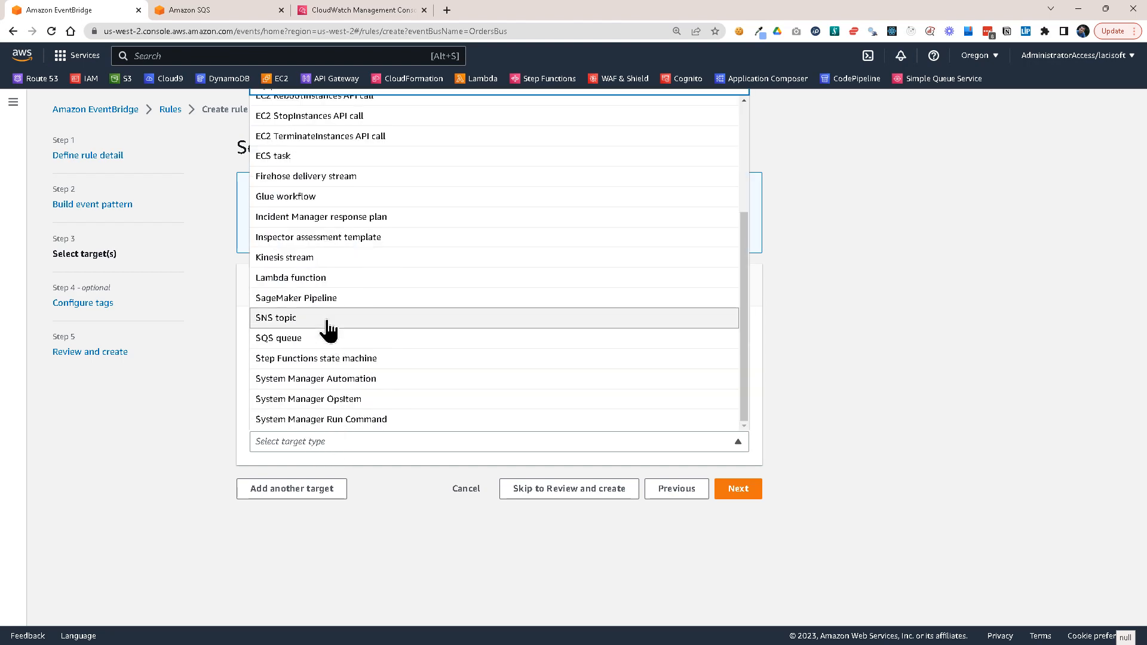
click(278, 338)
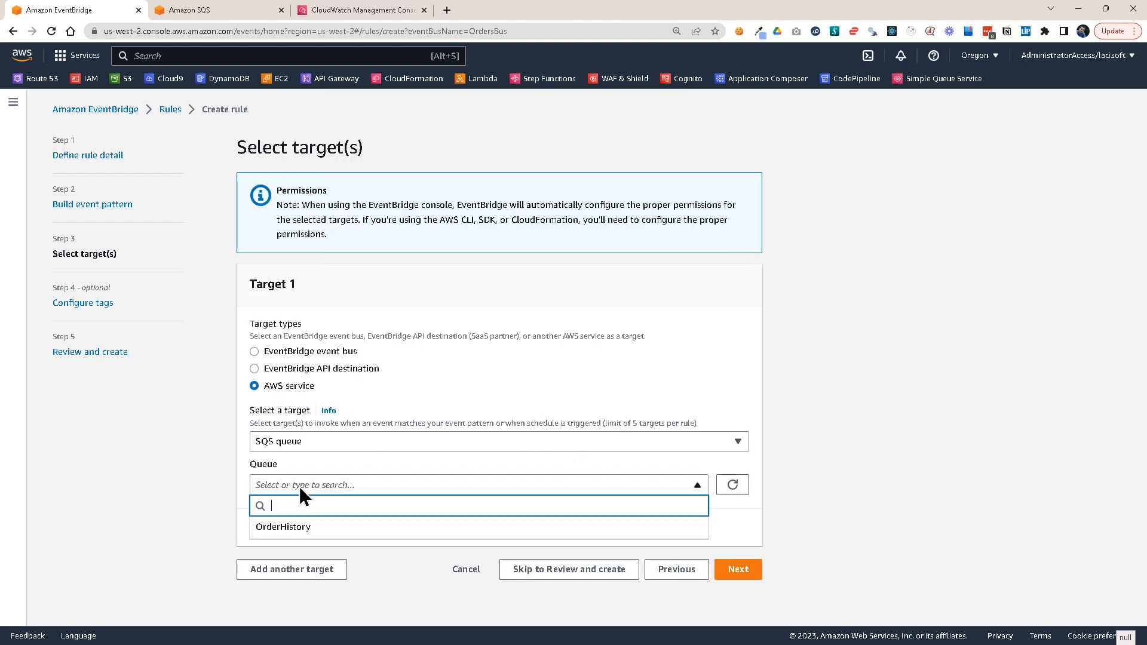
click(284, 528)
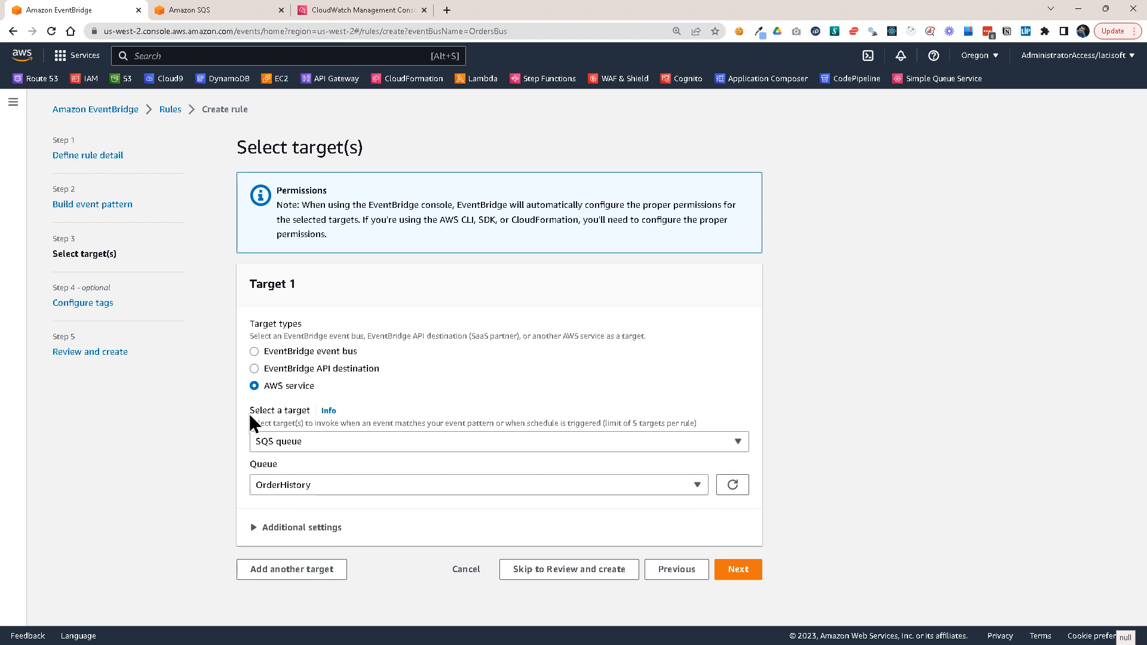
mouse_move(810, 492)
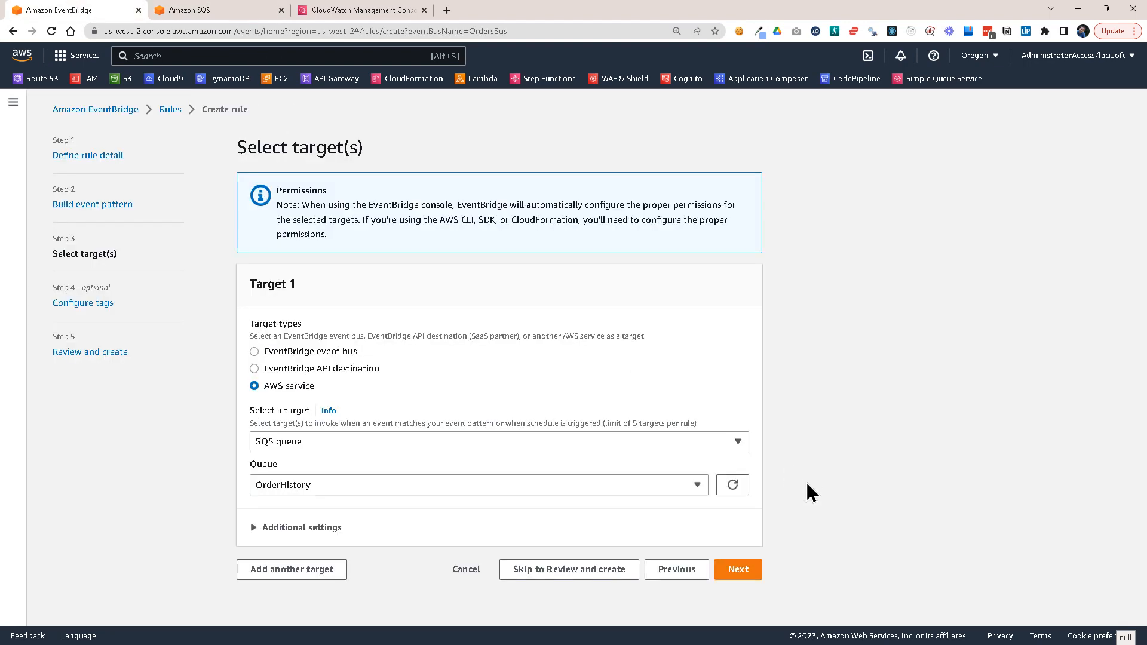
click(738, 569)
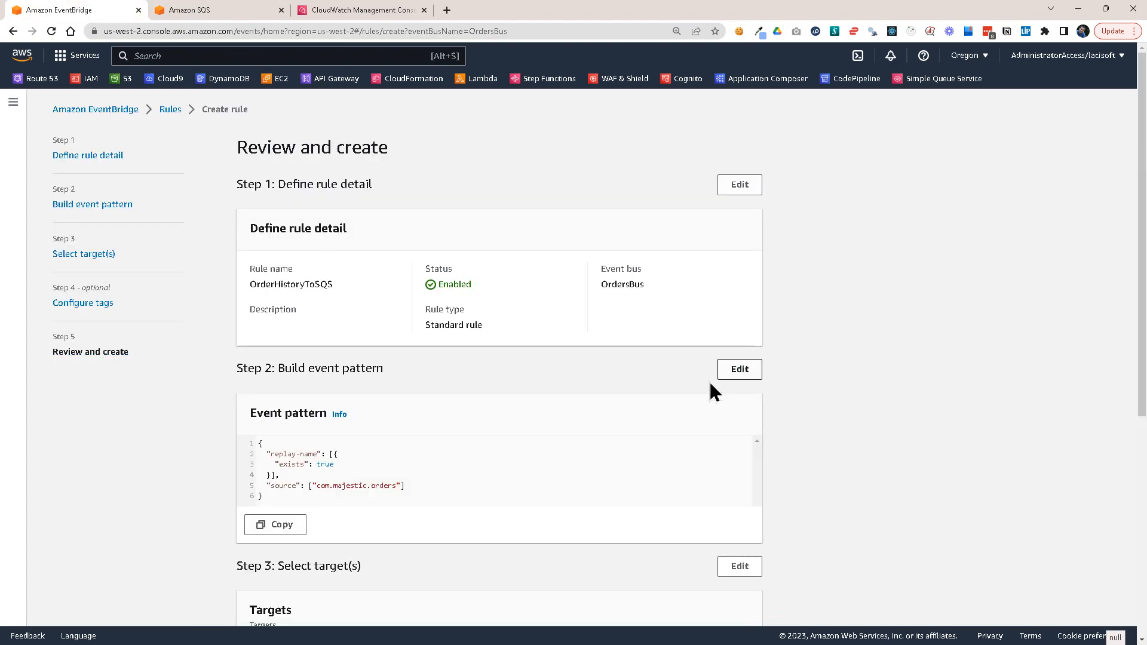
scroll(down, 3)
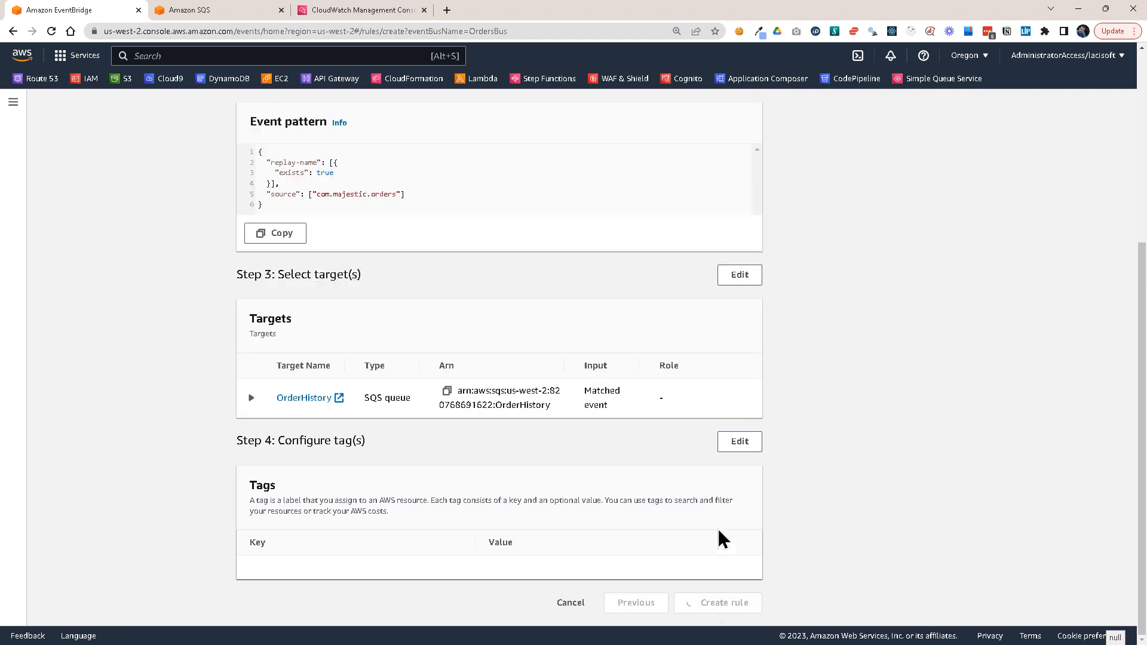
click(717, 603)
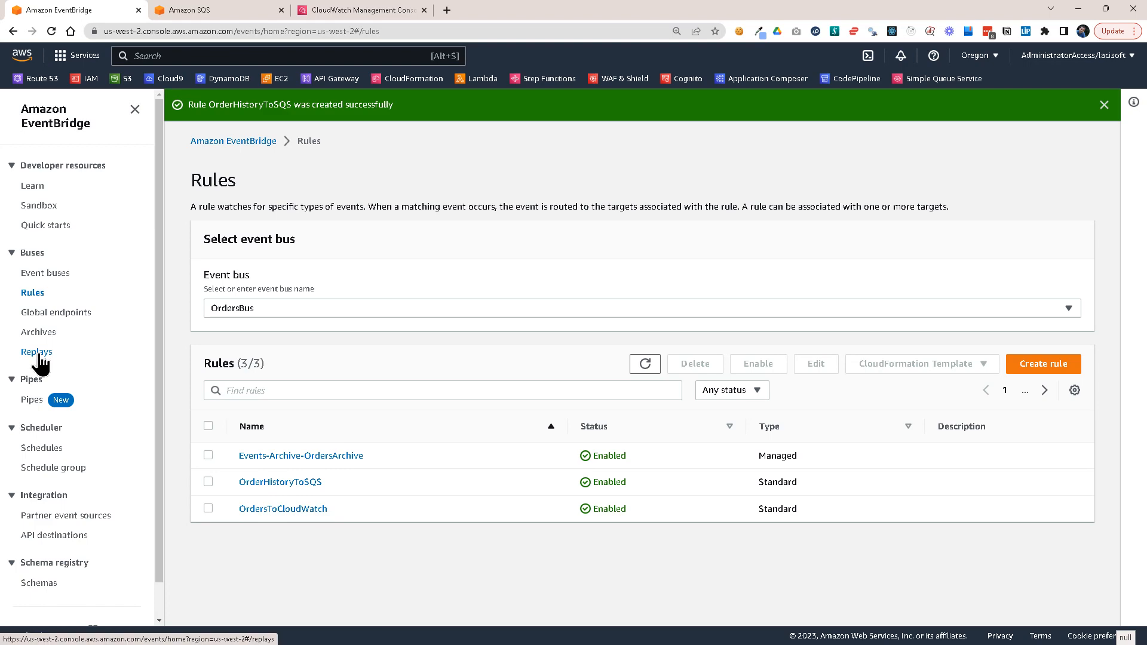
Step: Start a new replay named Replay1 with OrdersArchive as its source
click(37, 351)
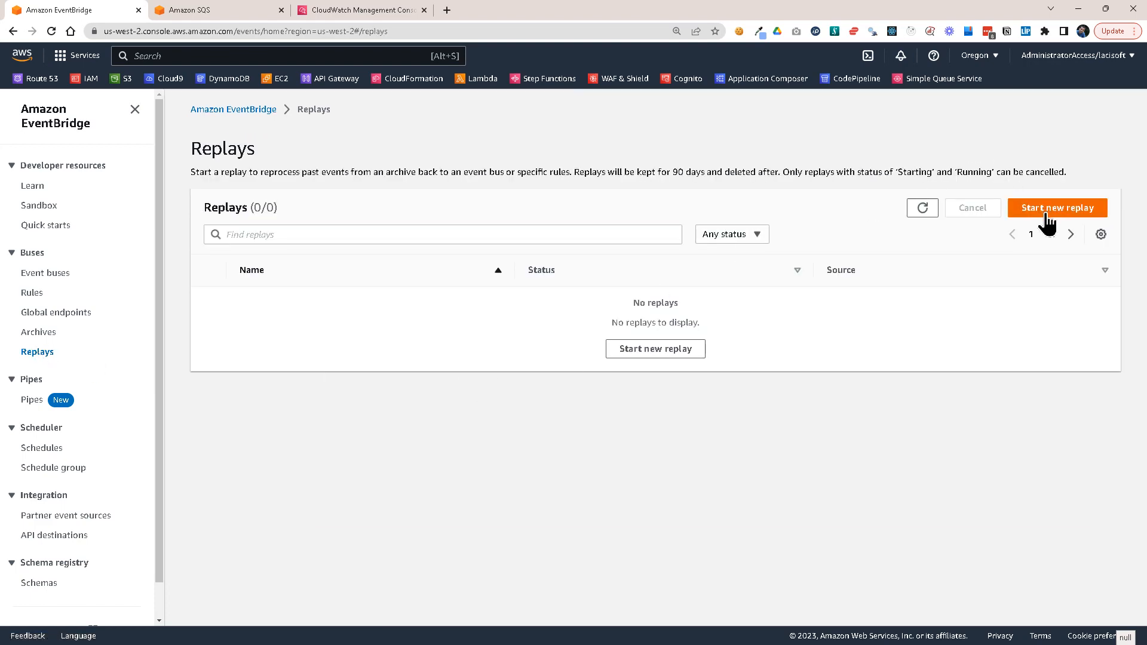
click(1058, 208)
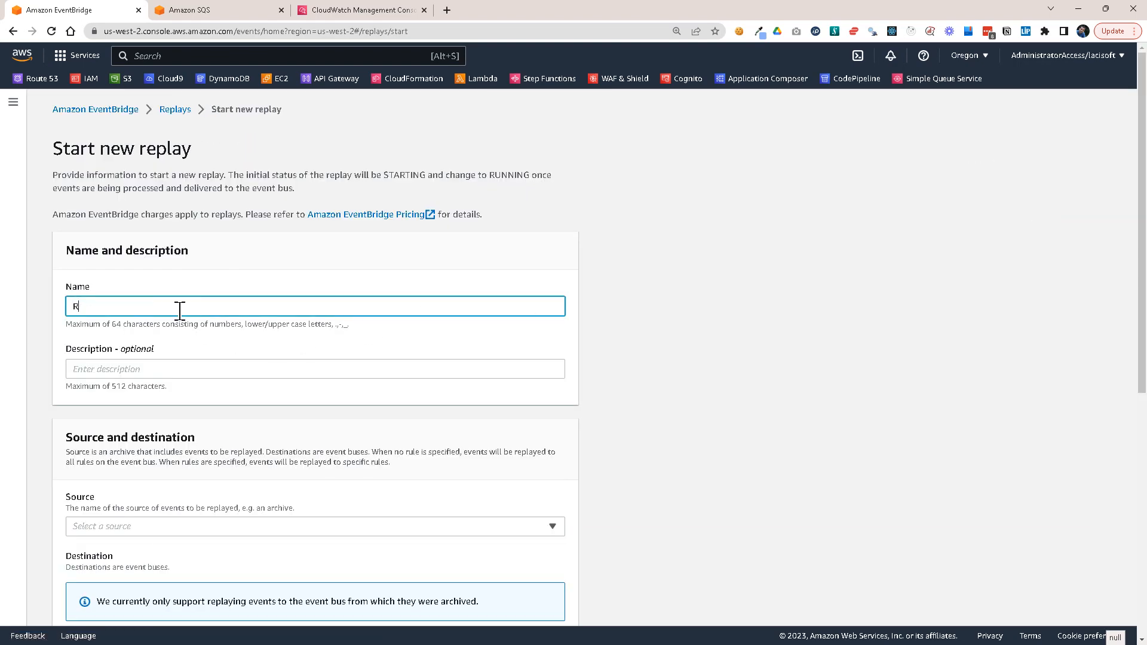
text(eplay1)
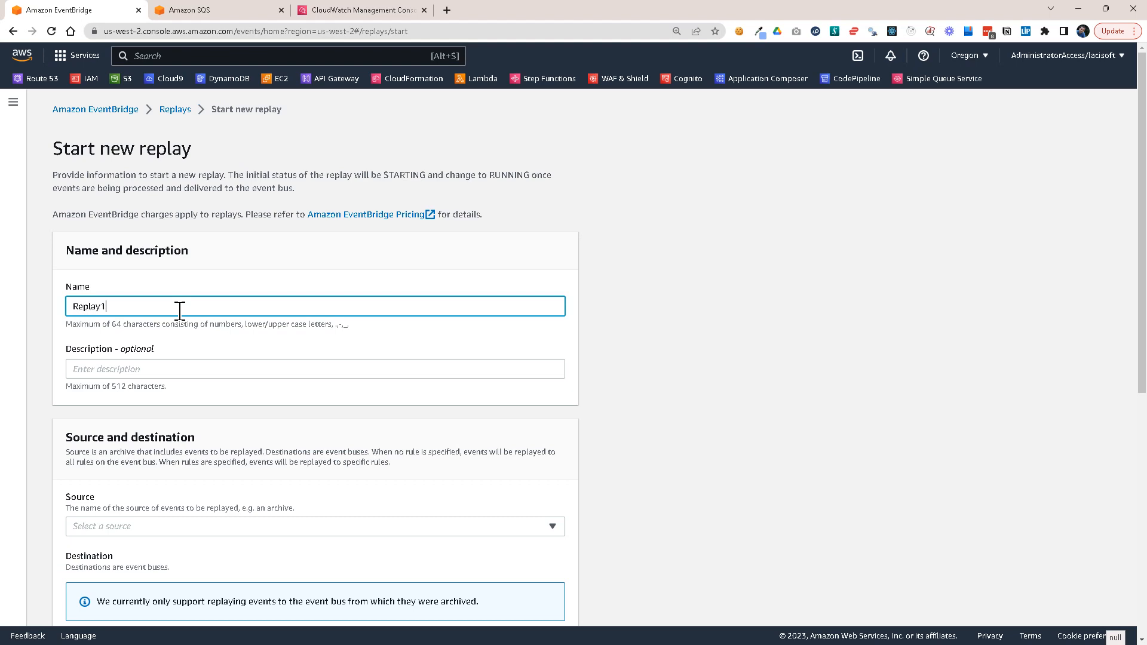
click(314, 526)
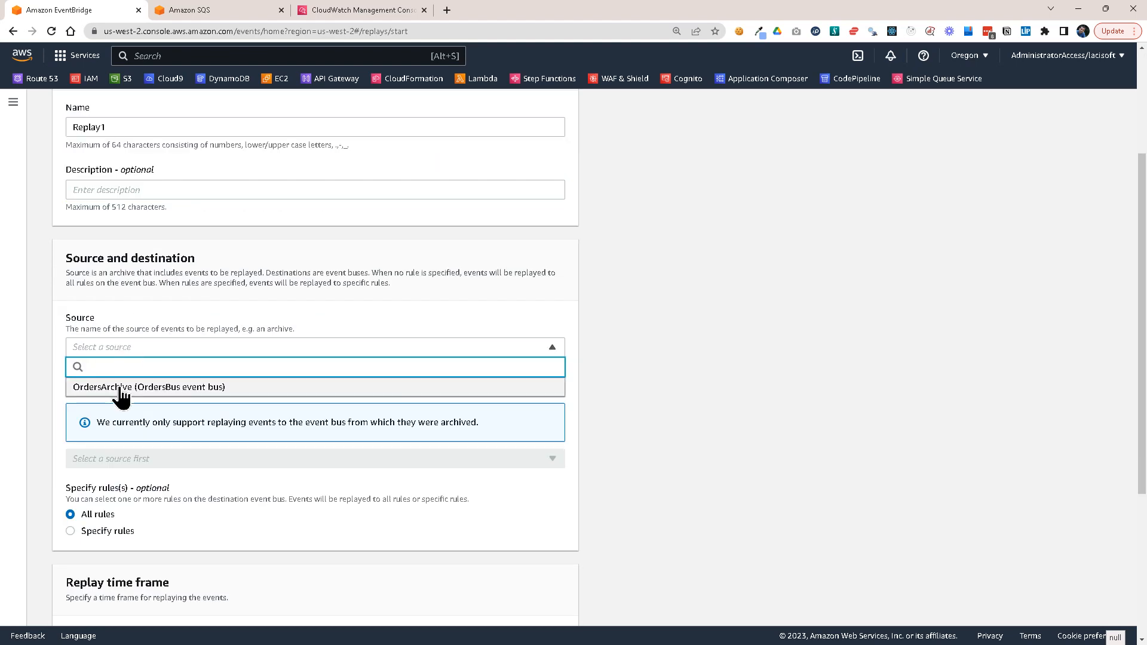
click(148, 387)
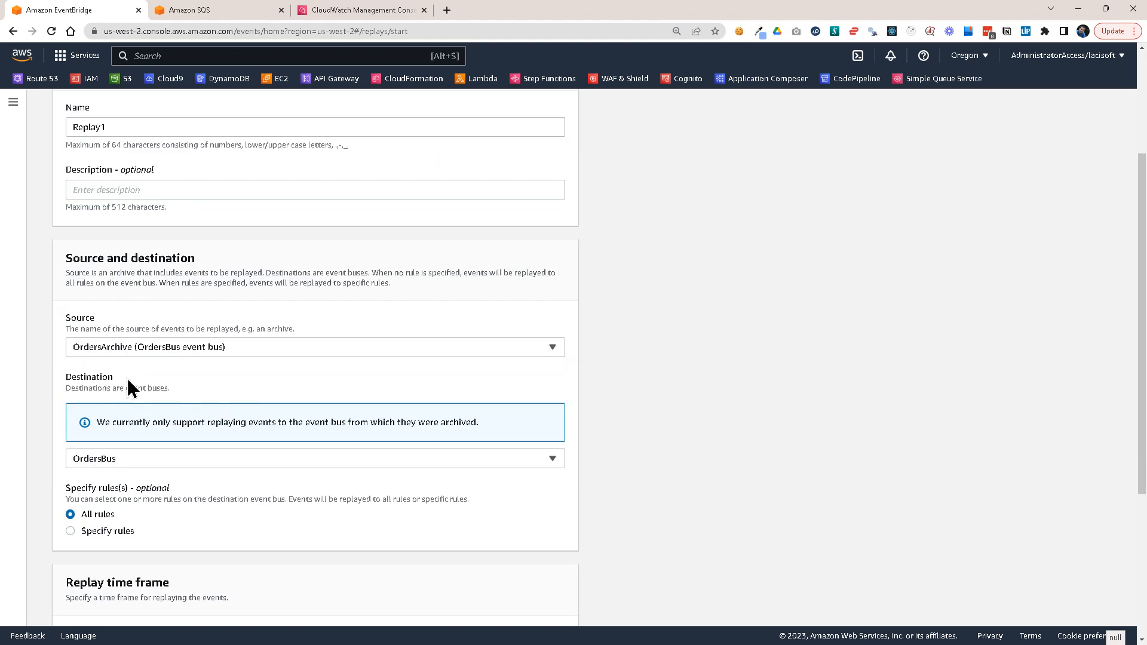
Step: Limit the replay to the OrderHistoryToSQS rule, set the window 2023/02/15–2023/02/16, and launch it
scroll(down, 3)
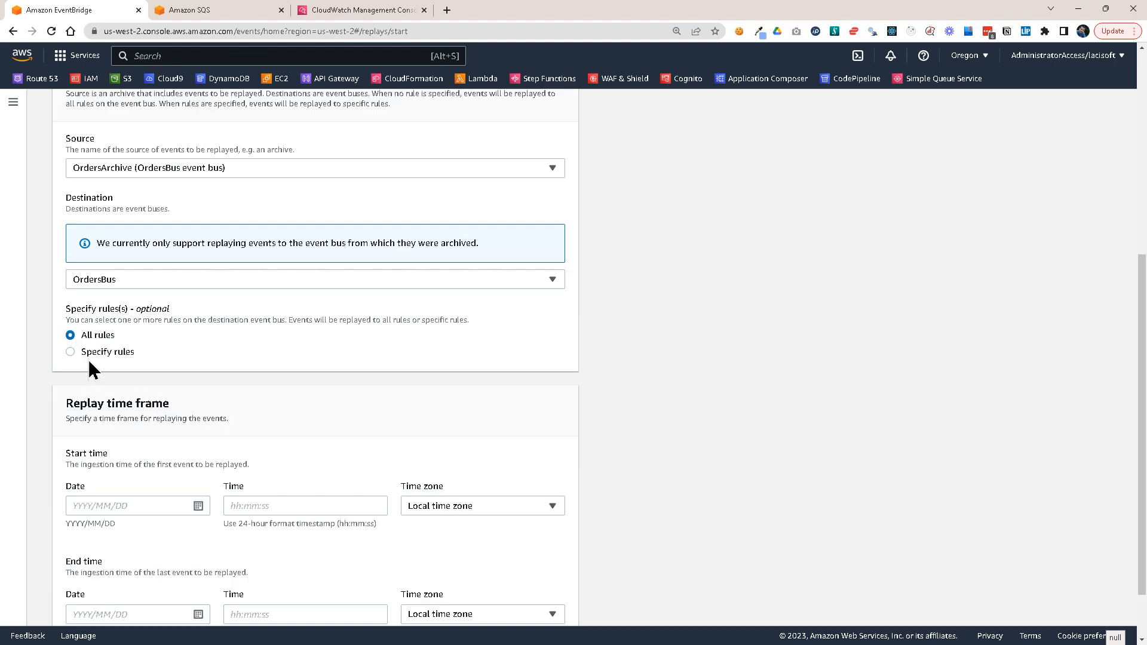
click(70, 351)
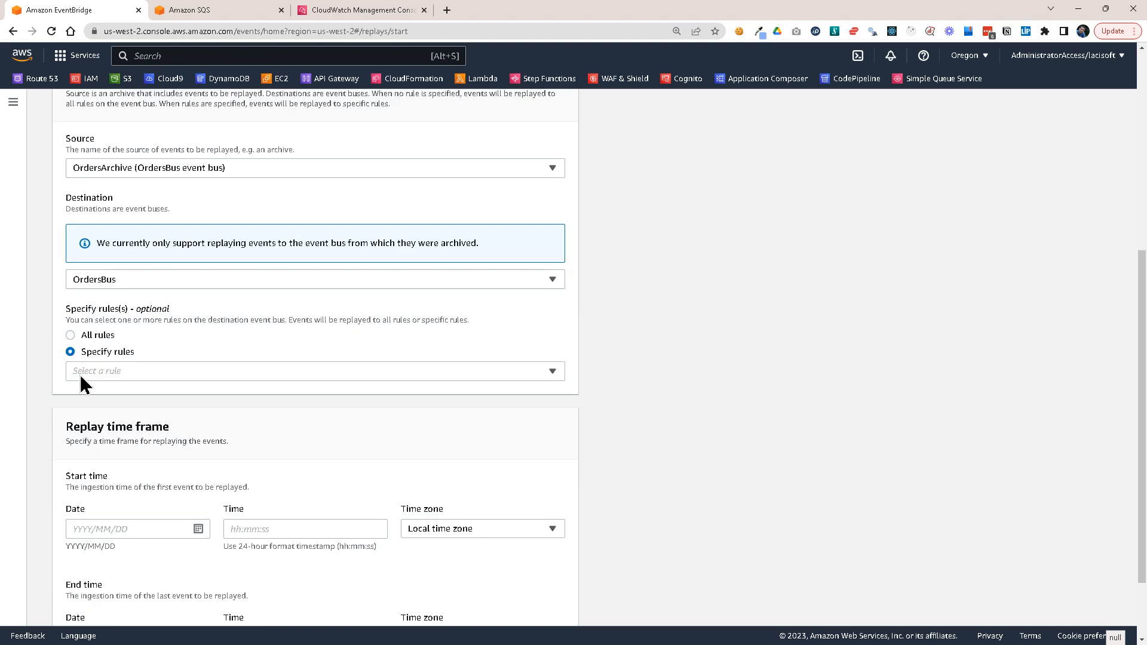
click(315, 370)
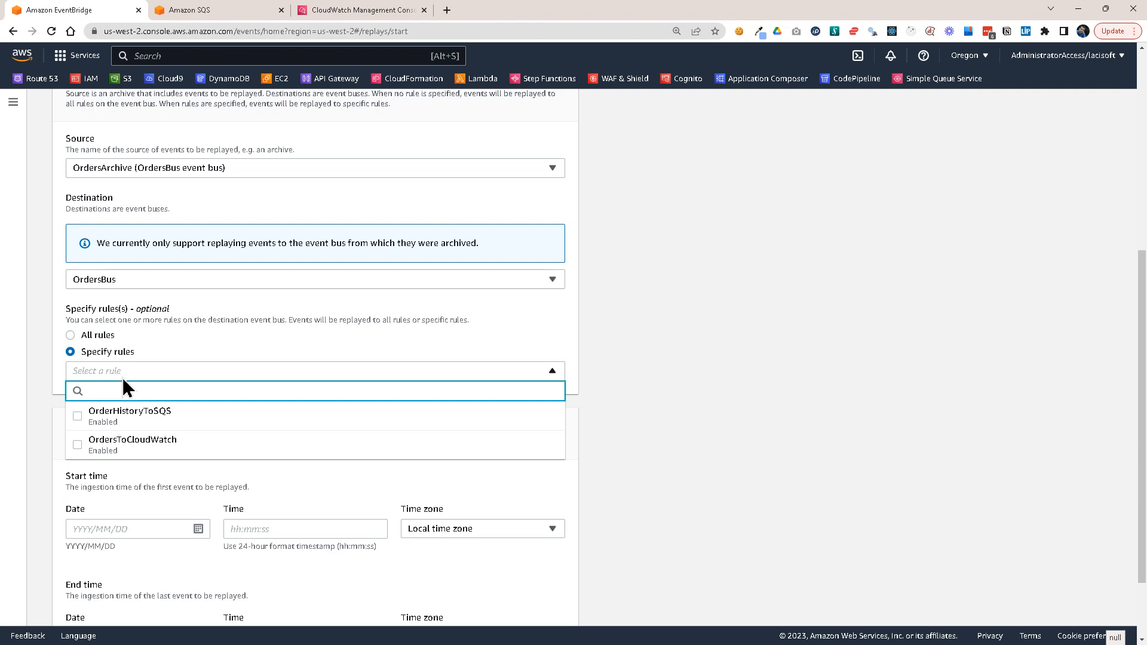
click(76, 416)
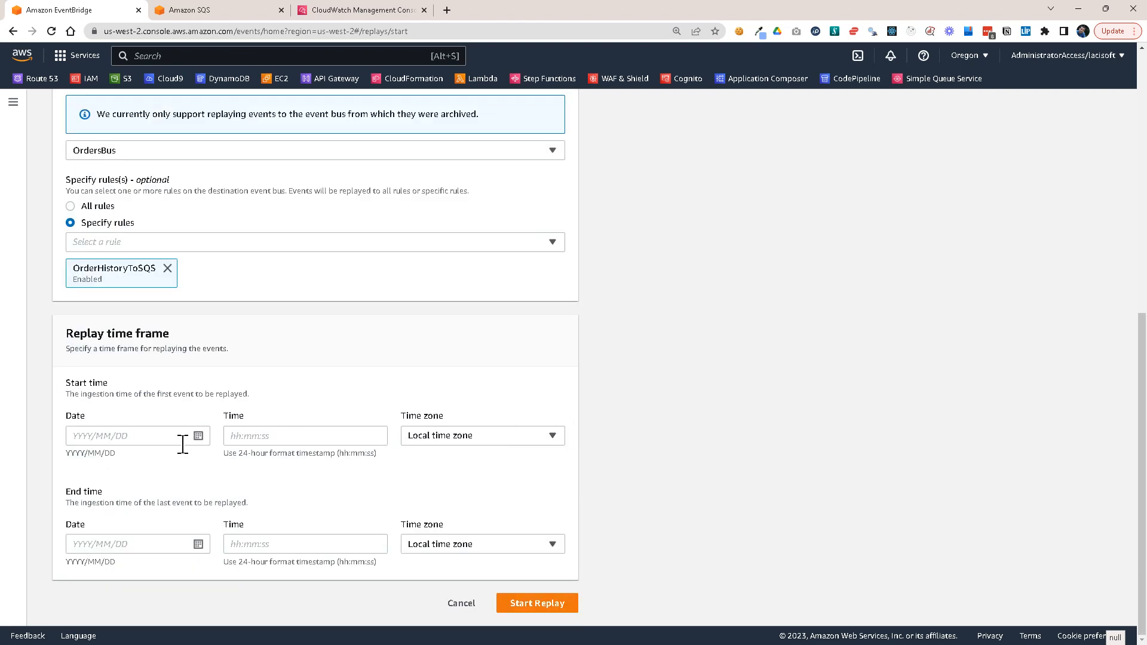
click(128, 436)
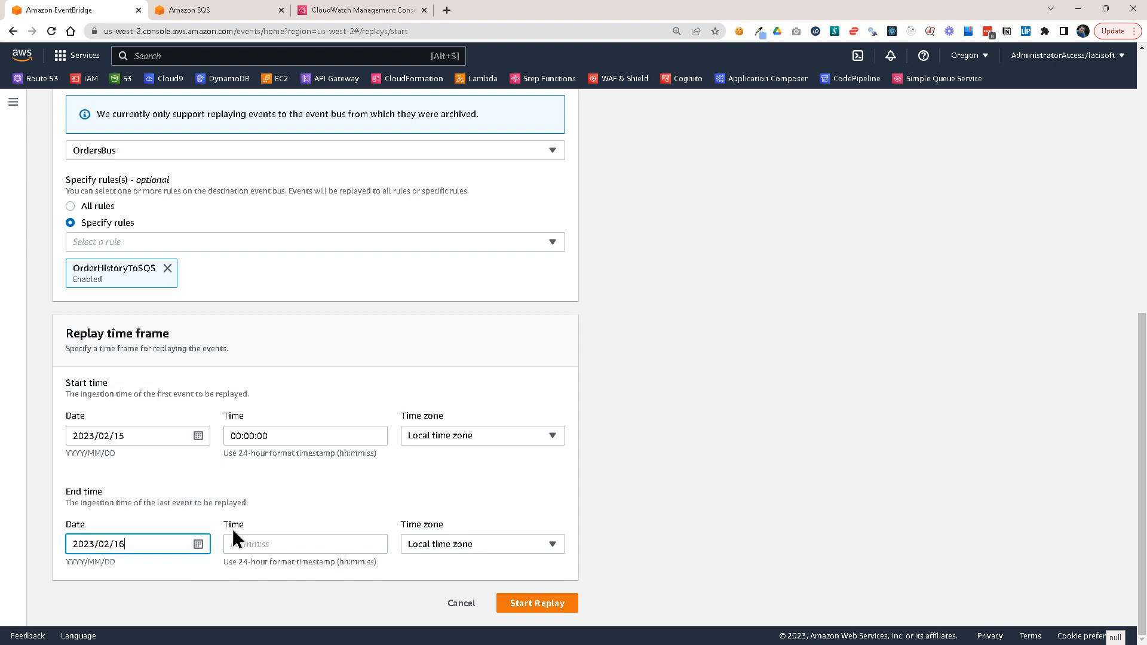
click(305, 544)
text(00:00:00)
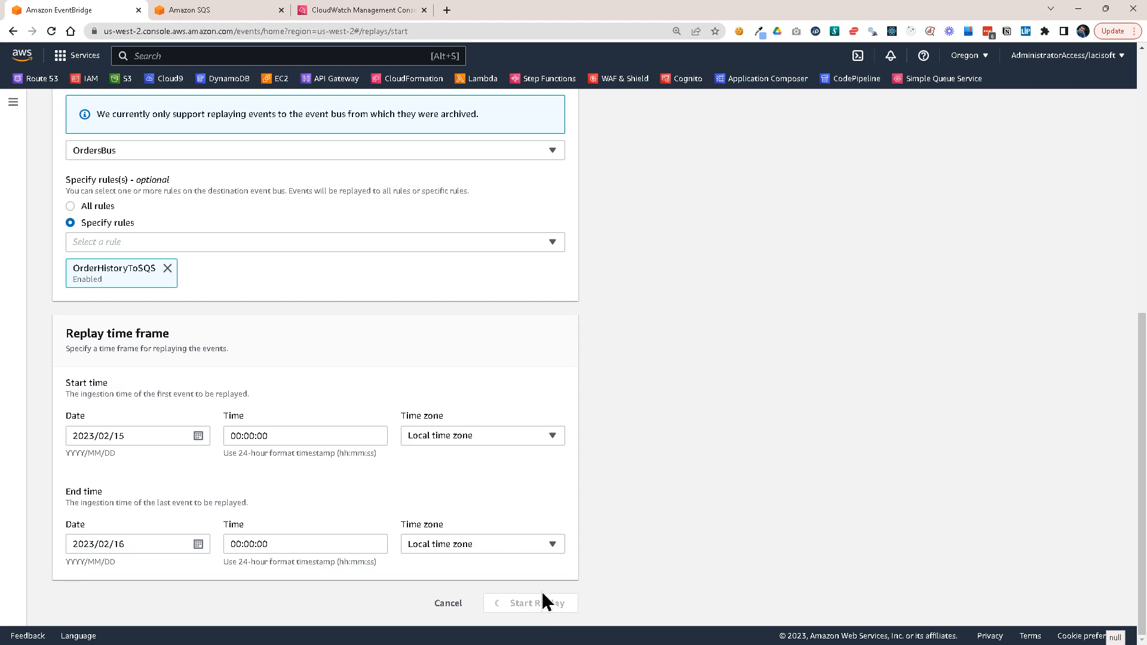
click(530, 602)
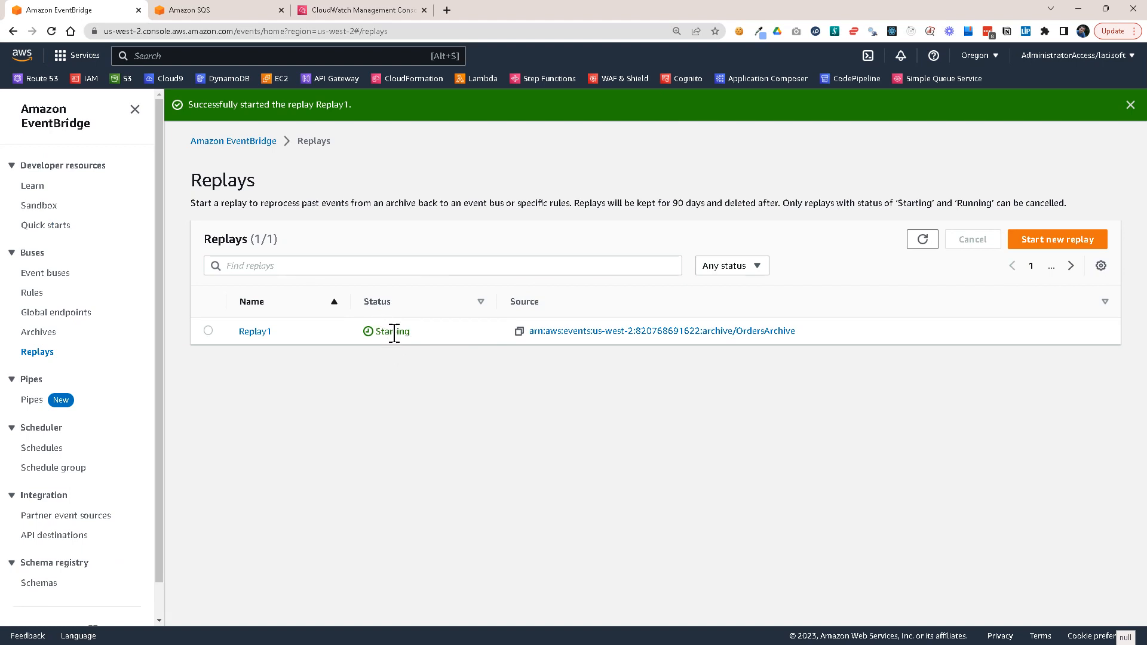
mouse_move(374, 387)
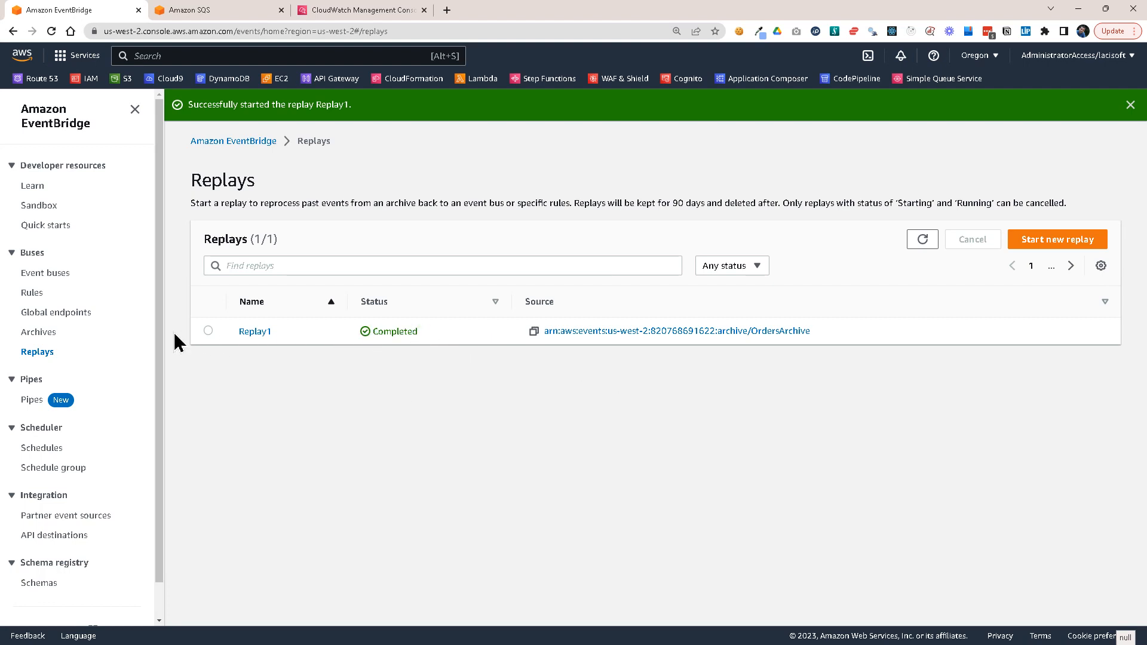
Step: Refresh the SQS queues and open the OrderHistory queue
click(186, 9)
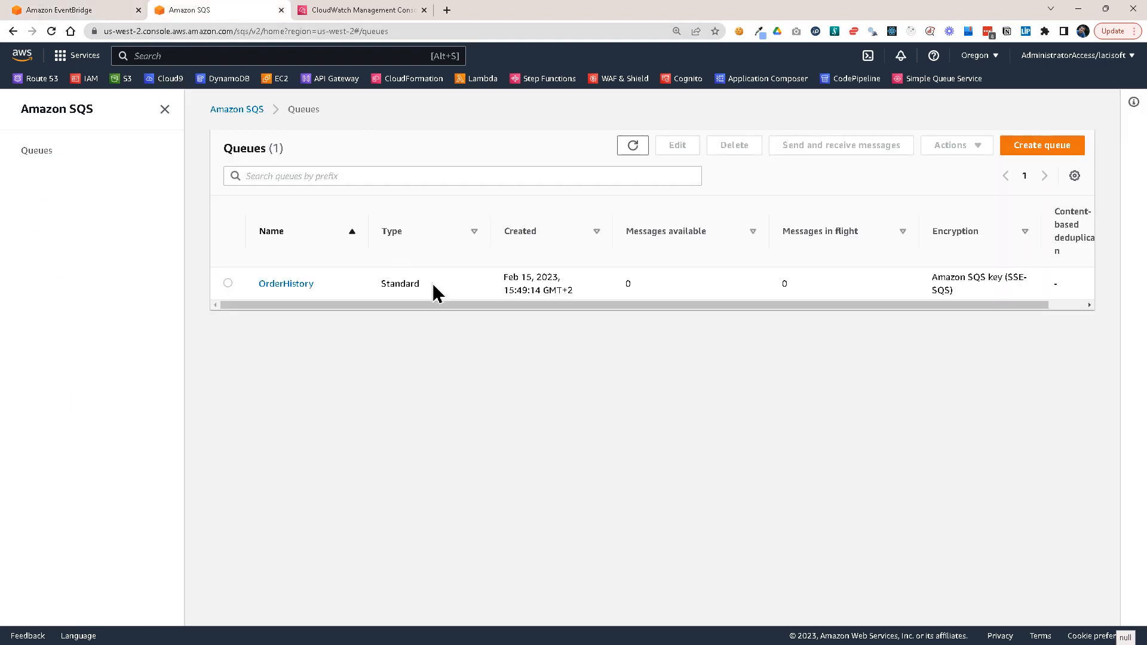
click(631, 144)
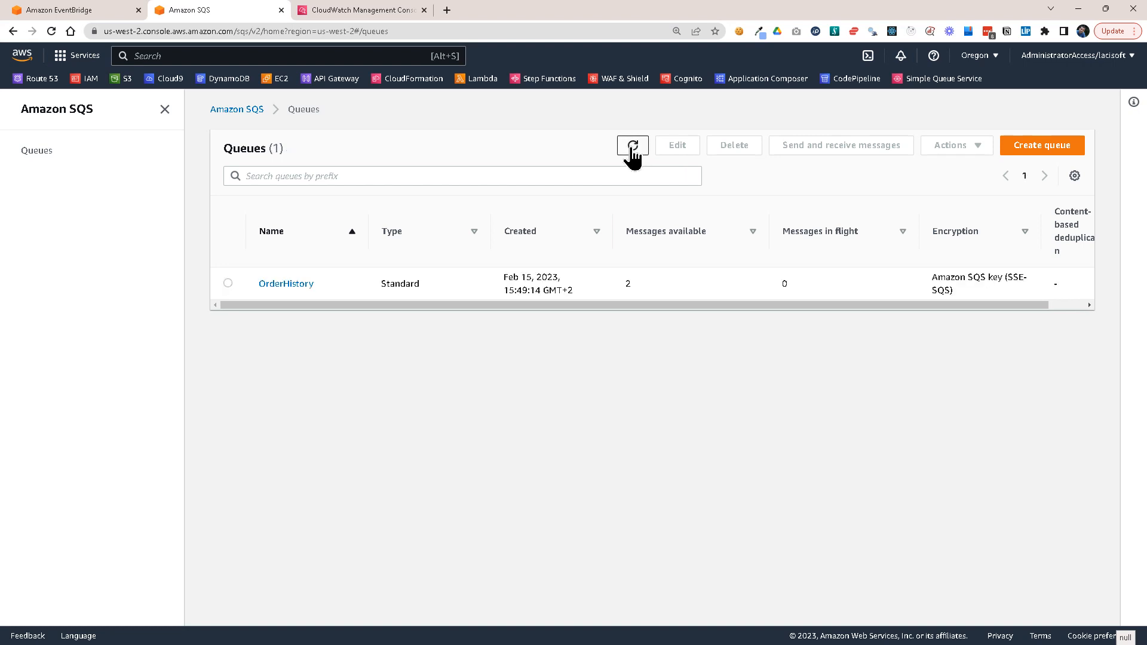
mouse_move(368, 380)
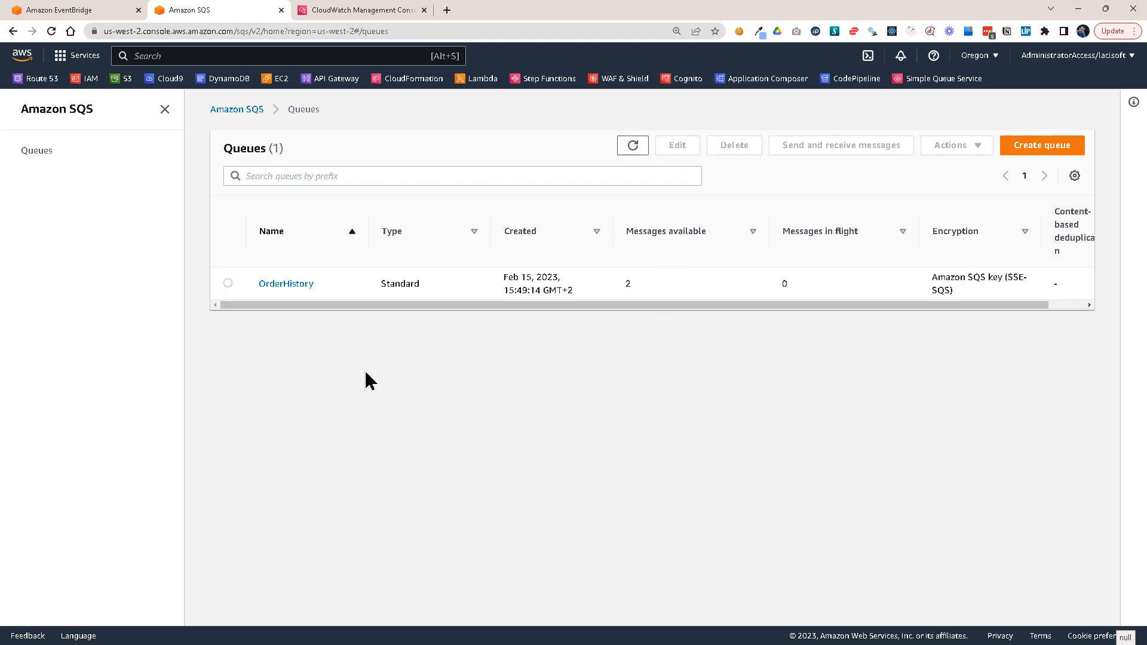
click(286, 284)
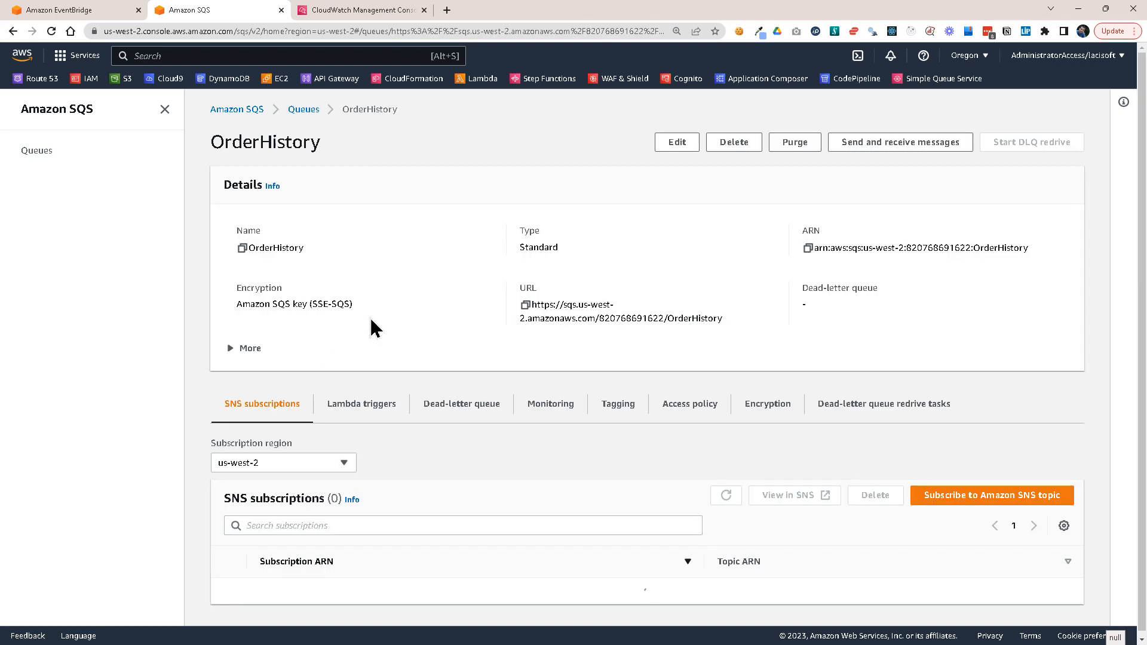
click(725, 495)
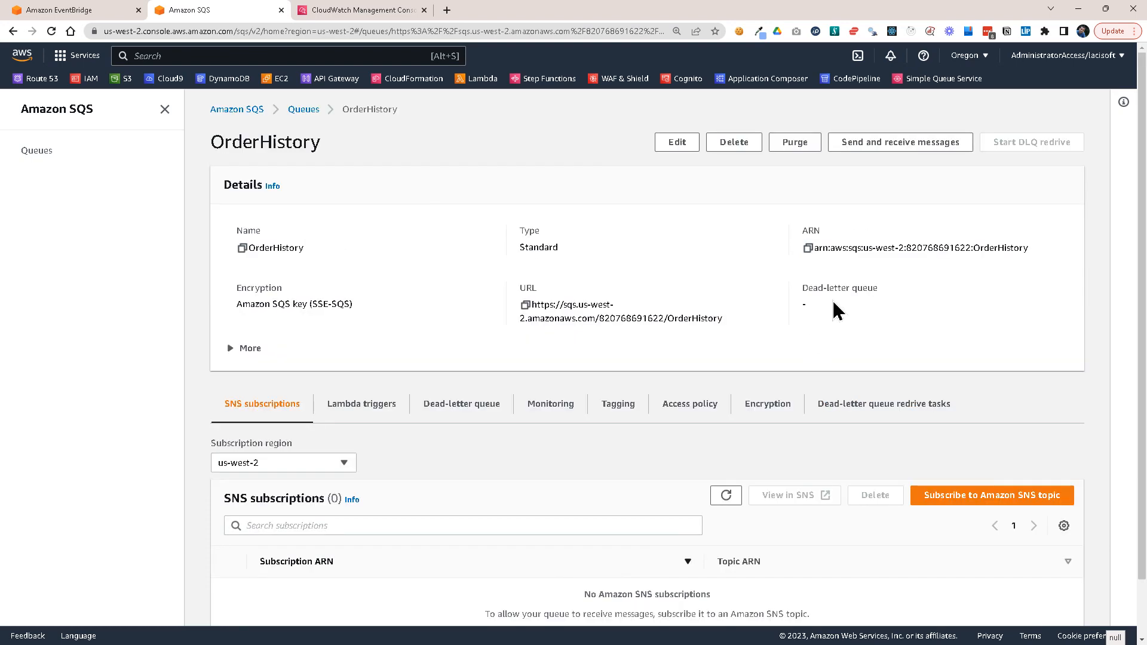
Step: Poll the OrderHistory queue to receive the two replayed messages, then check Replay1's status in EventBridge
click(900, 142)
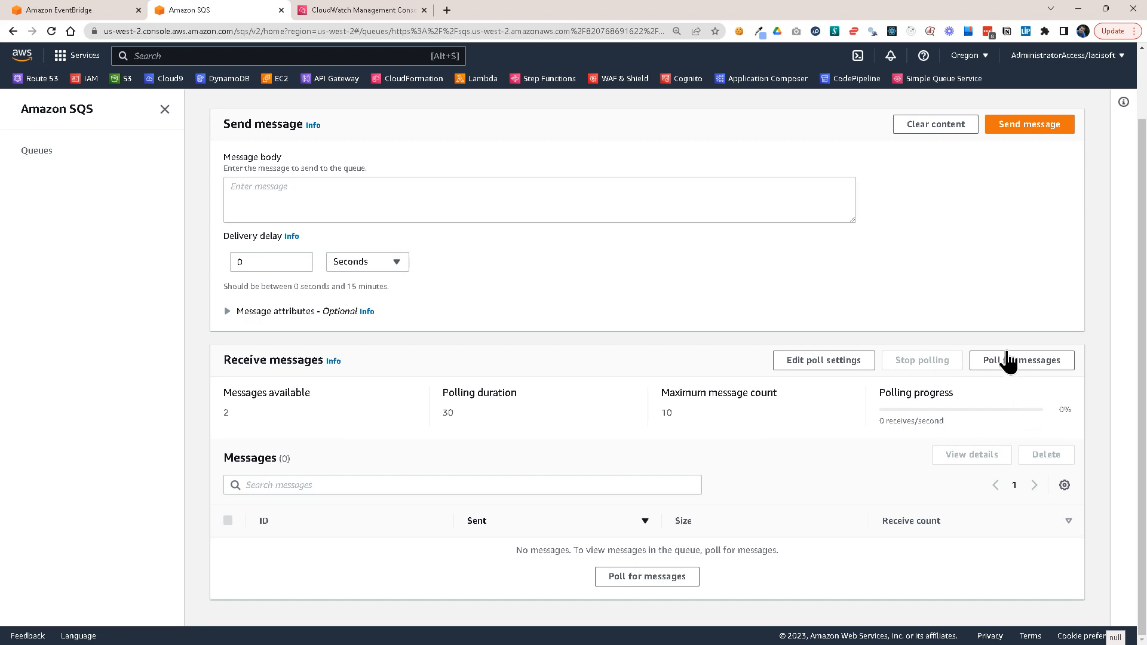
click(1022, 360)
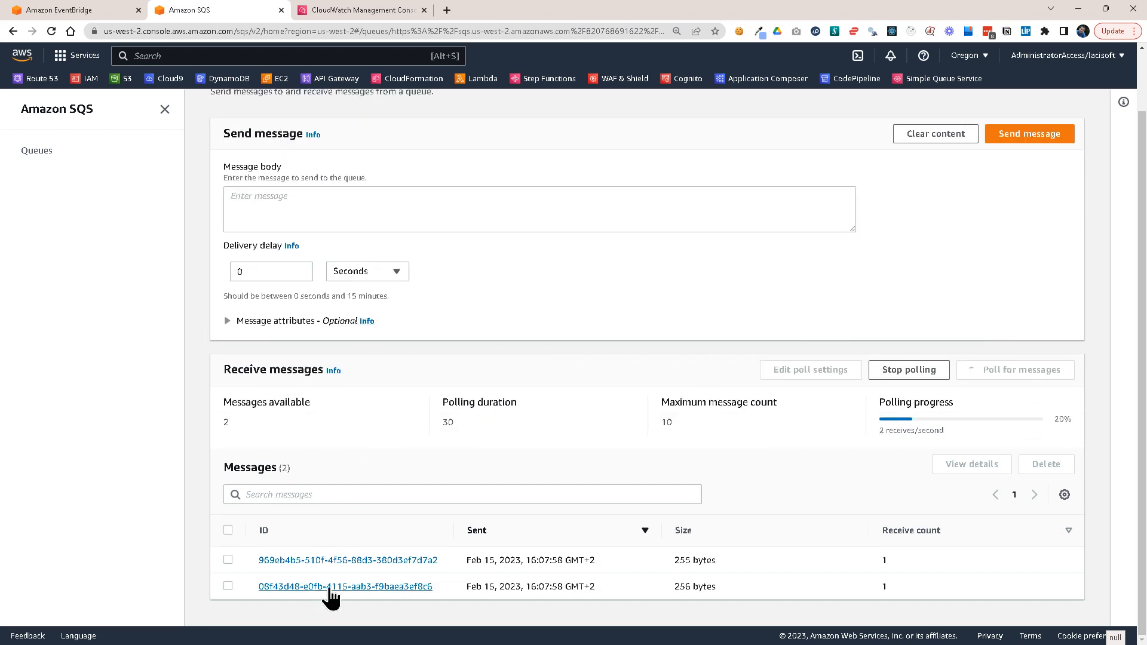
click(346, 585)
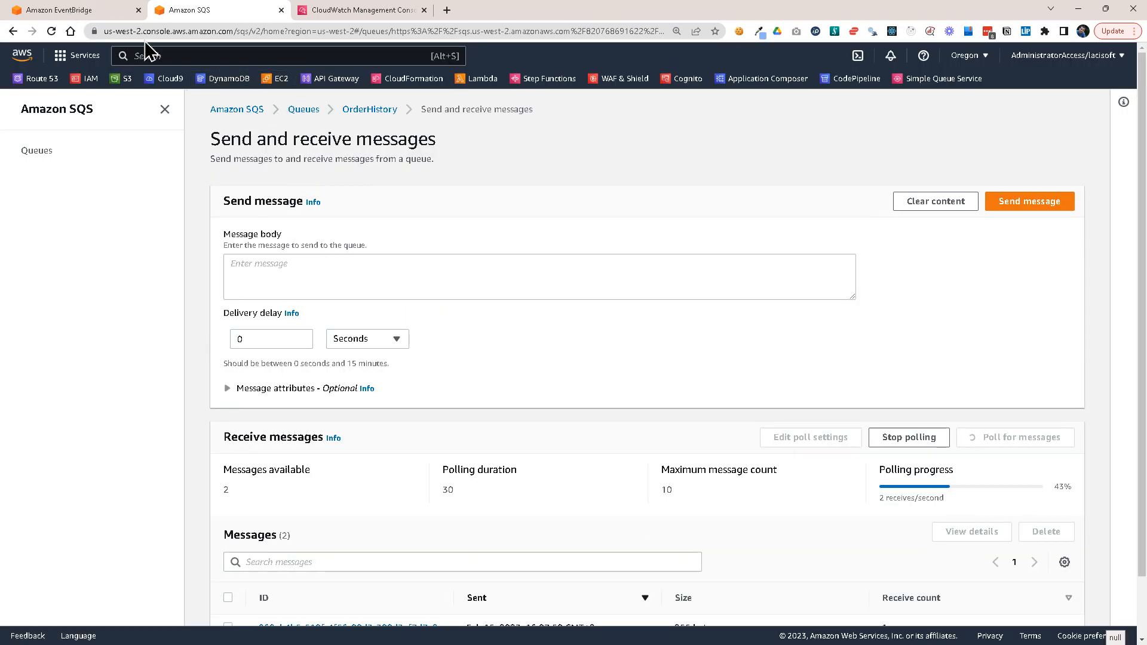
click(73, 9)
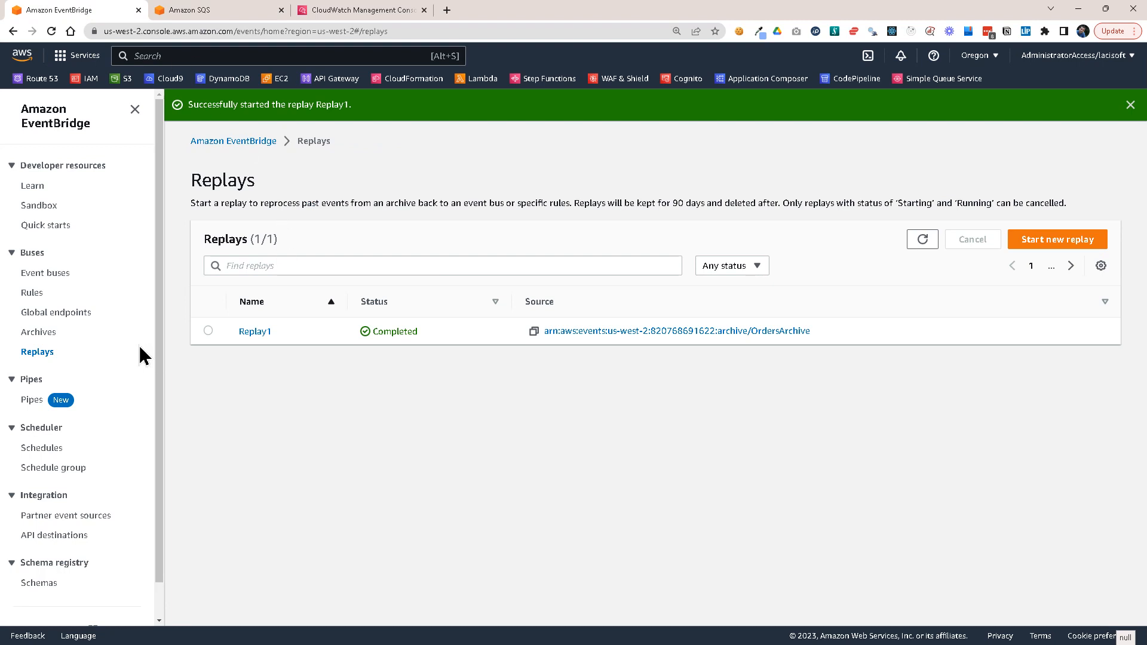
Step: Inspect a received message's body and highlight its "replay-name":"Replay1" entry
click(32, 293)
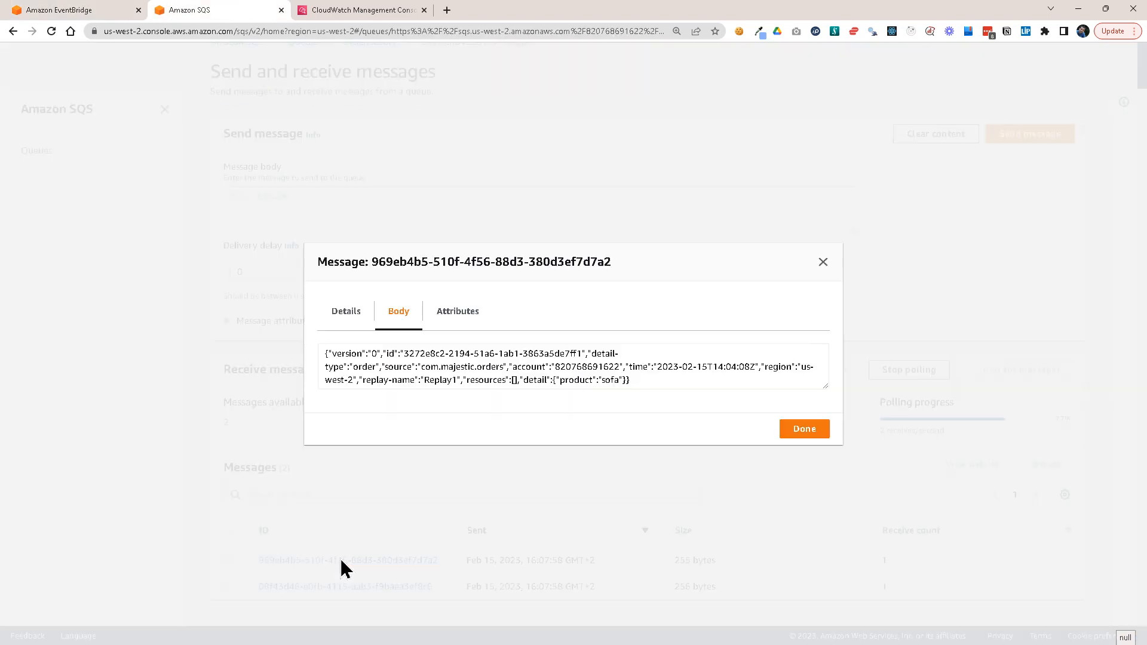
mouse_move(813, 386)
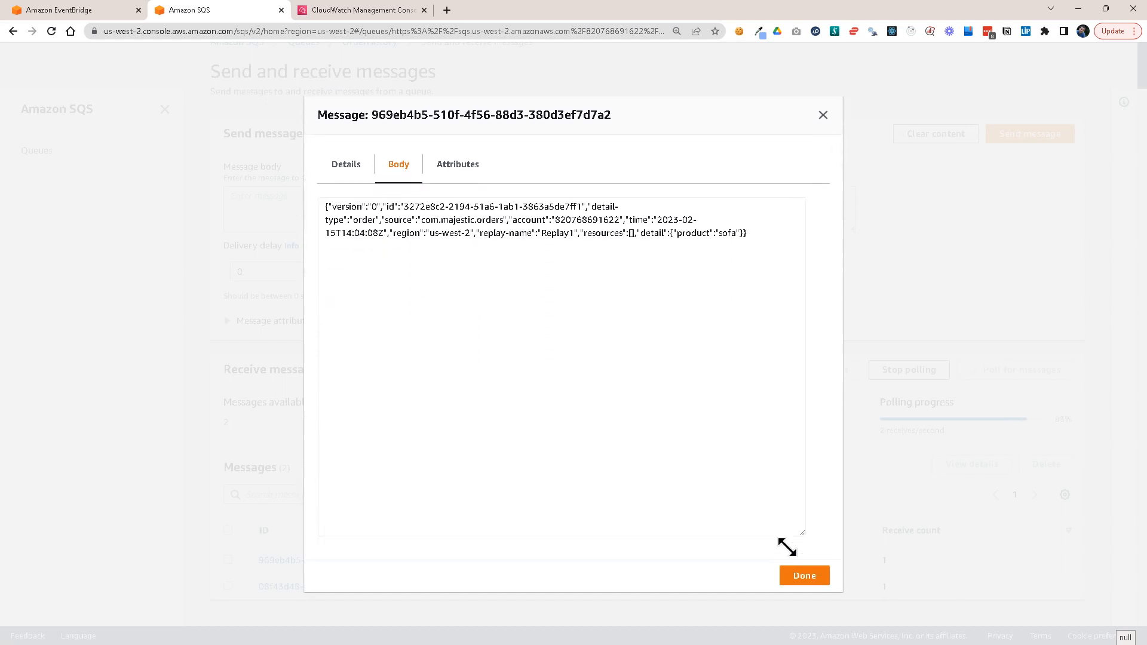
click(481, 233)
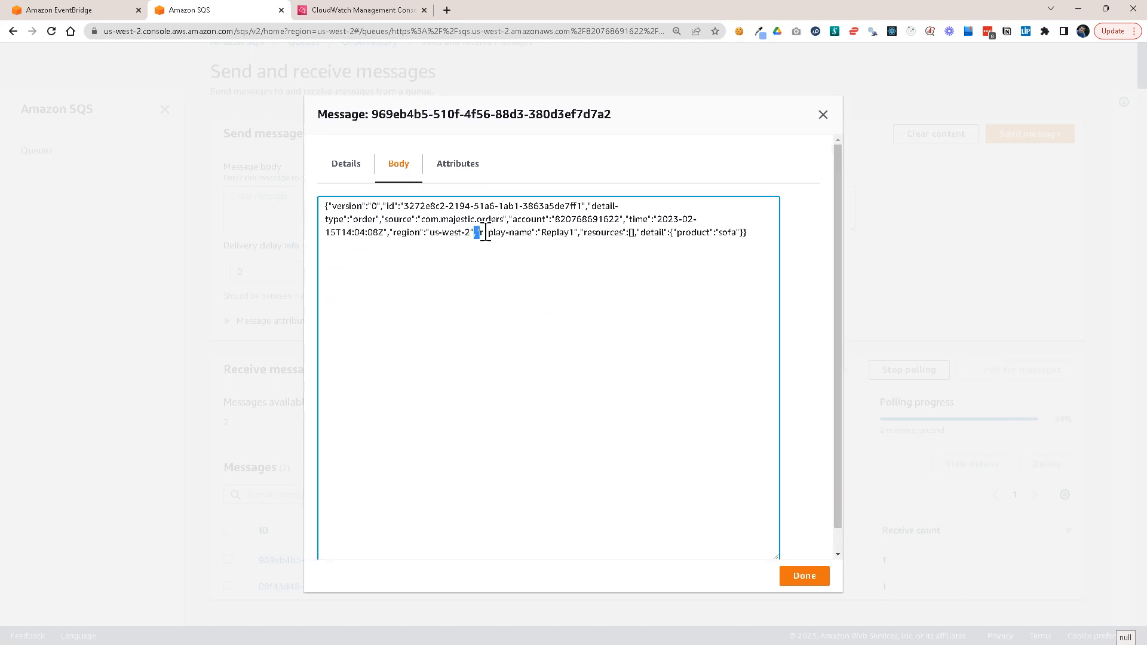
drag(479, 231, 576, 231)
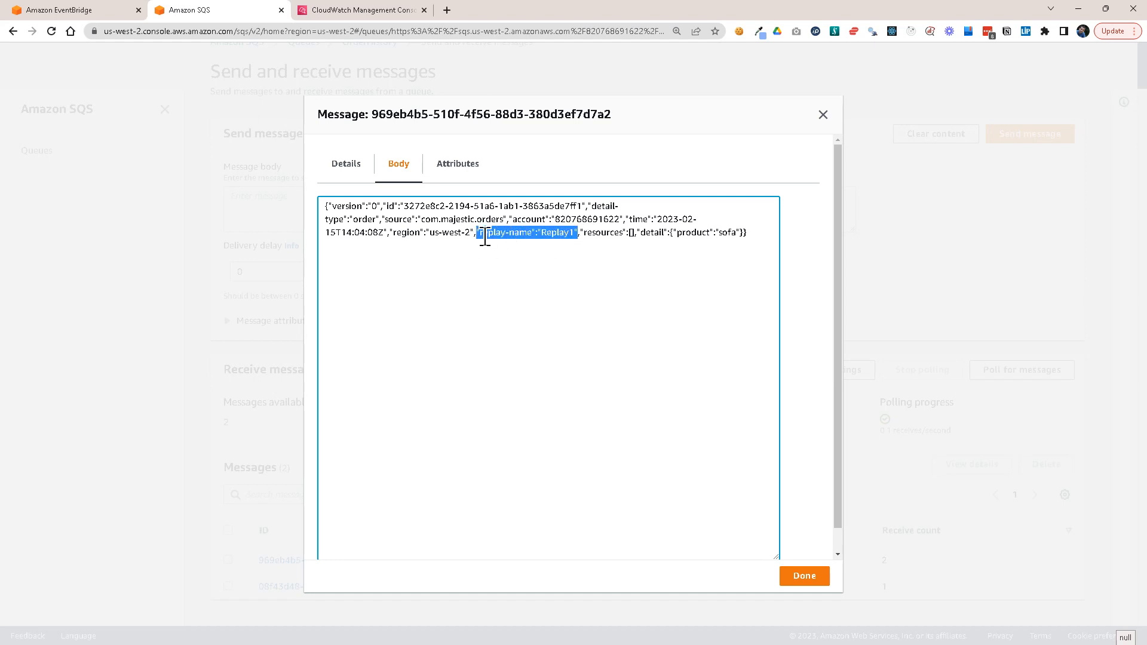
drag(483, 233, 580, 233)
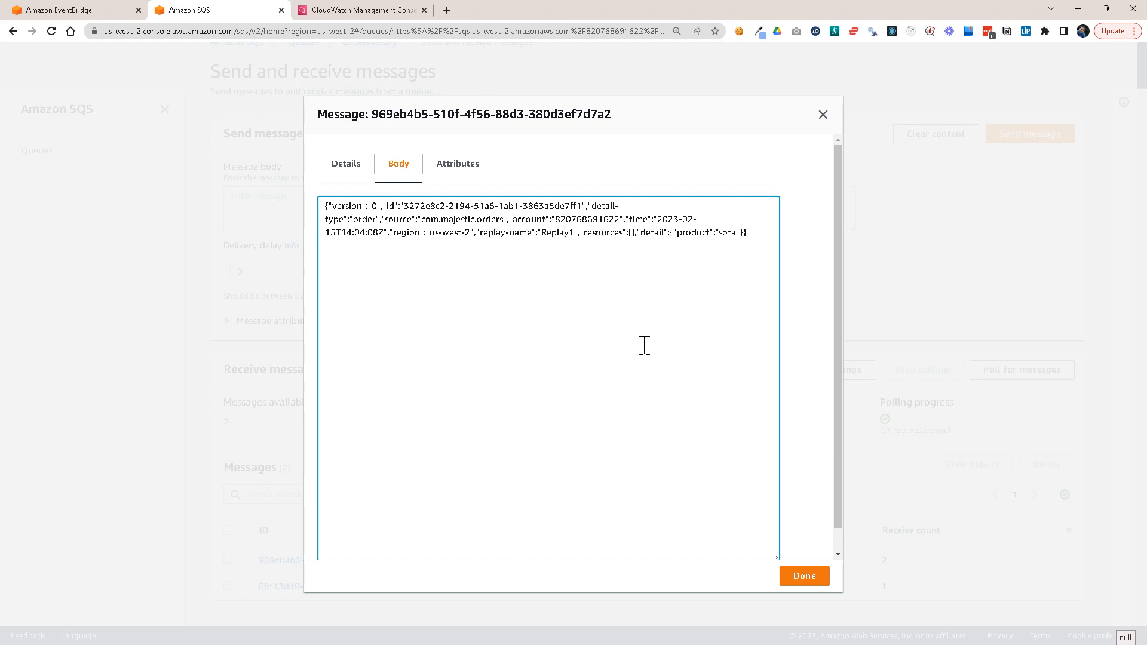
mouse_move(647, 369)
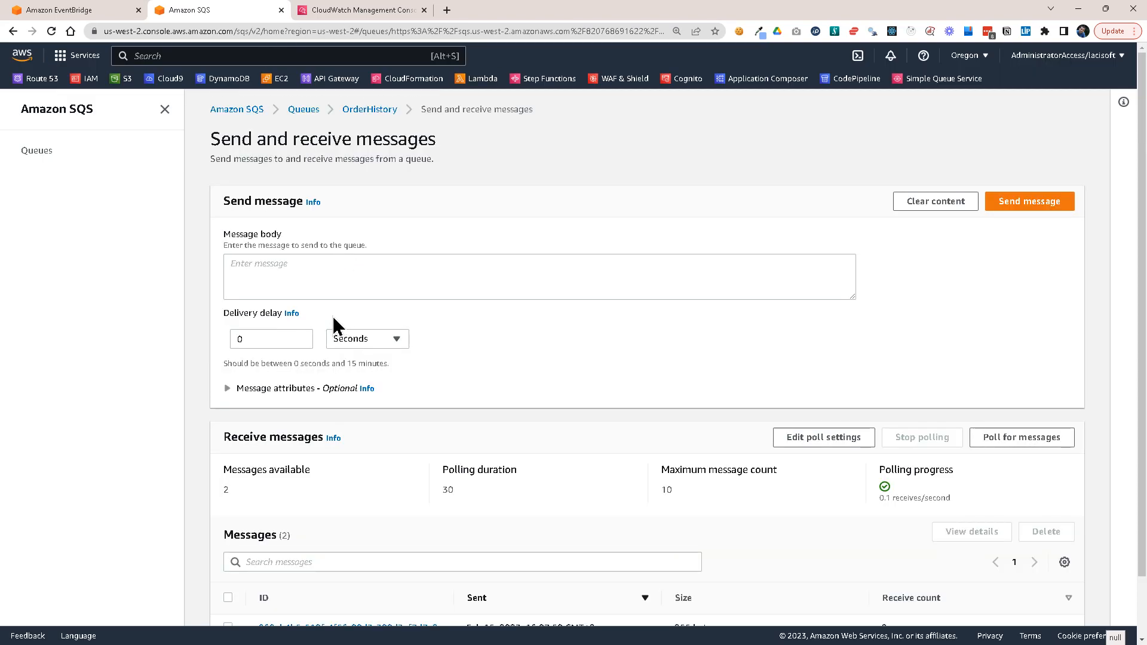
mouse_move(327, 262)
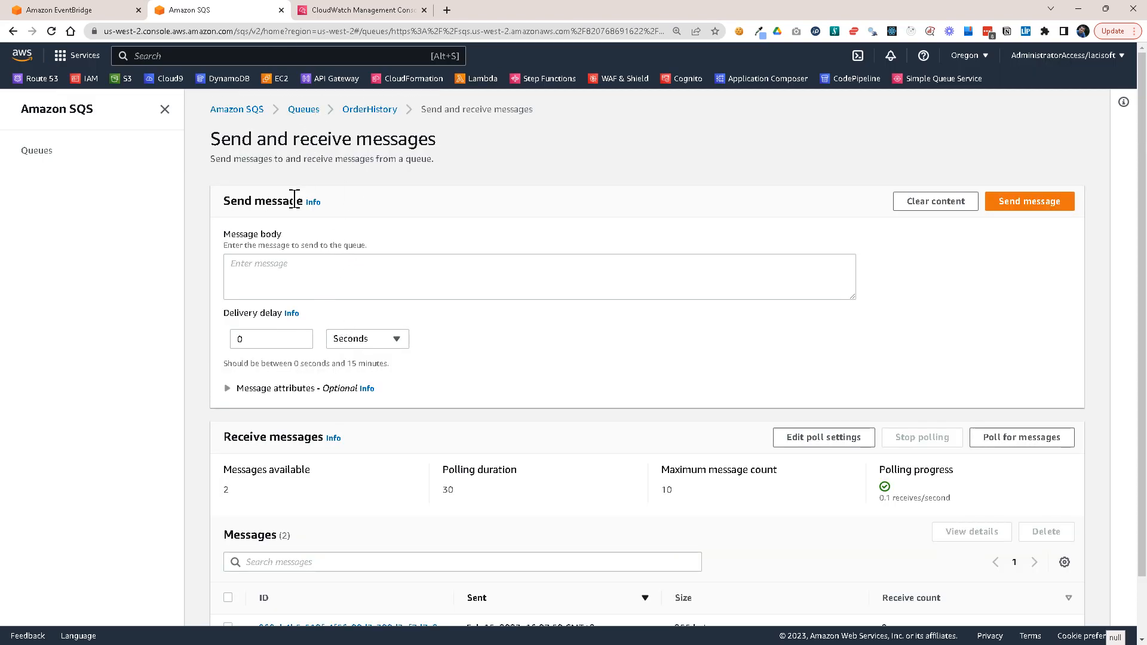
mouse_move(354, 247)
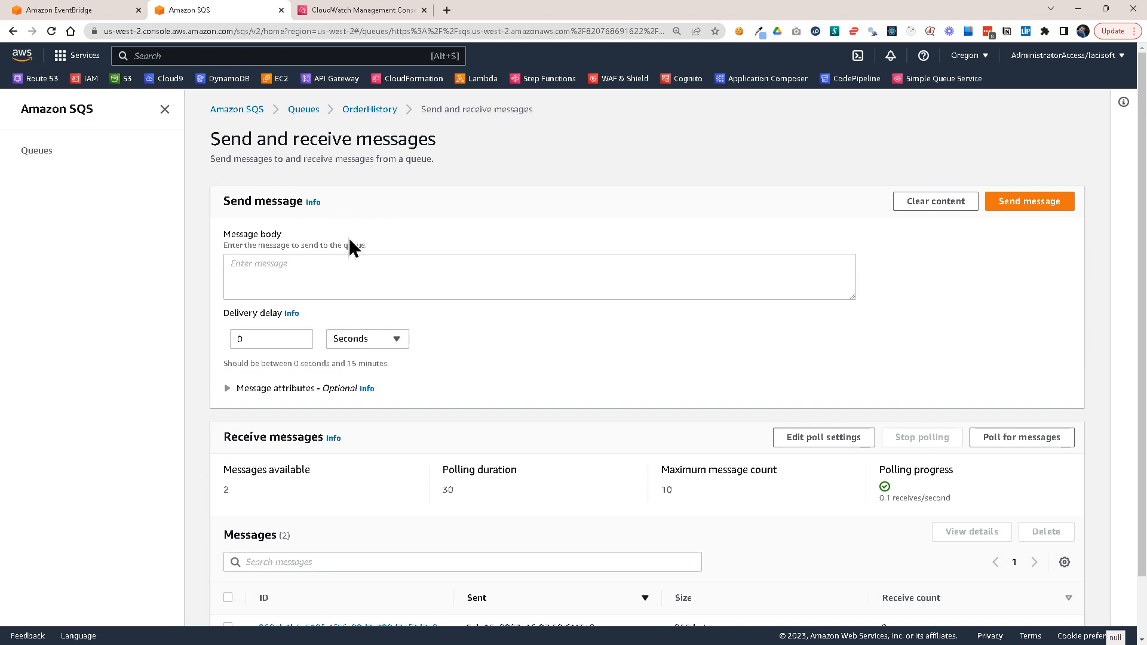